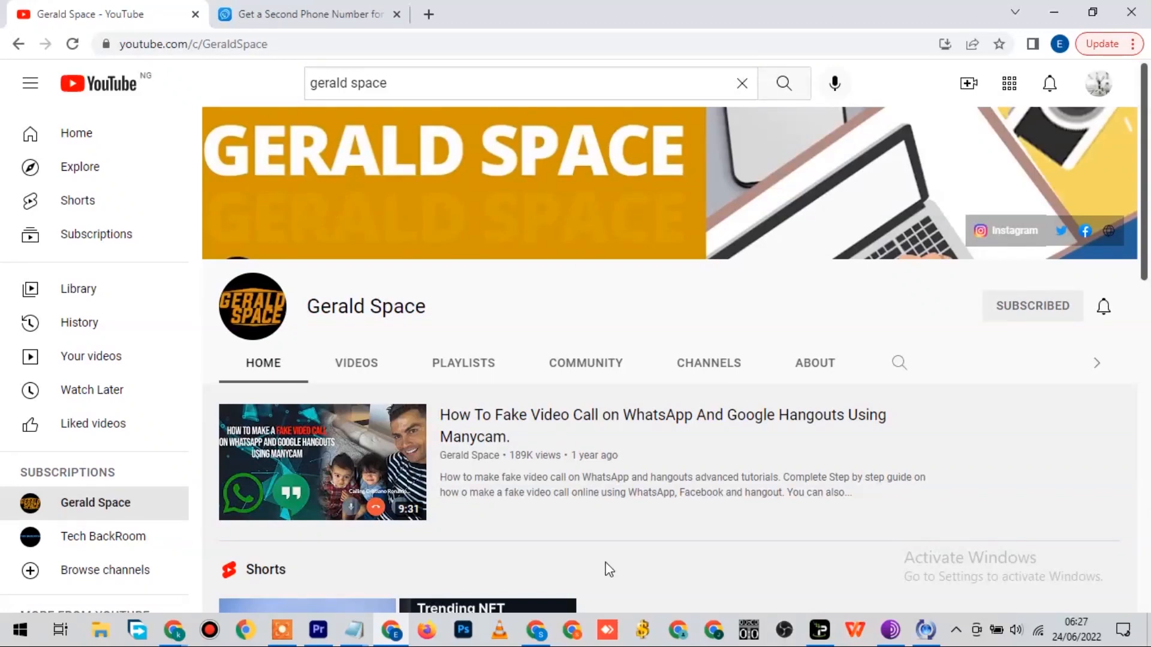
mouse_move(588, 560)
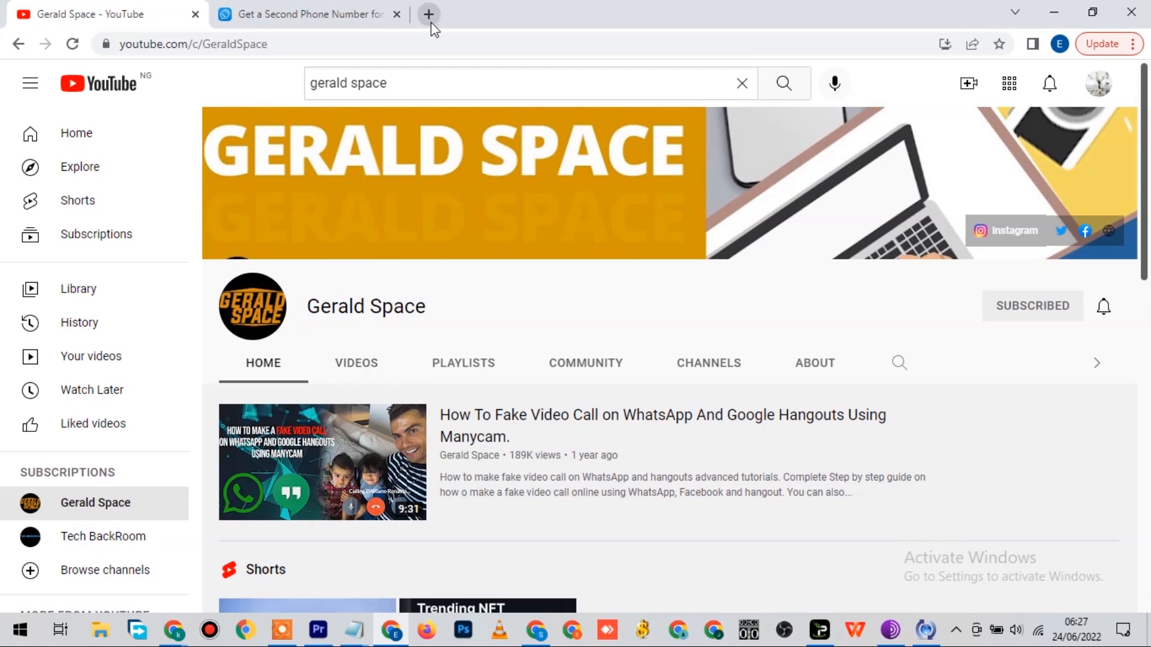
mouse_move(437, 33)
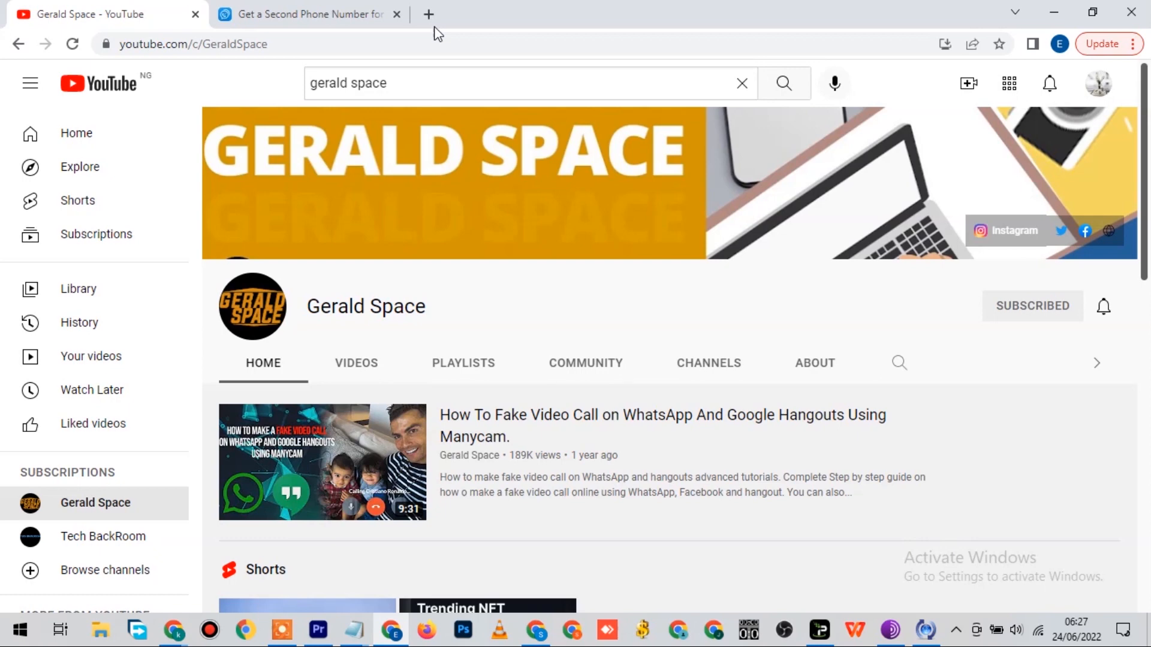
mouse_move(308, 73)
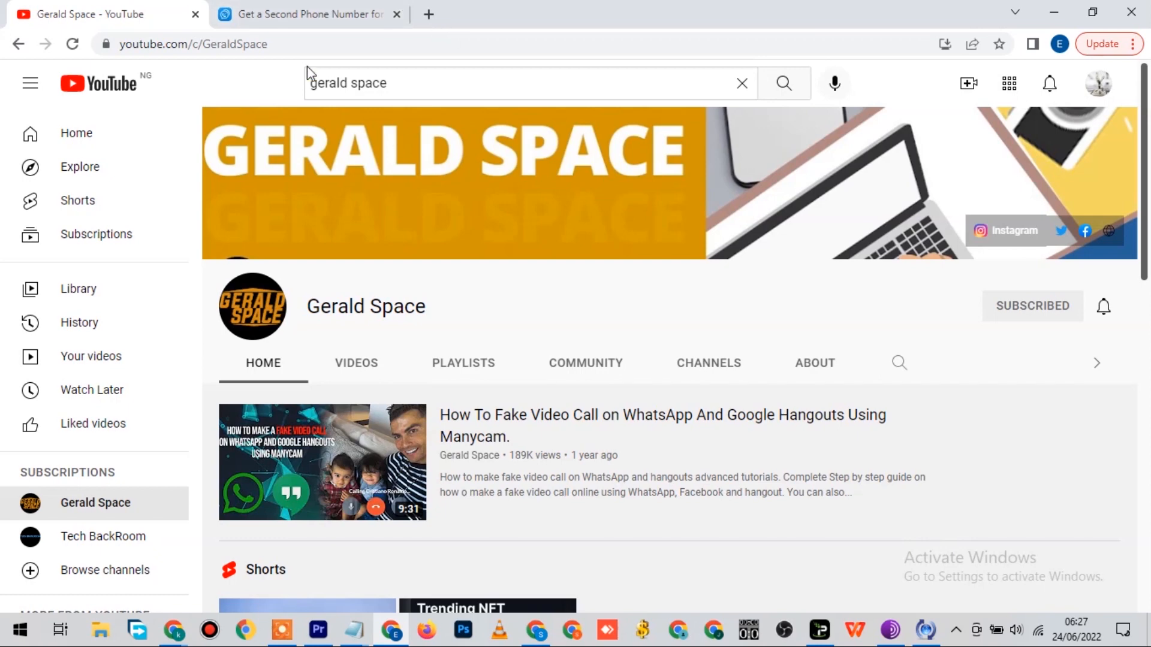
mouse_move(428, 14)
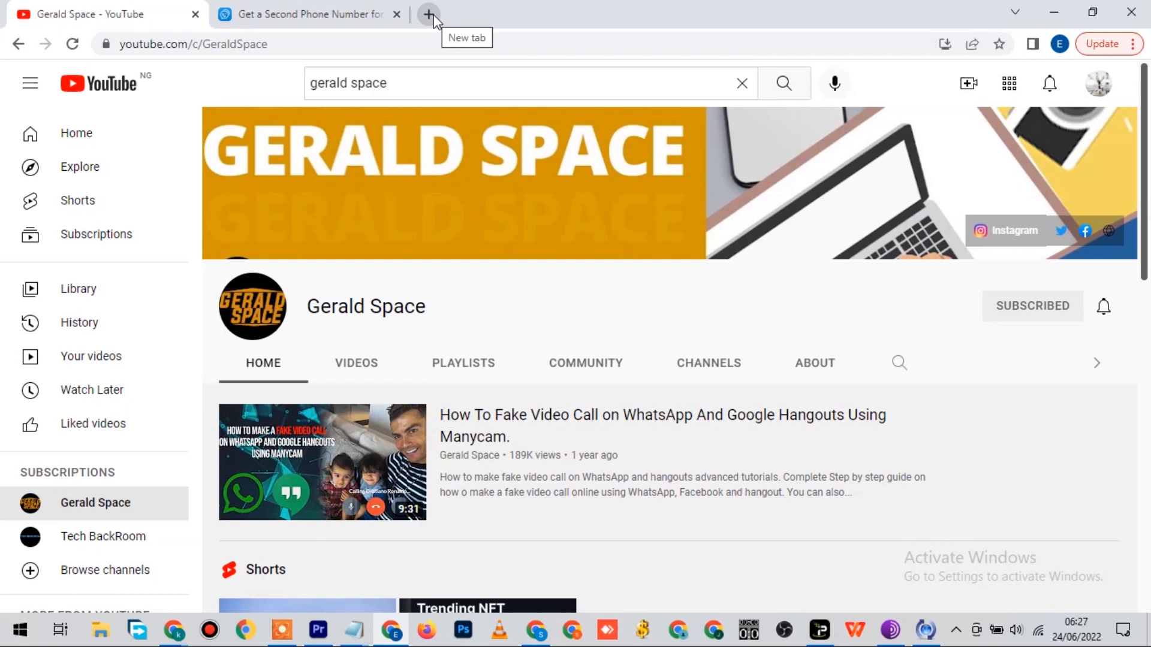
mouse_move(580, 404)
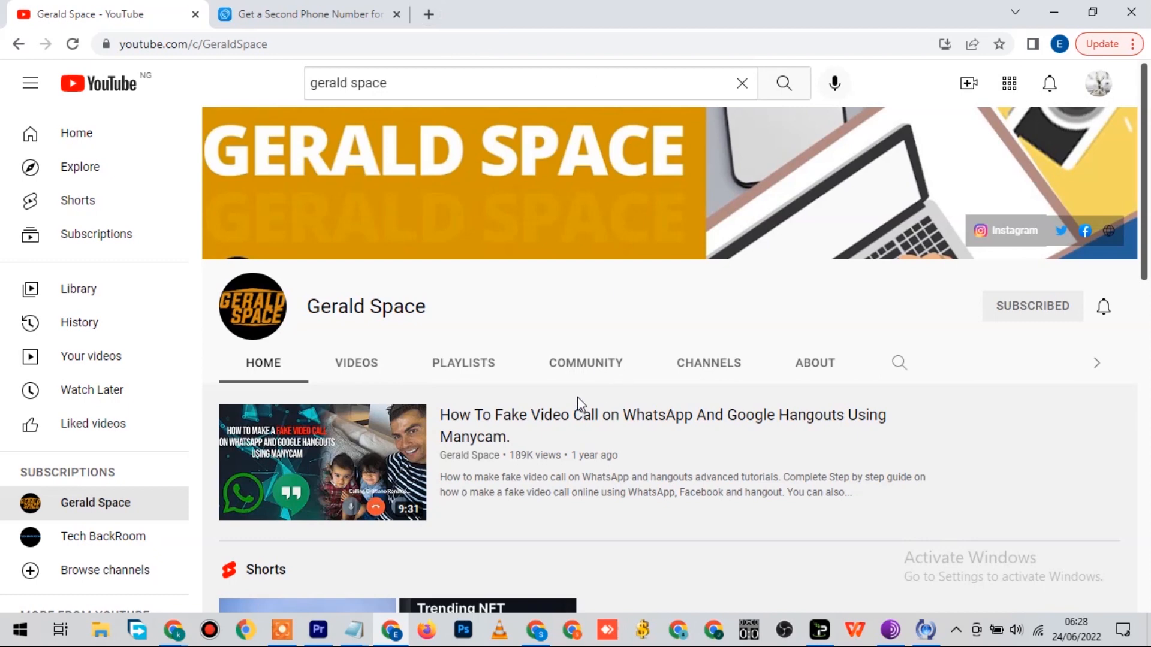
mouse_move(356, 362)
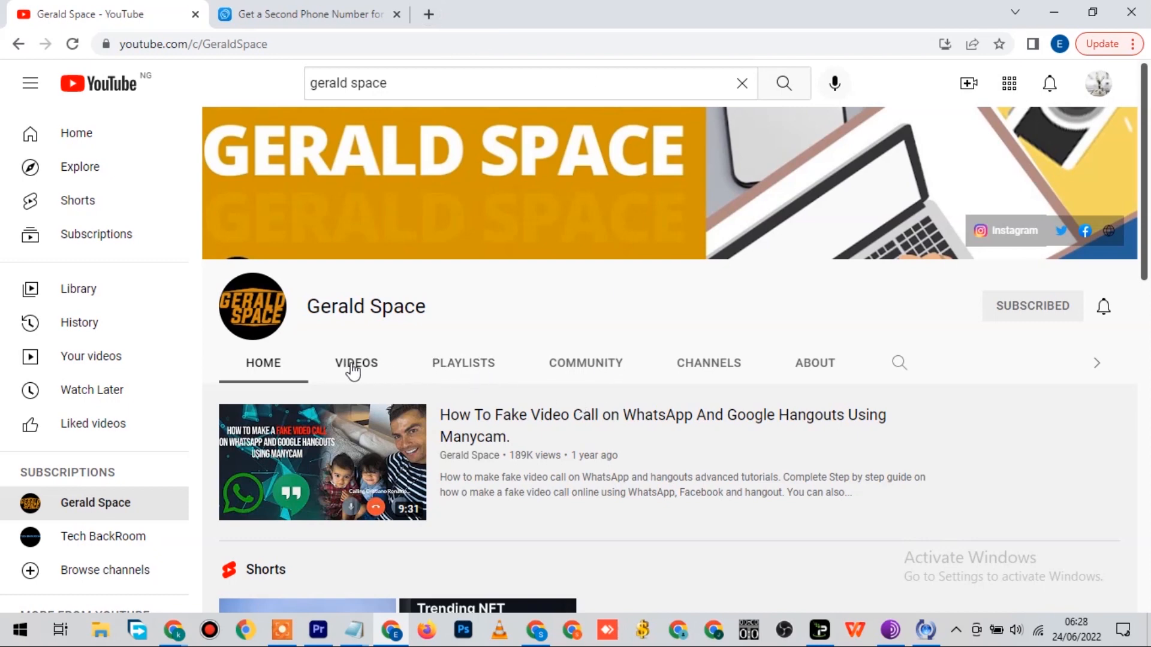
mouse_move(464, 12)
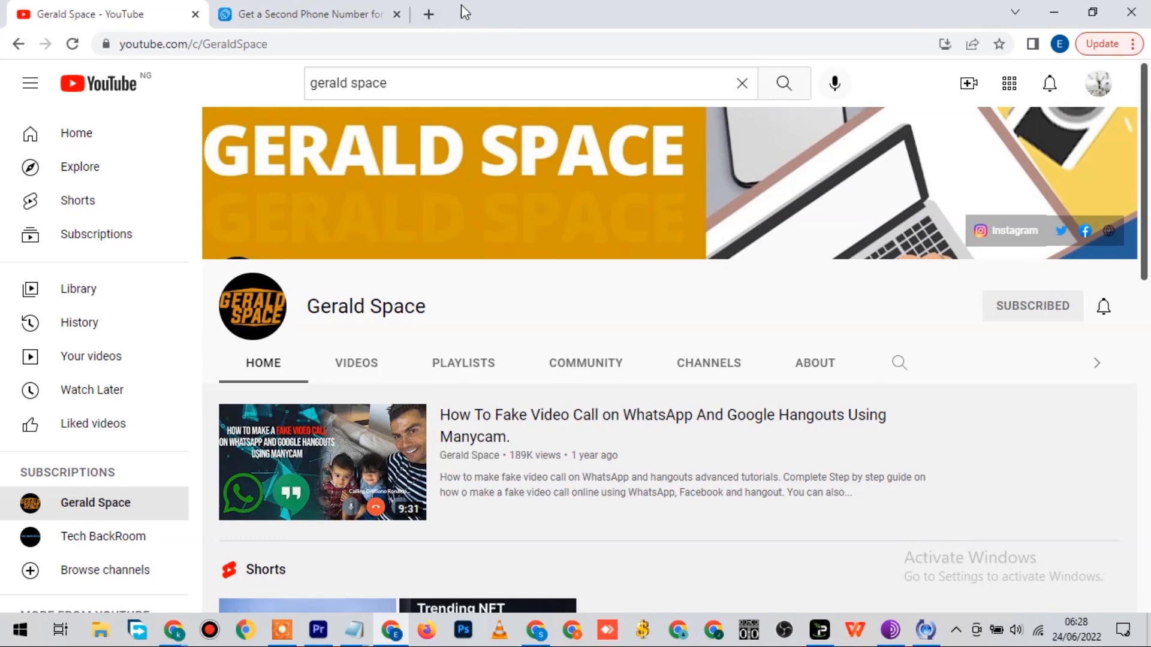
mouse_move(429, 12)
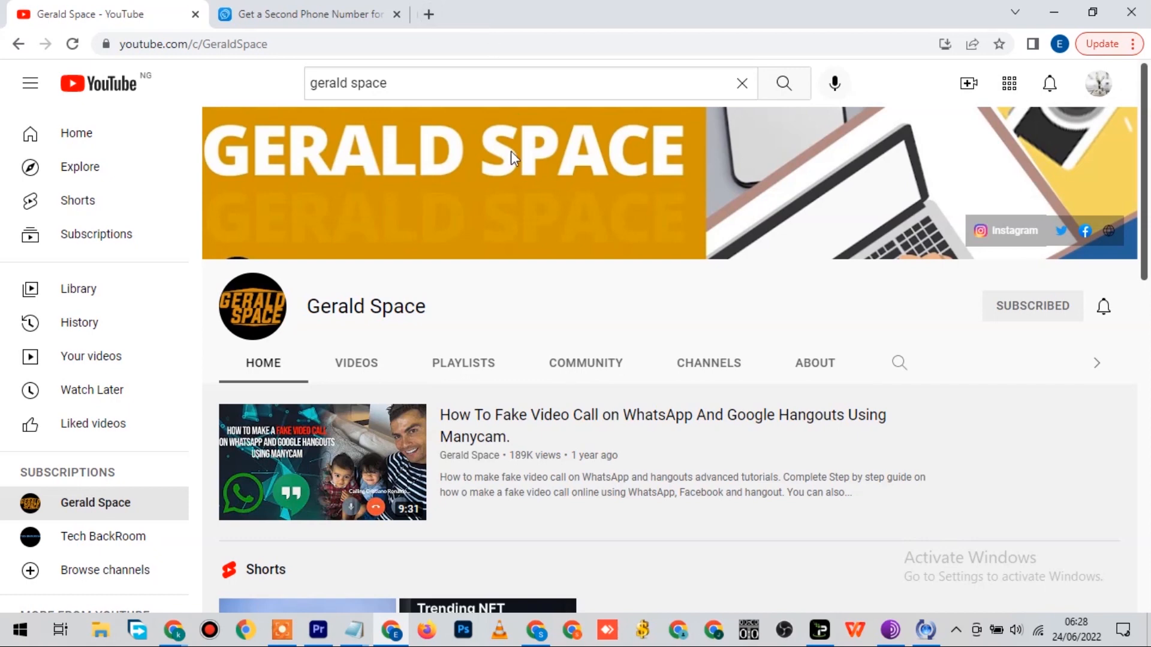
mouse_move(428, 15)
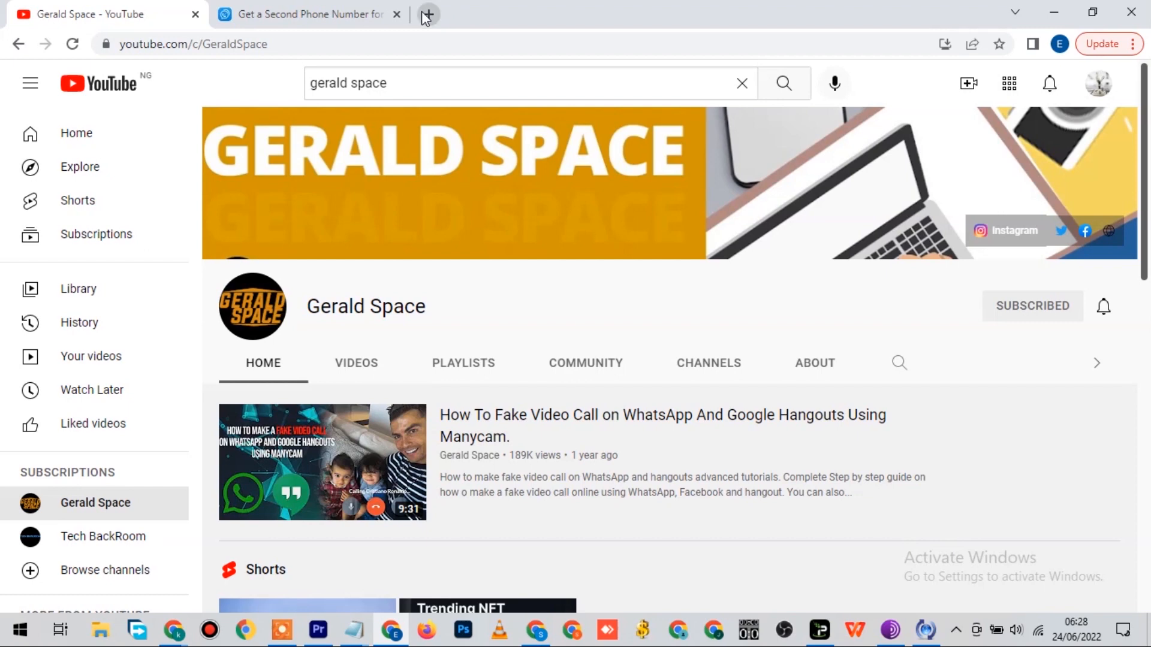
mouse_move(427, 15)
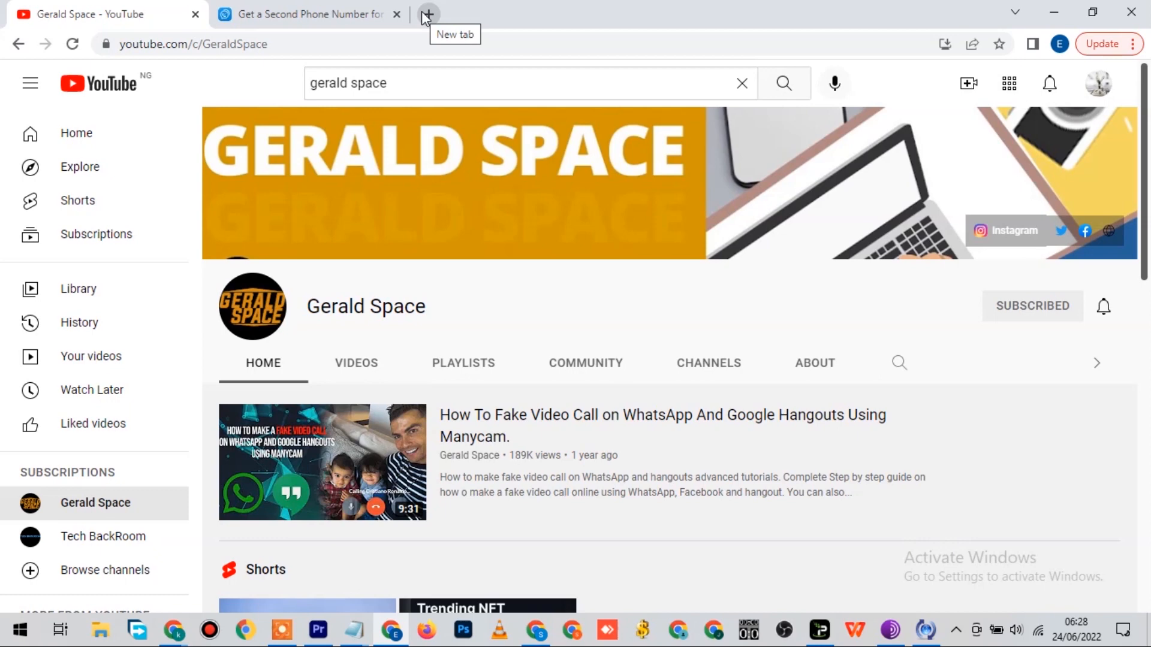
mouse_move(428, 15)
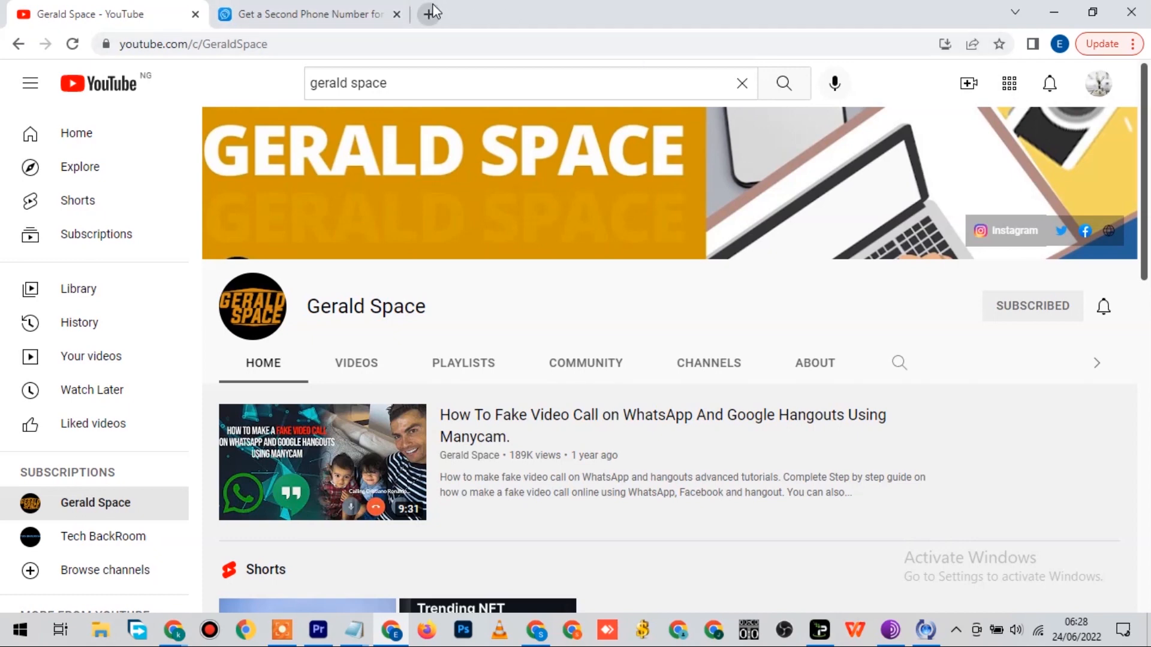
Step: Load paypal.com in a fresh Chrome tab
click(431, 13)
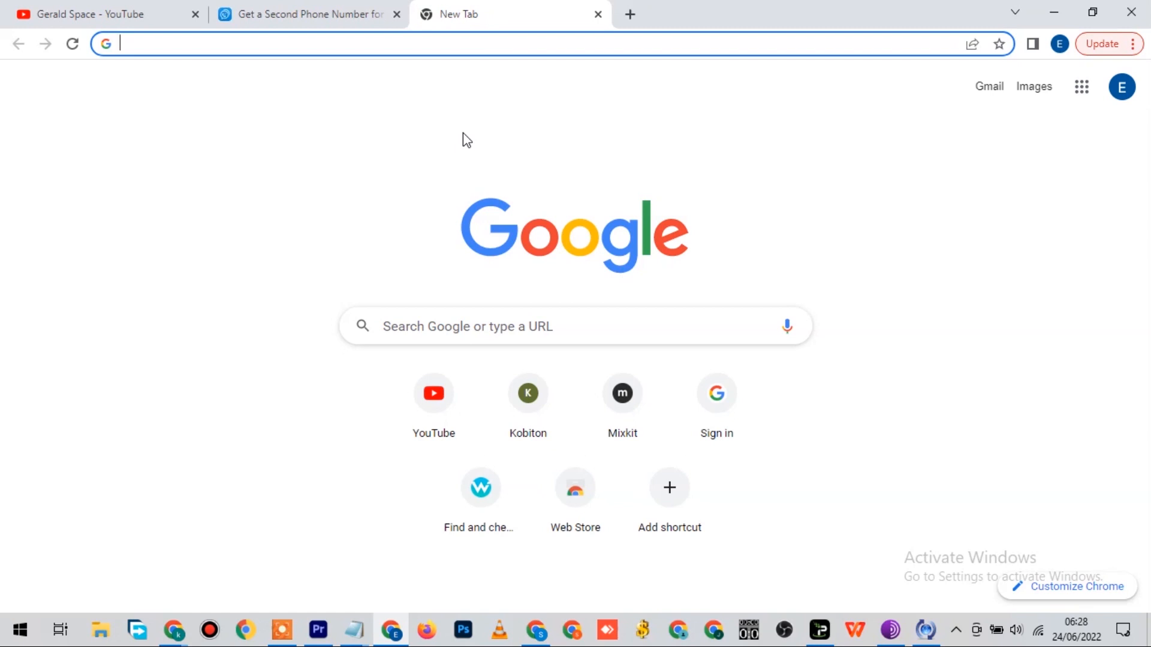
text(p)
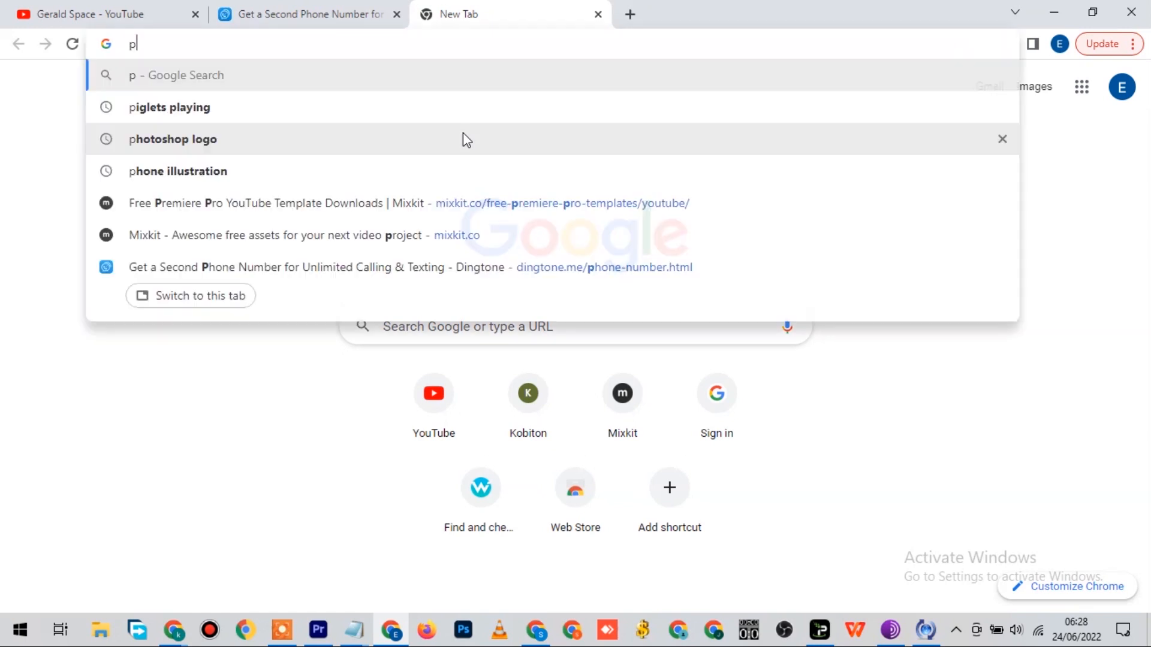
text(aypal)
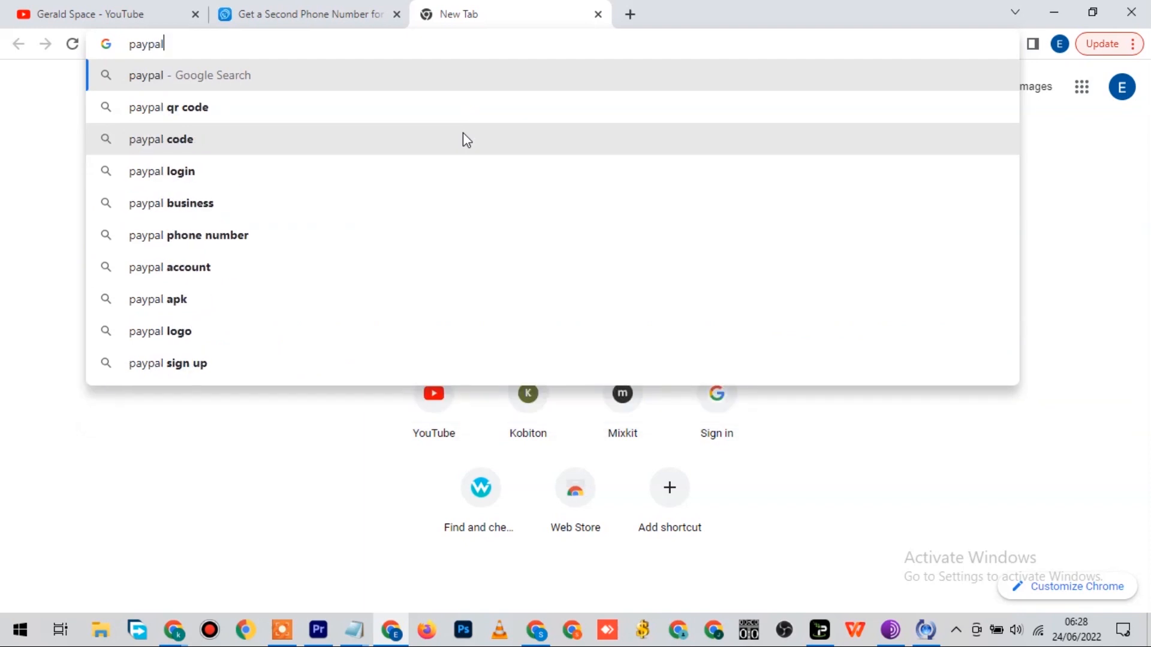
text(.c m)
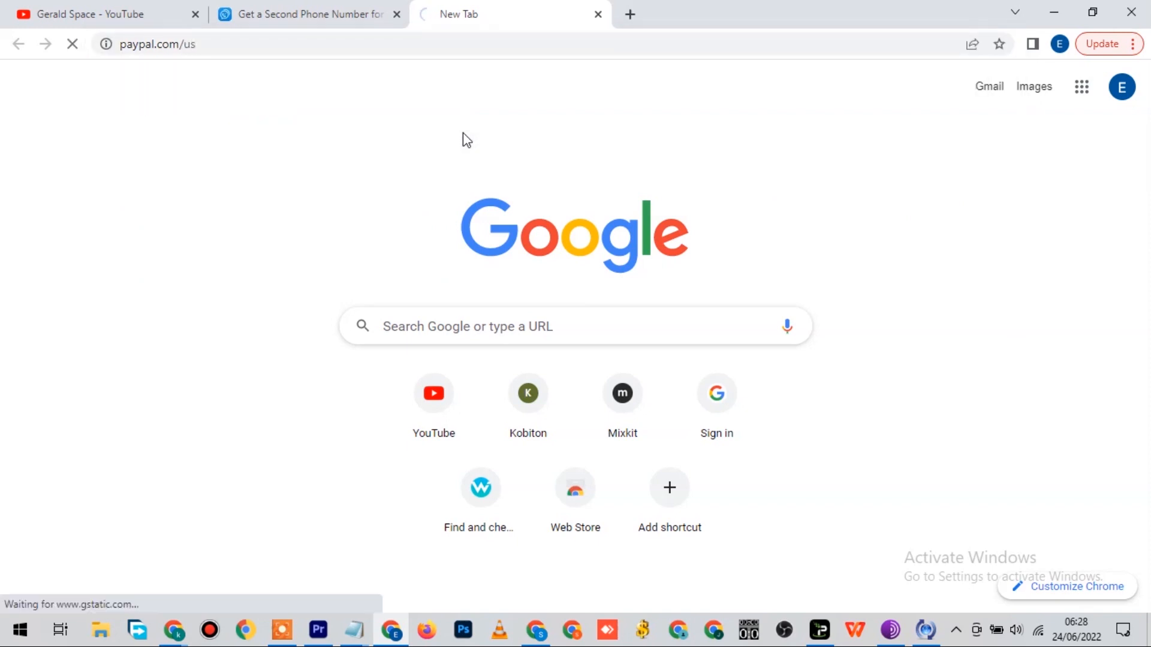
mouse_move(674, 67)
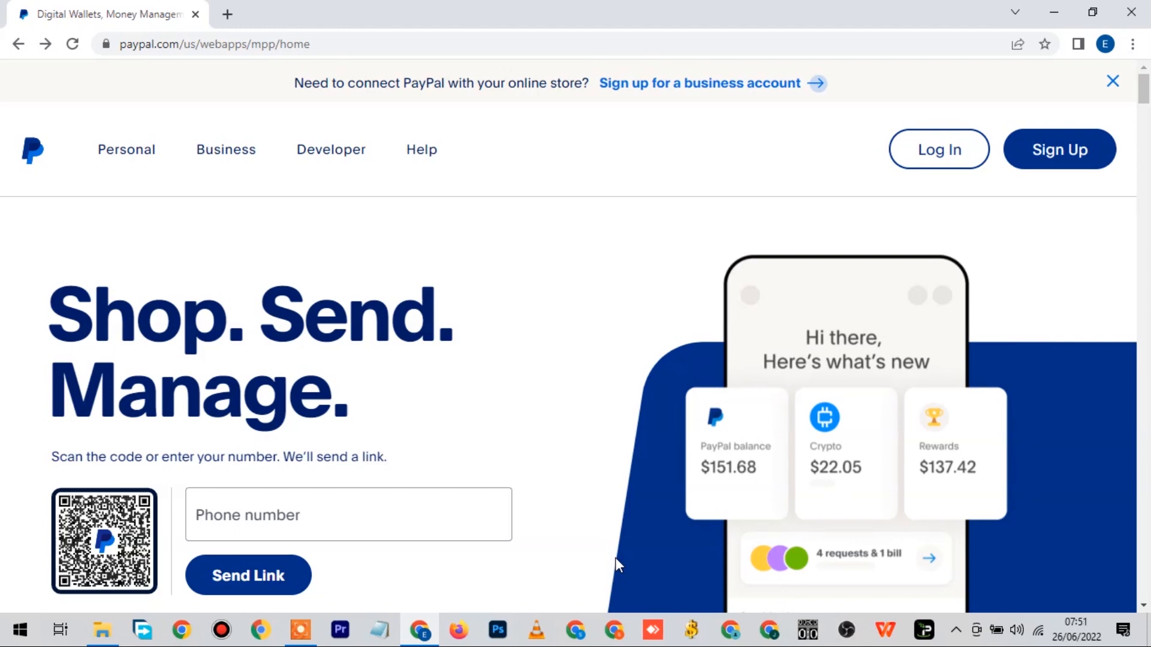
mouse_move(813, 457)
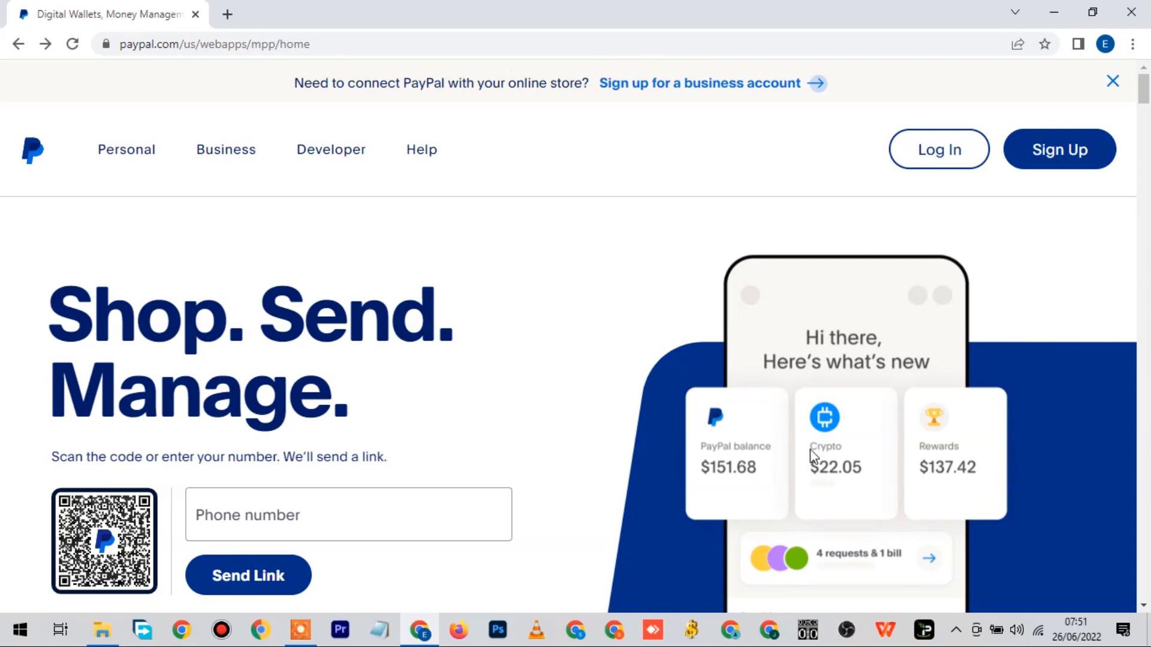
mouse_move(584, 234)
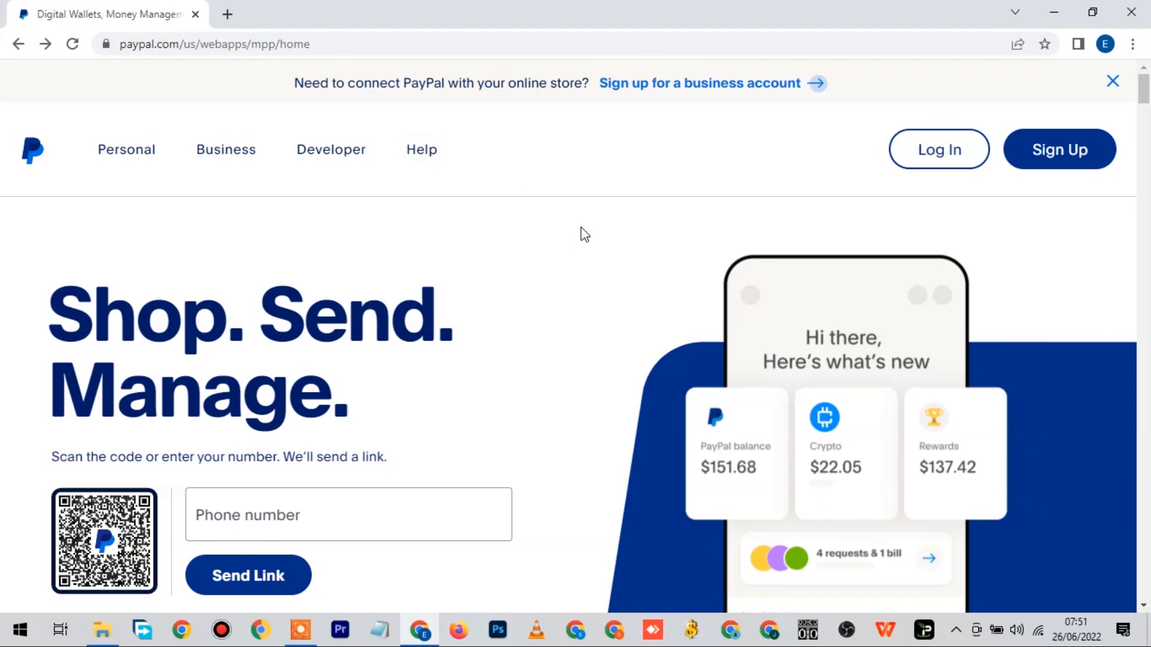
mouse_move(606, 213)
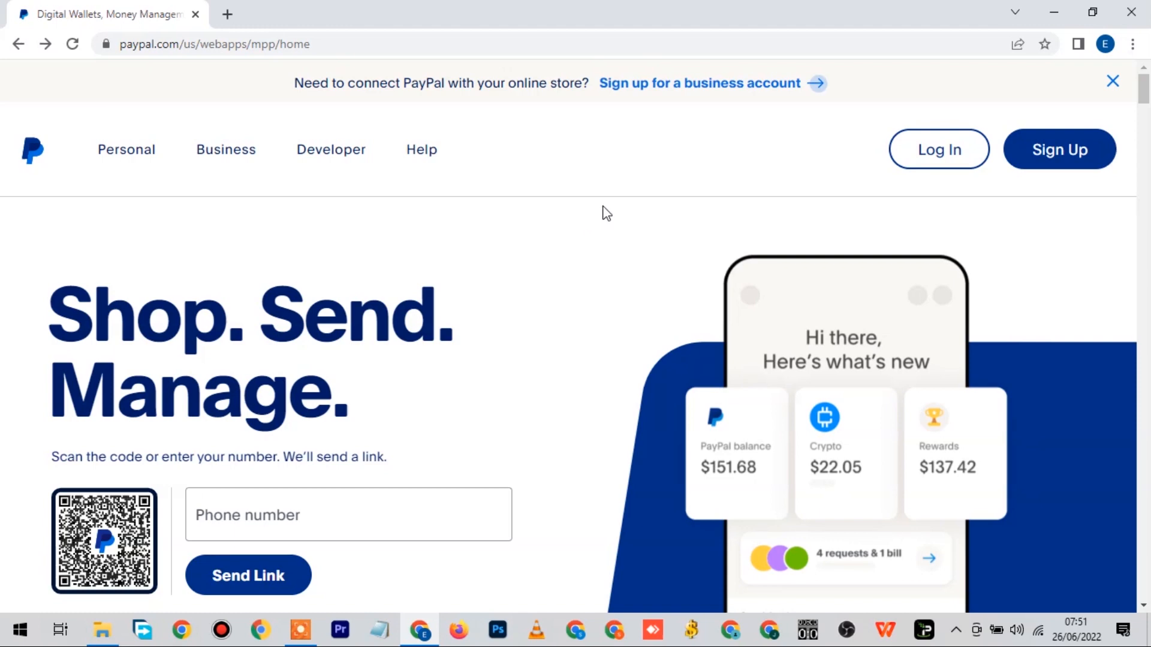
mouse_move(608, 213)
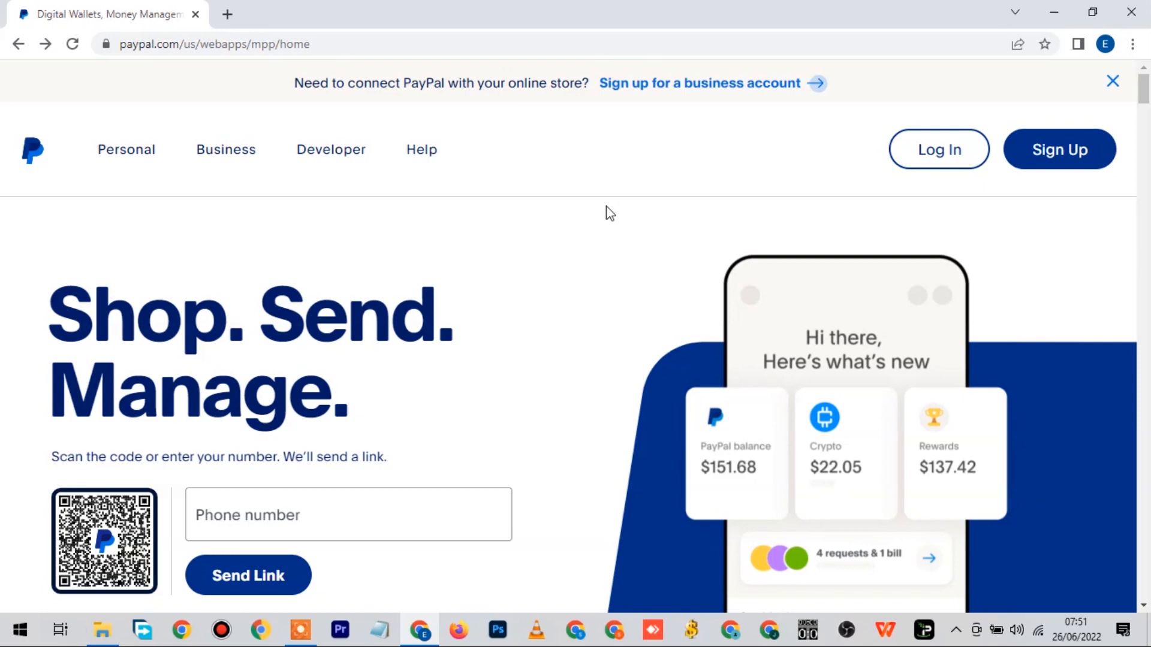
mouse_move(1059, 149)
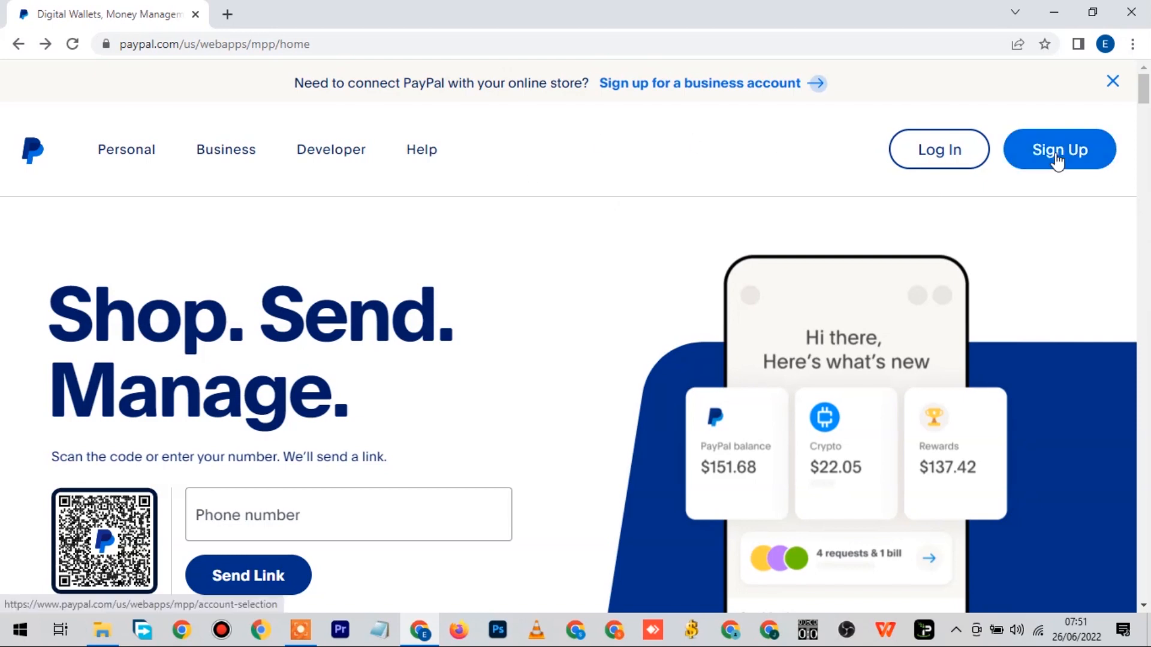
Step: Begin PayPal sign-up and continue with the Personal Account option
click(1058, 149)
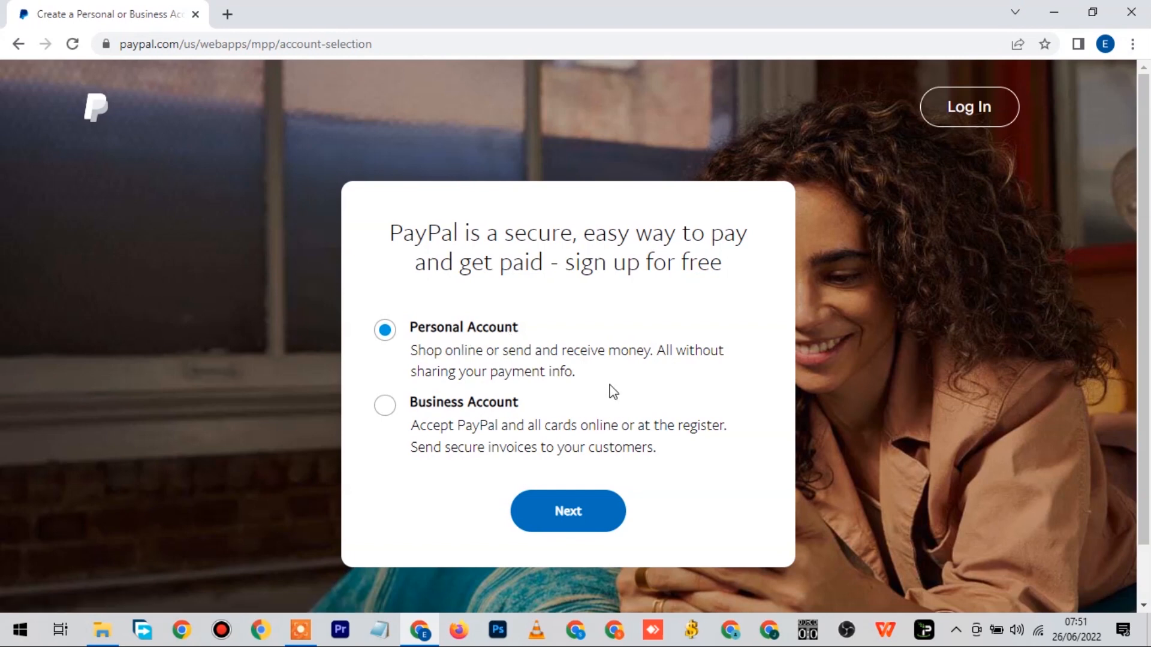
mouse_move(525, 335)
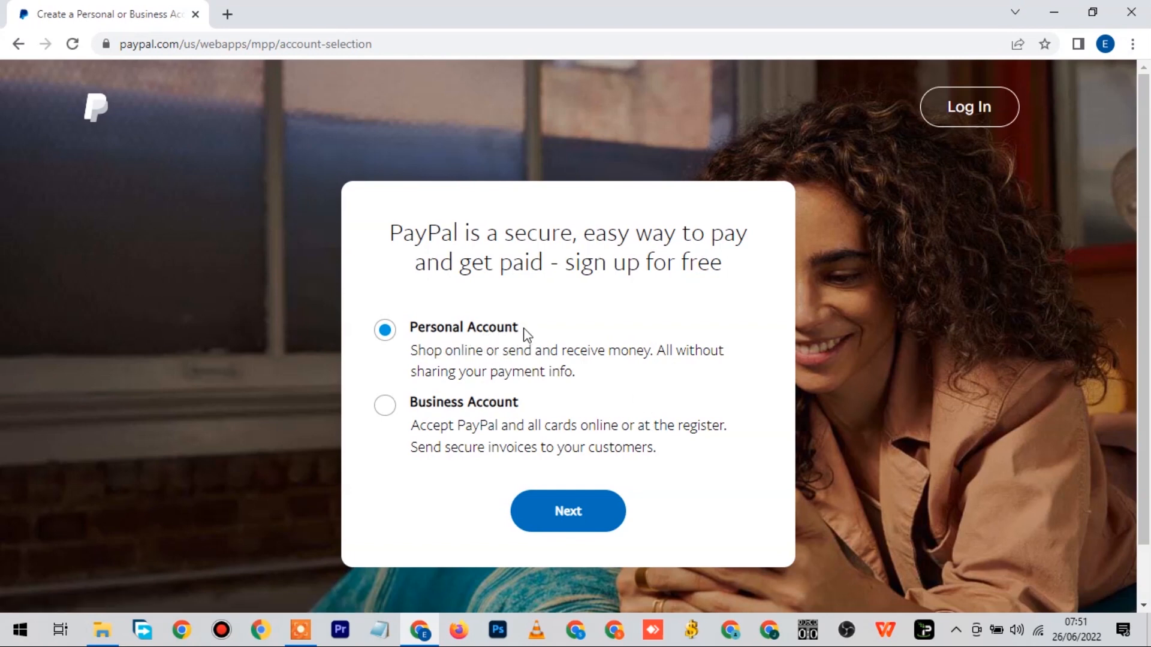
scroll(down, 3)
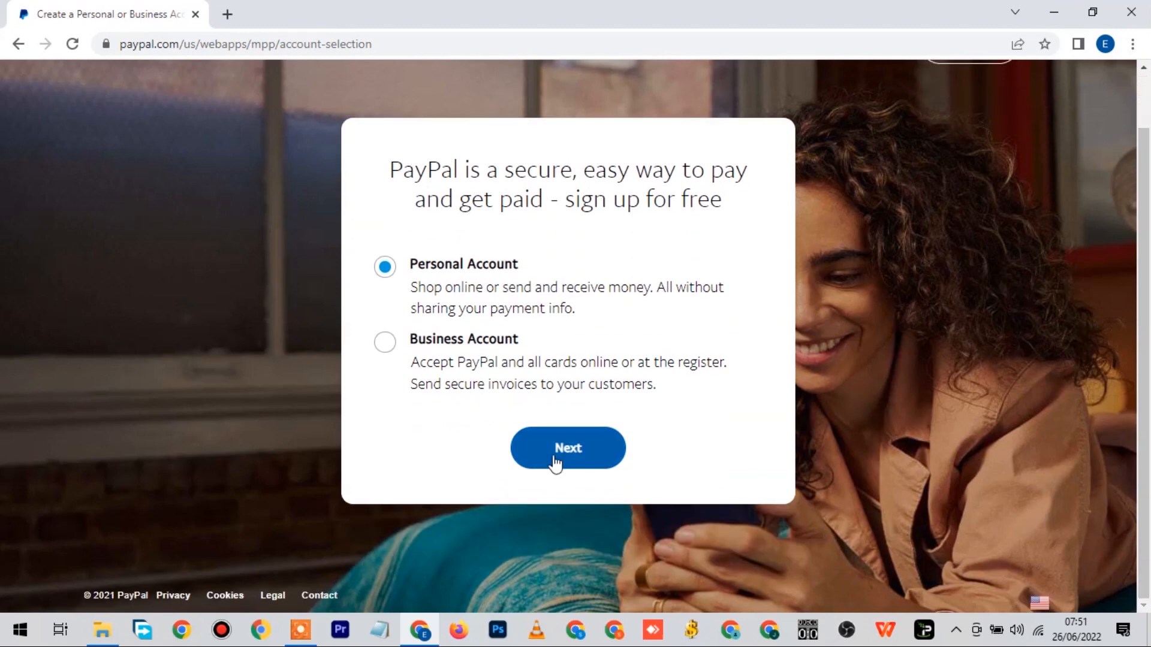
mouse_move(618, 379)
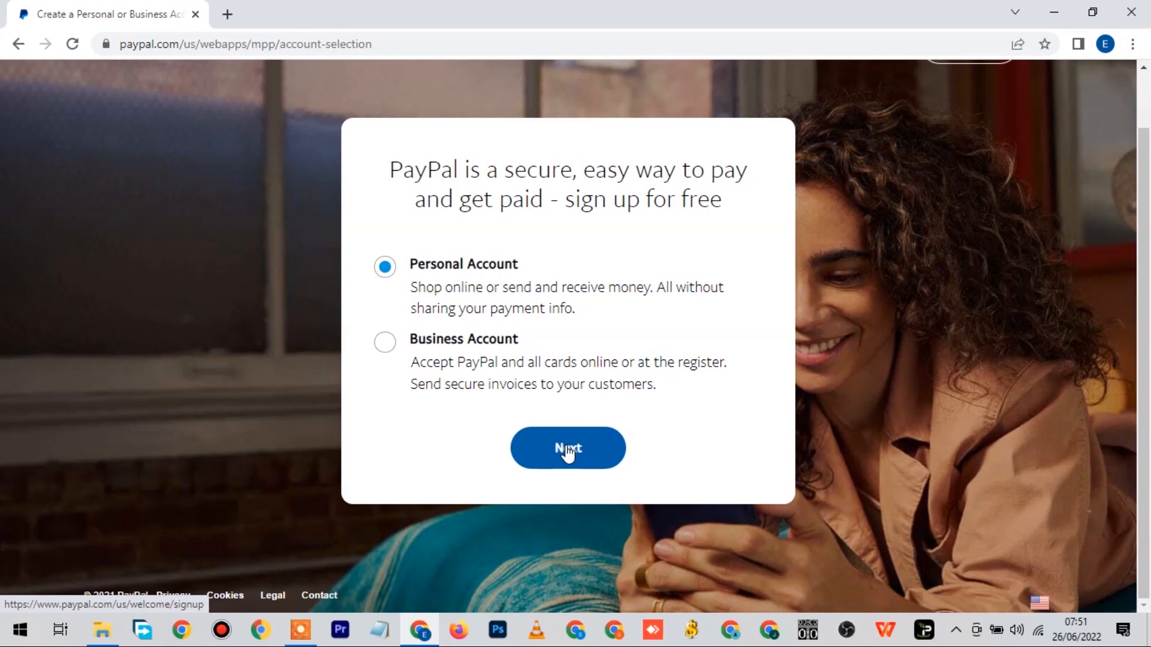
click(567, 447)
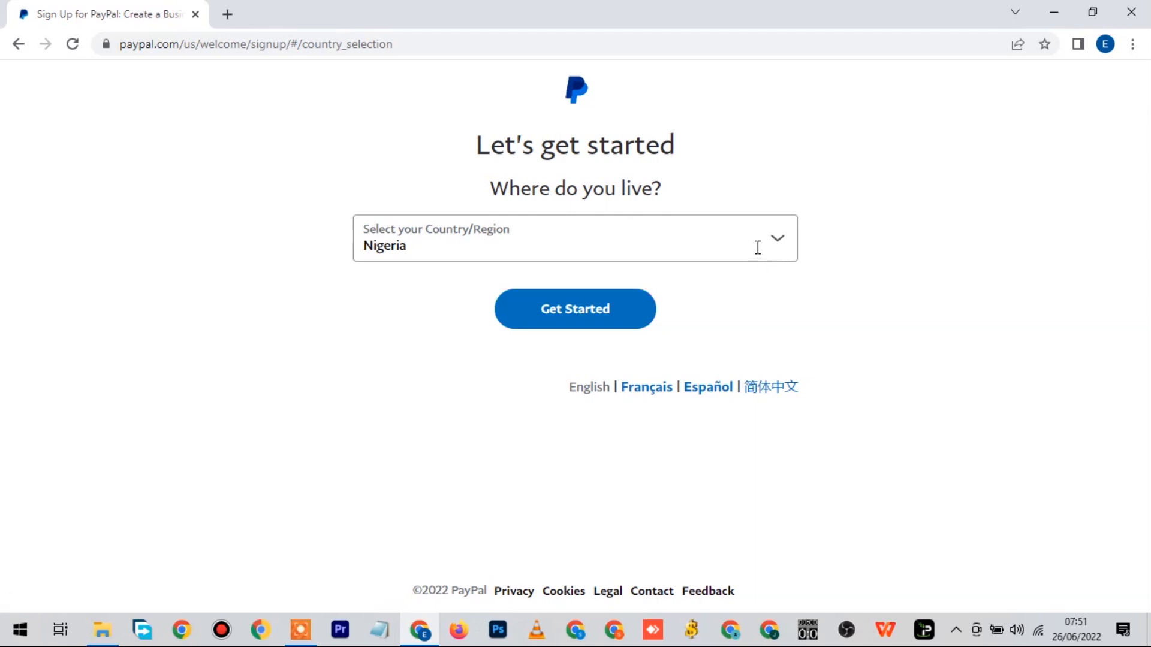
Step: Choose United States as country of residence and get started with sign-up
click(575, 237)
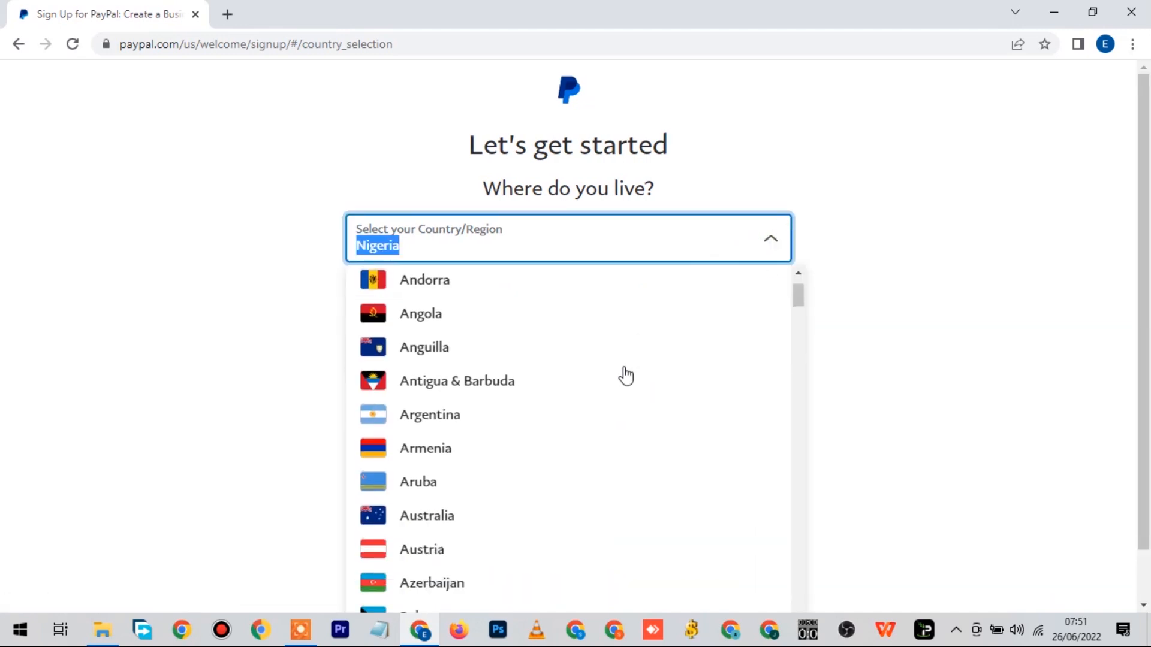
scroll(down, 3)
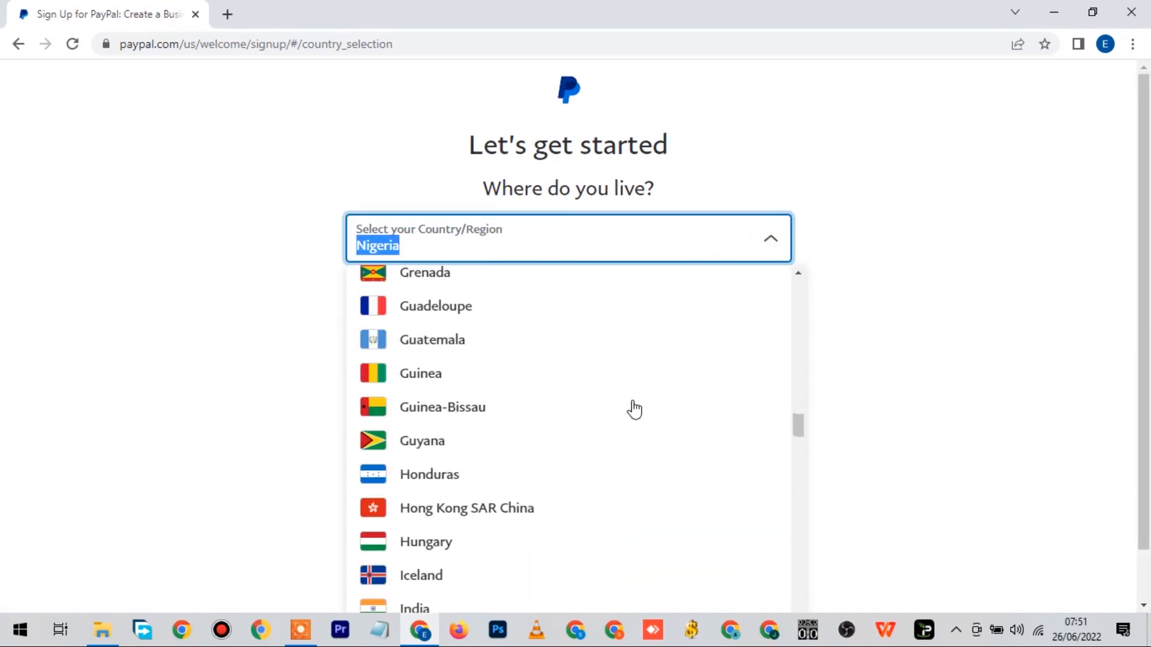
scroll(down, 3)
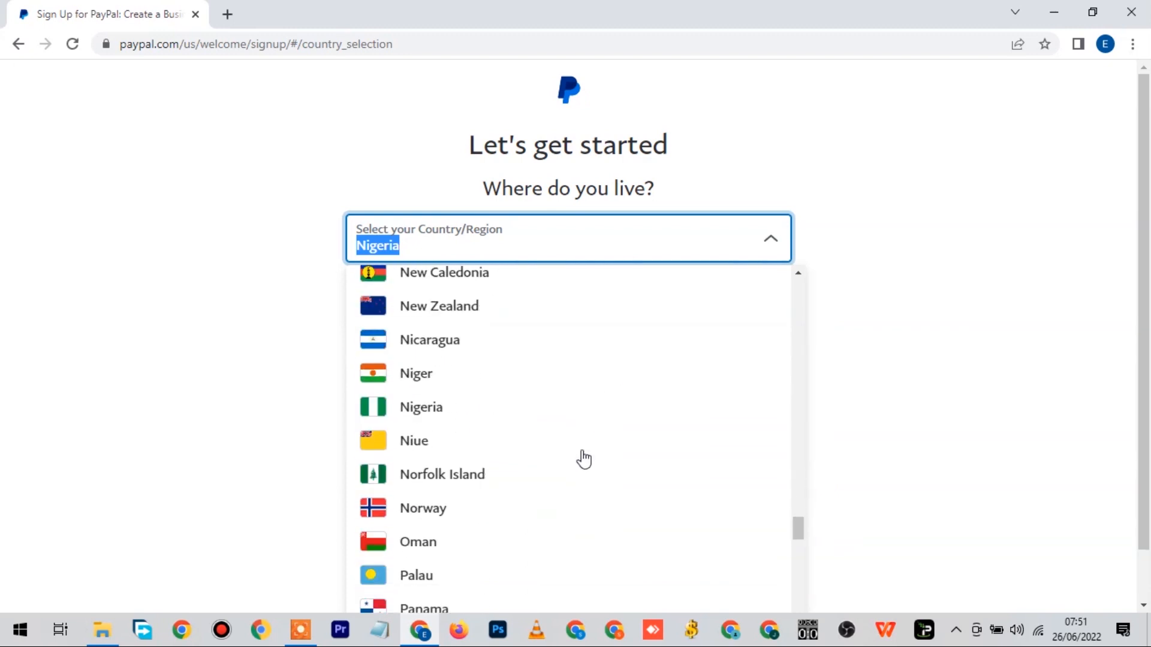
scroll(down, 3)
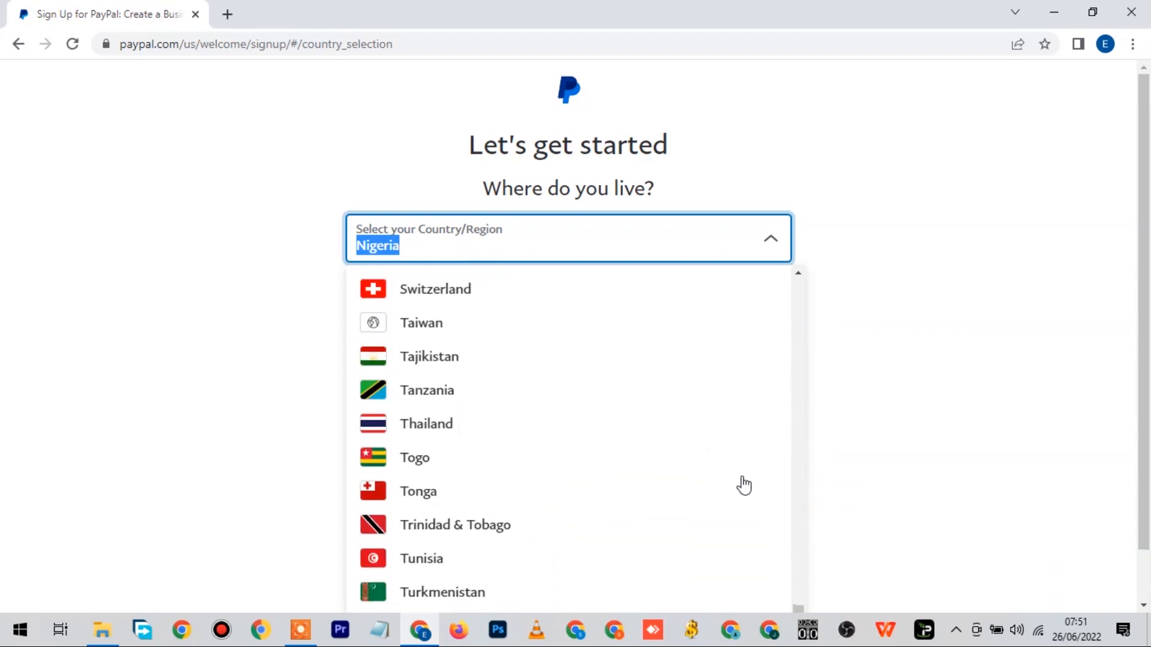
scroll(down, 3)
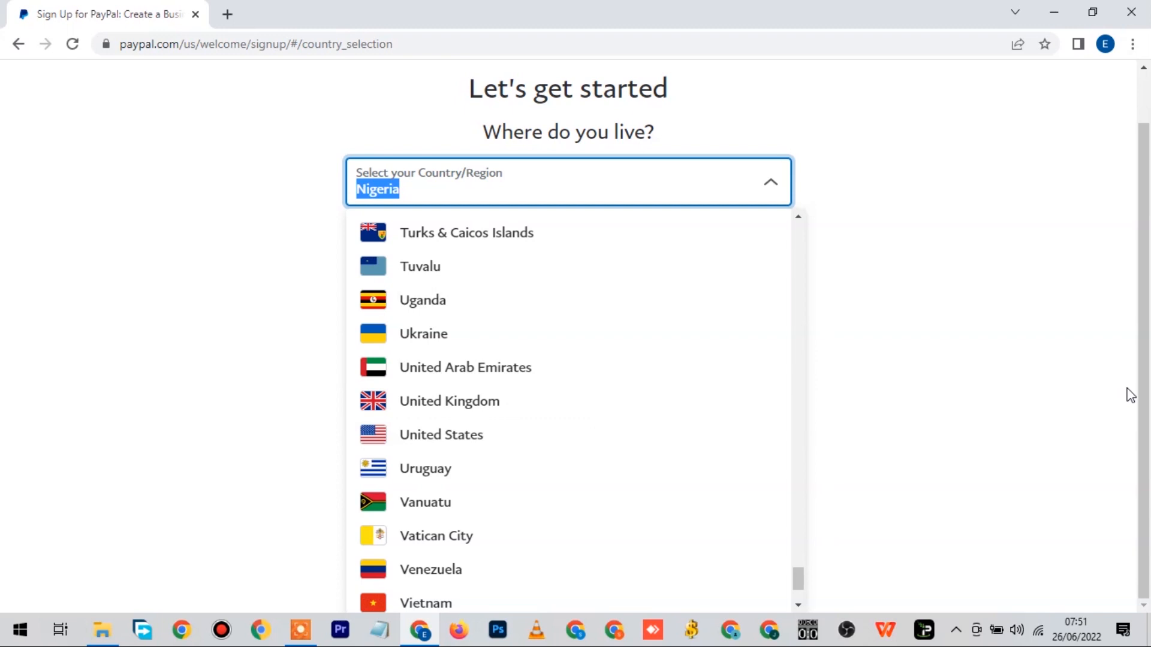
scroll(down, 3)
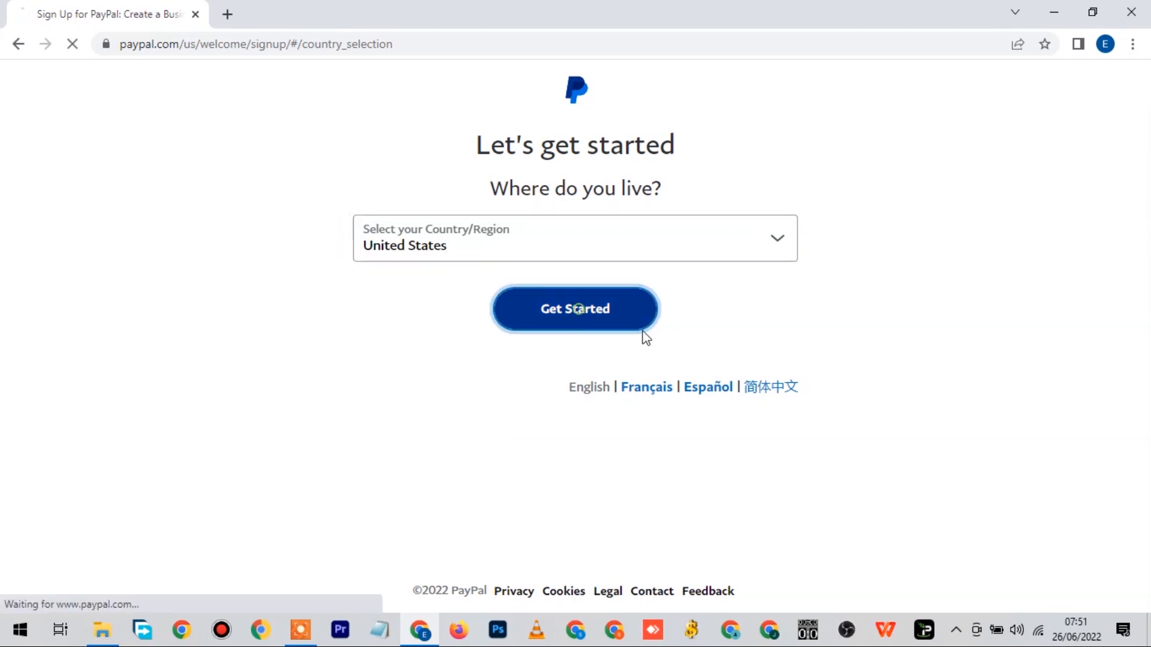
click(574, 308)
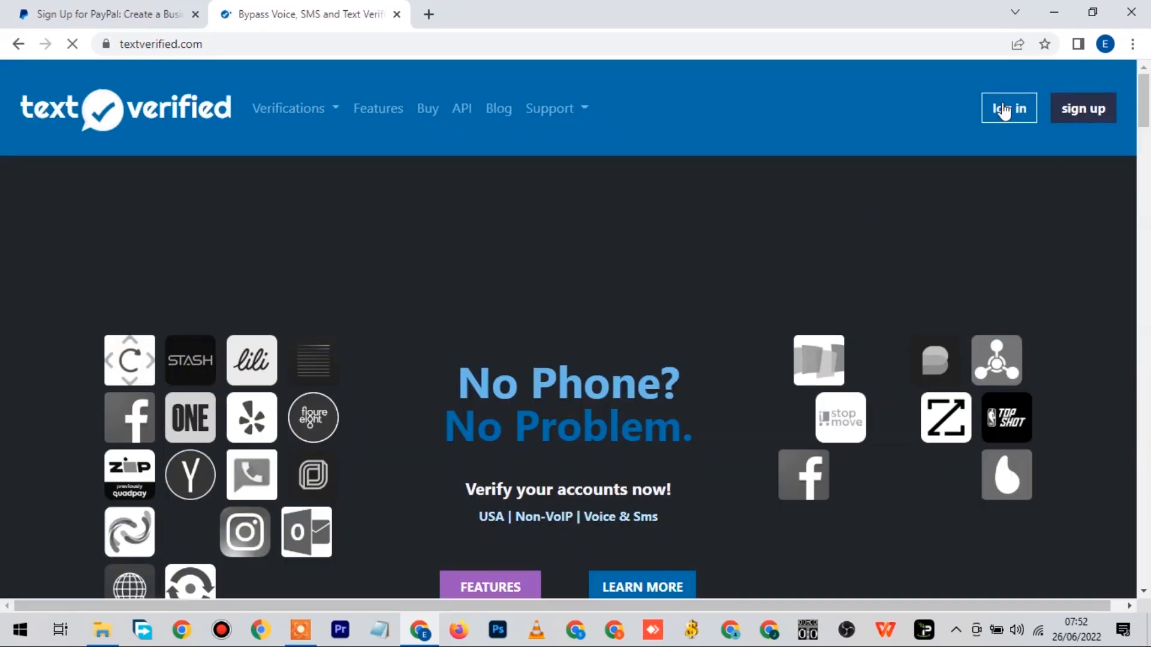
click(1009, 108)
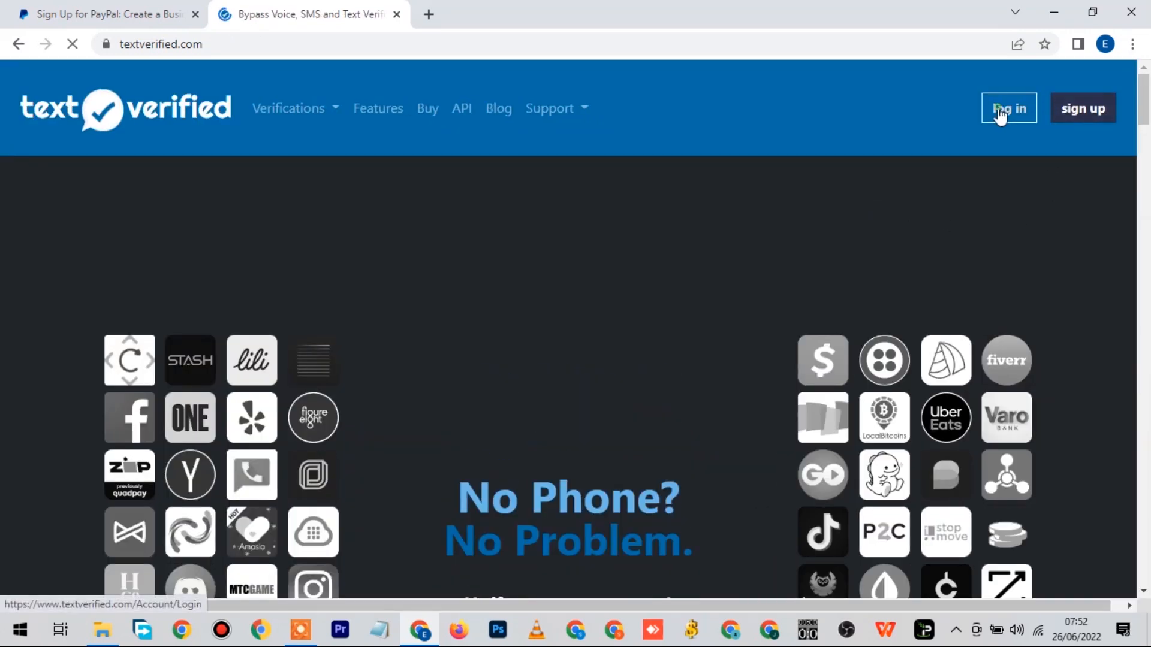
click(1008, 108)
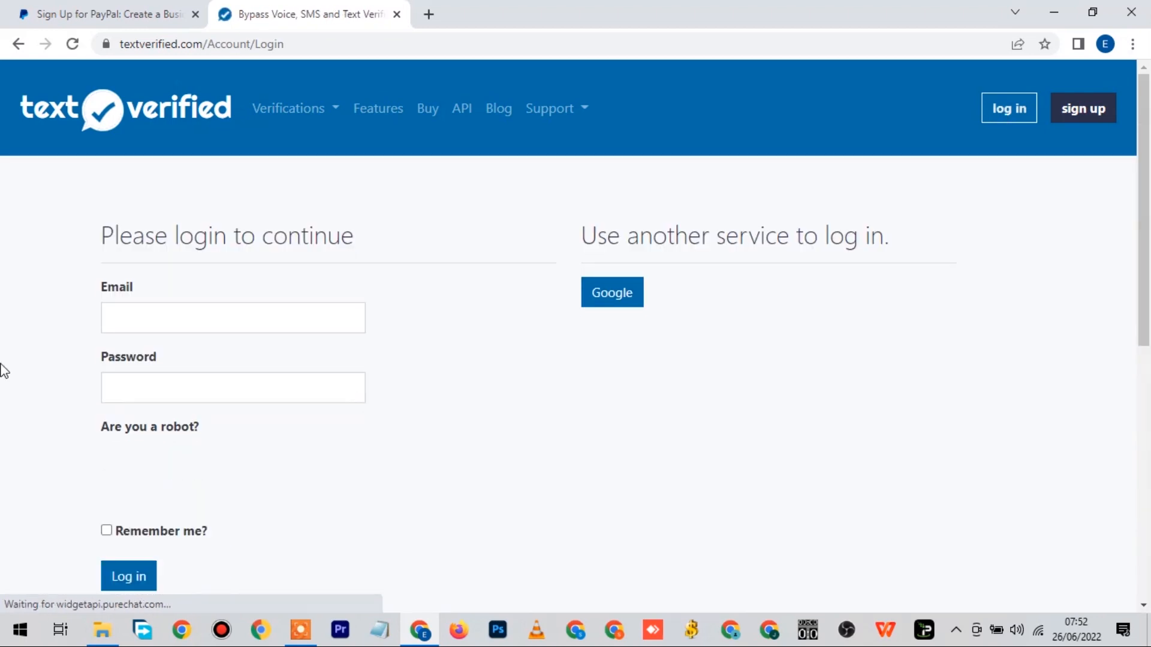
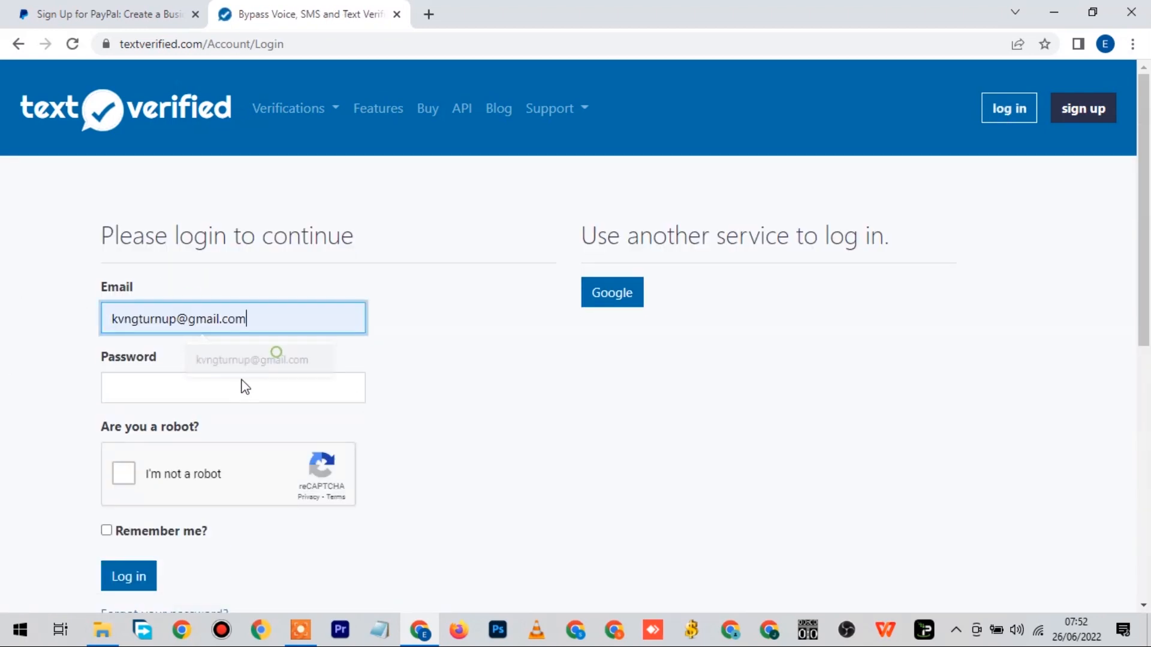
click(231, 388)
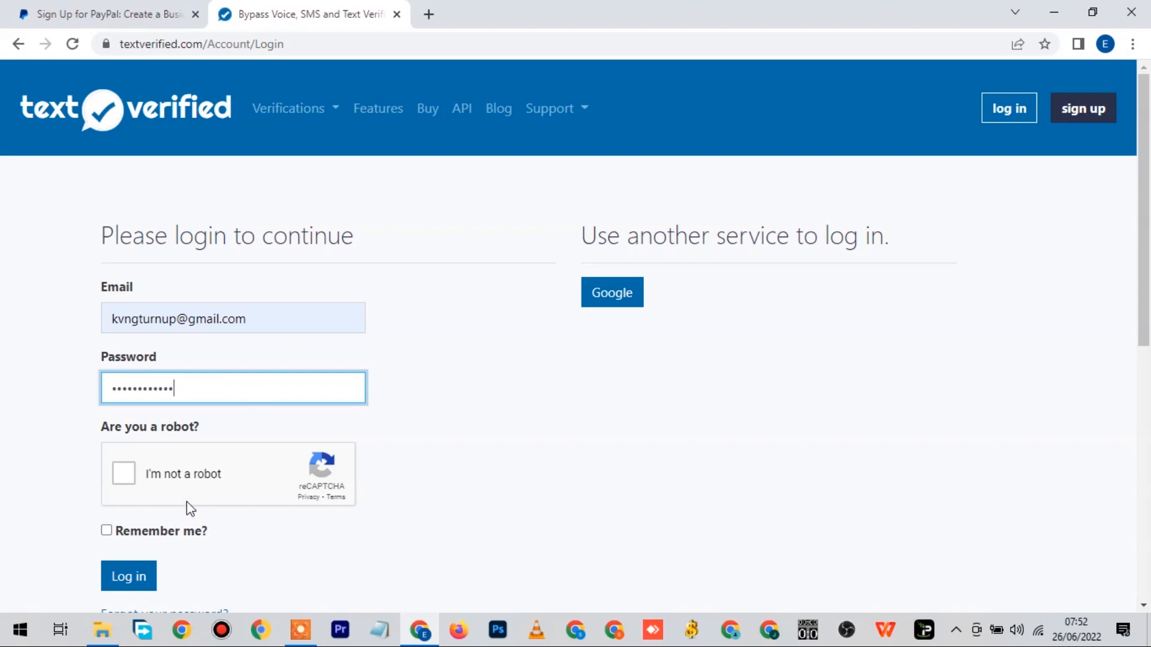
click(122, 474)
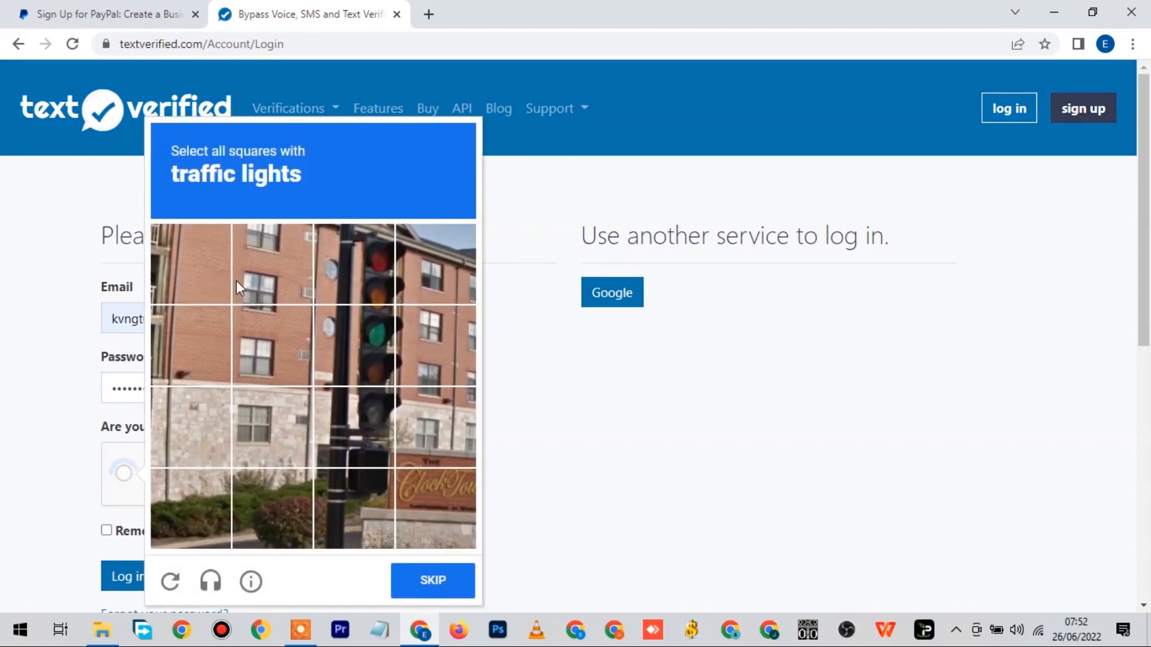
click(352, 263)
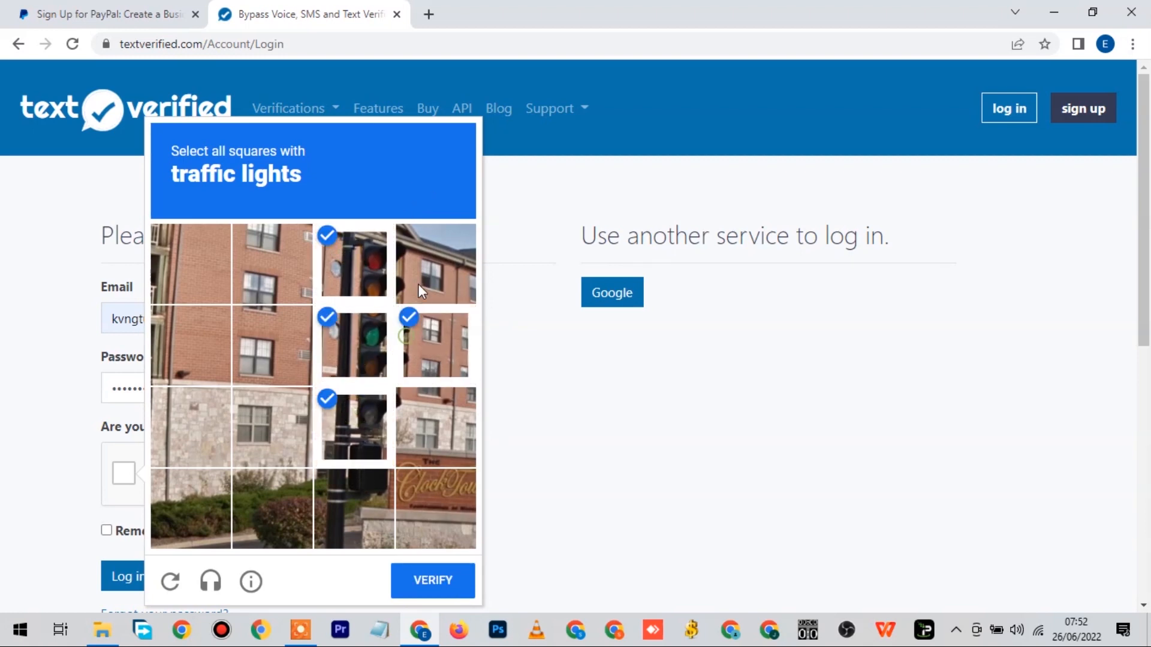
click(436, 264)
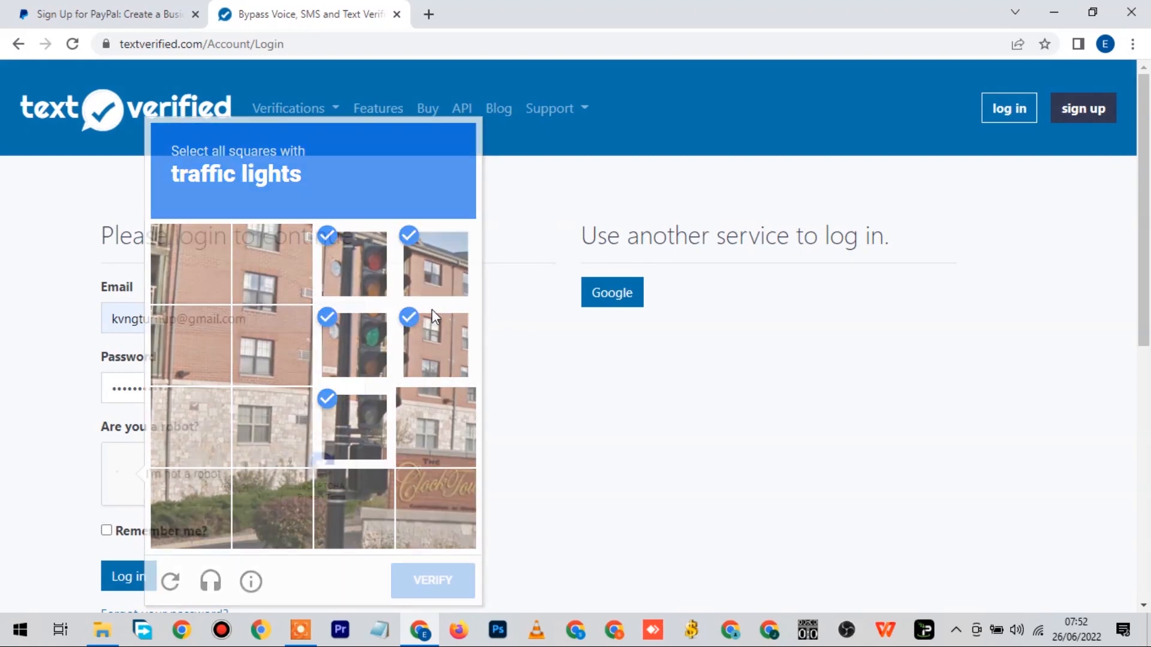
click(433, 580)
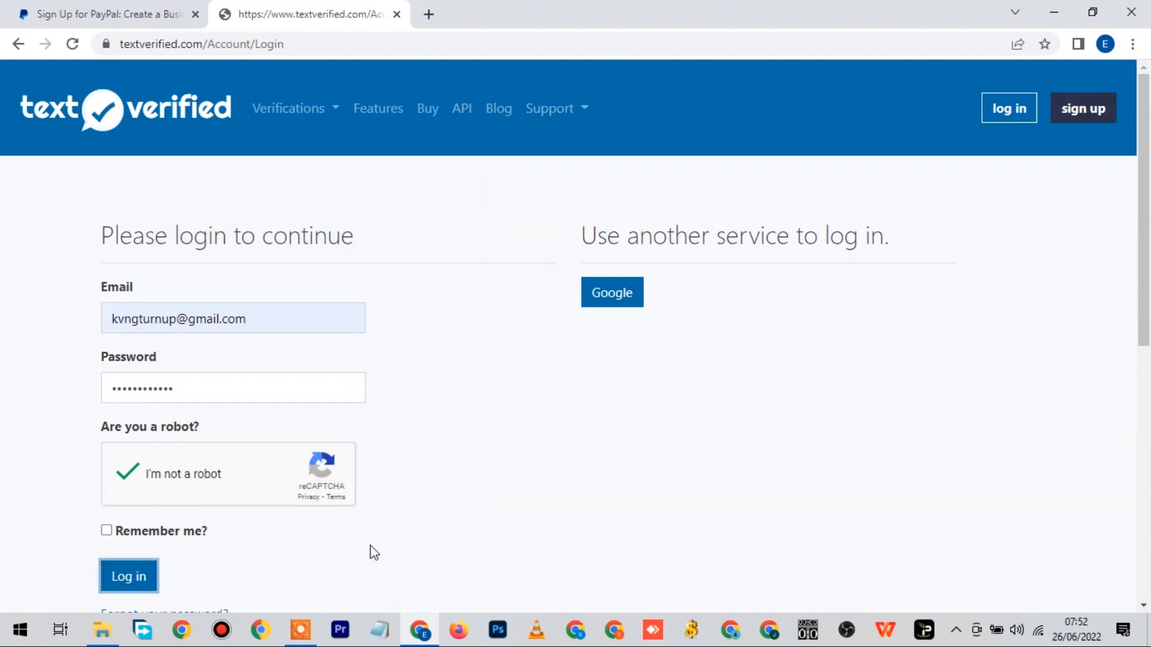
Step: Re-enter the cleared password, solve the stairs captcha and submit the login again
click(128, 576)
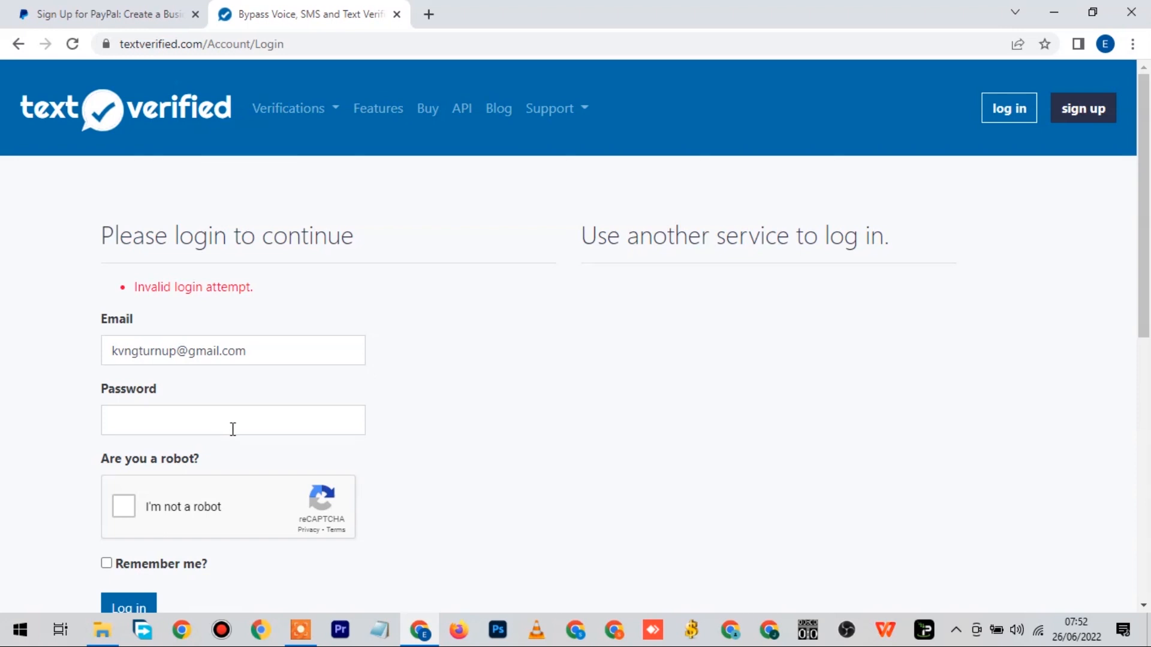
text(•••)
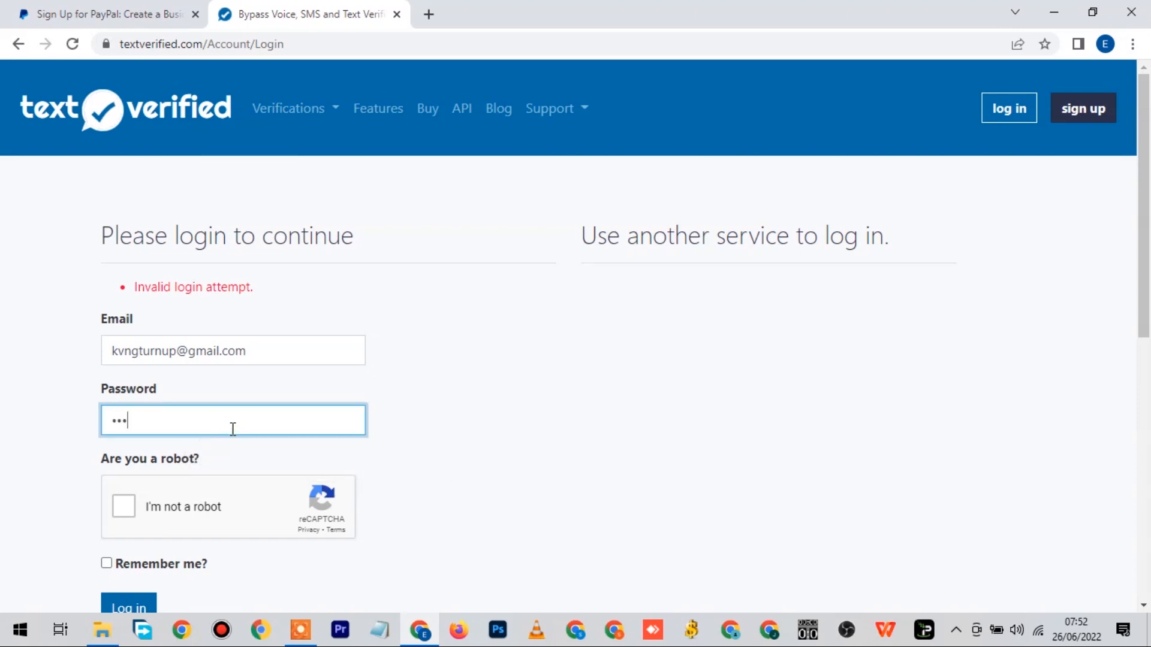
text(•••)
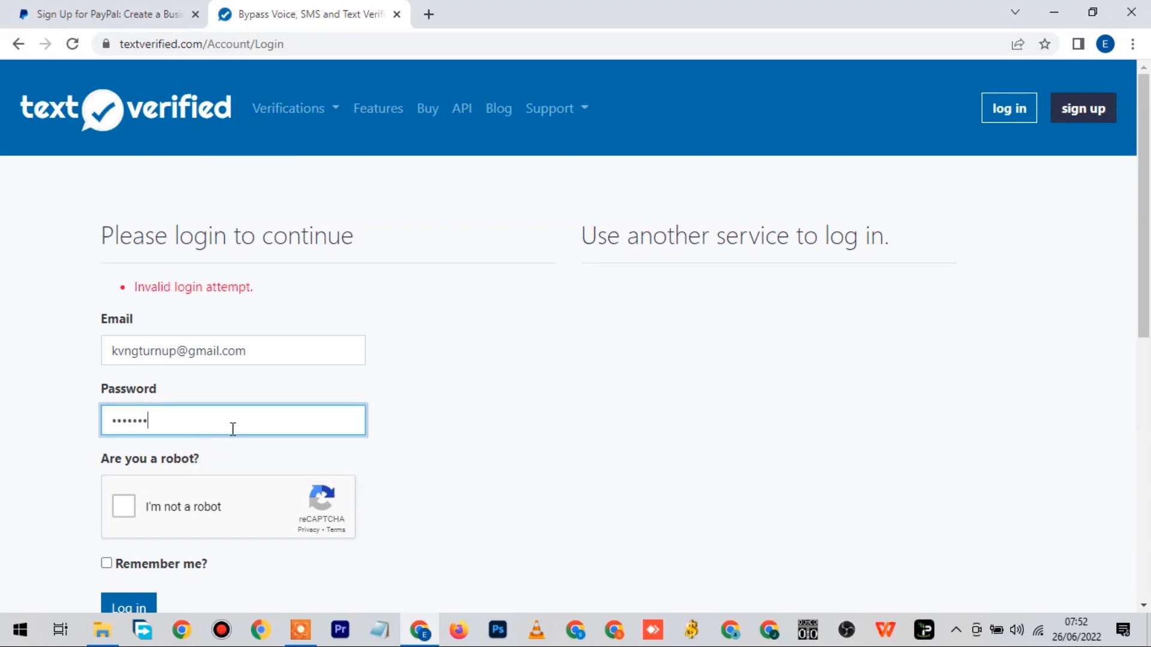
text(••••)
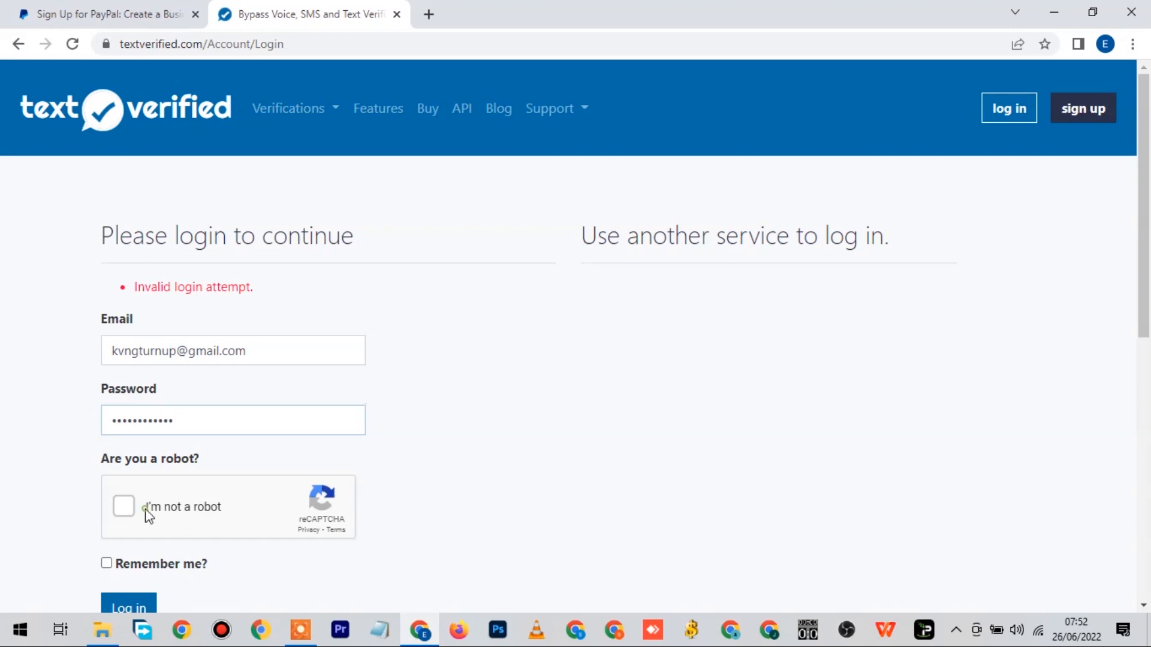
click(124, 506)
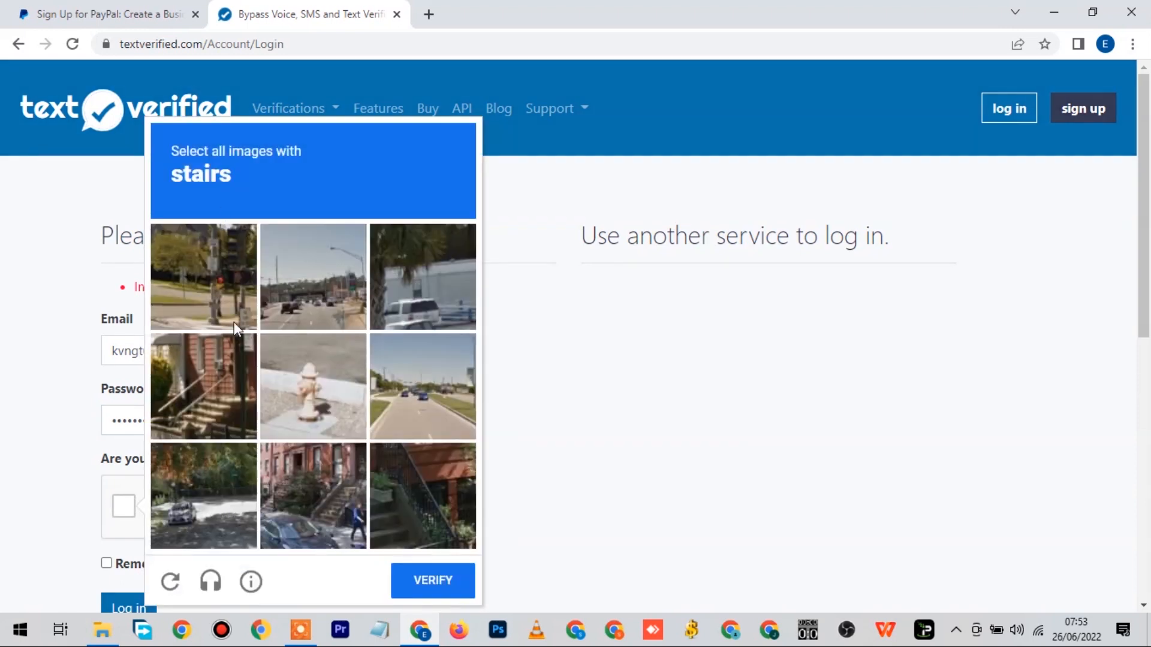
click(312, 495)
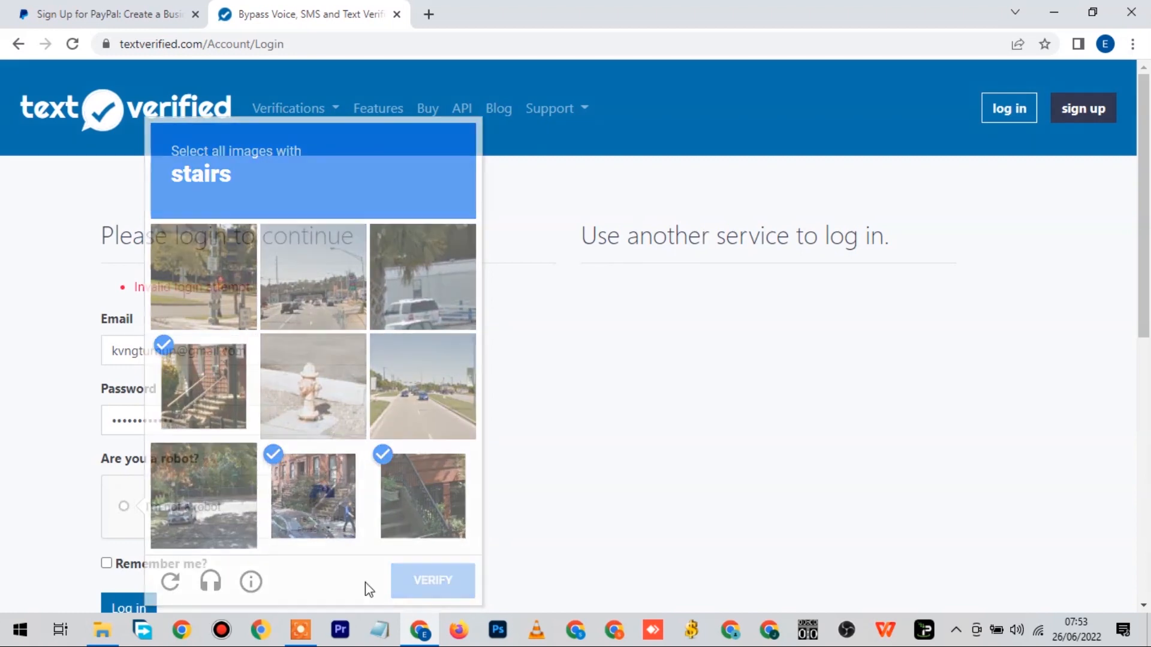
click(432, 581)
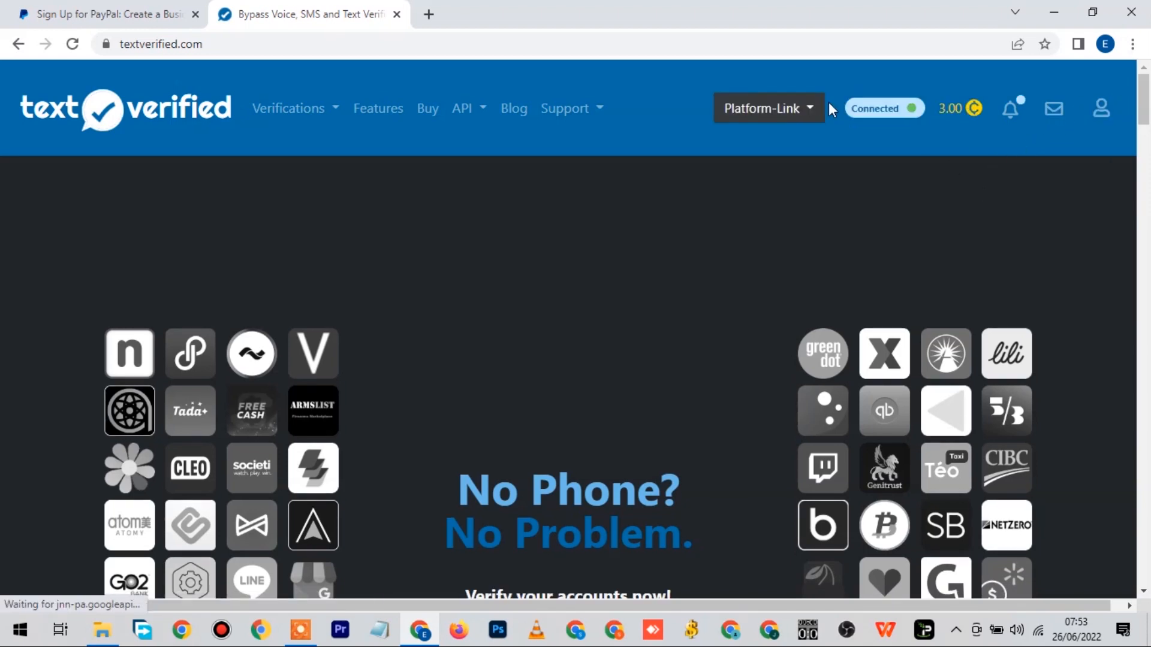
mouse_move(958, 121)
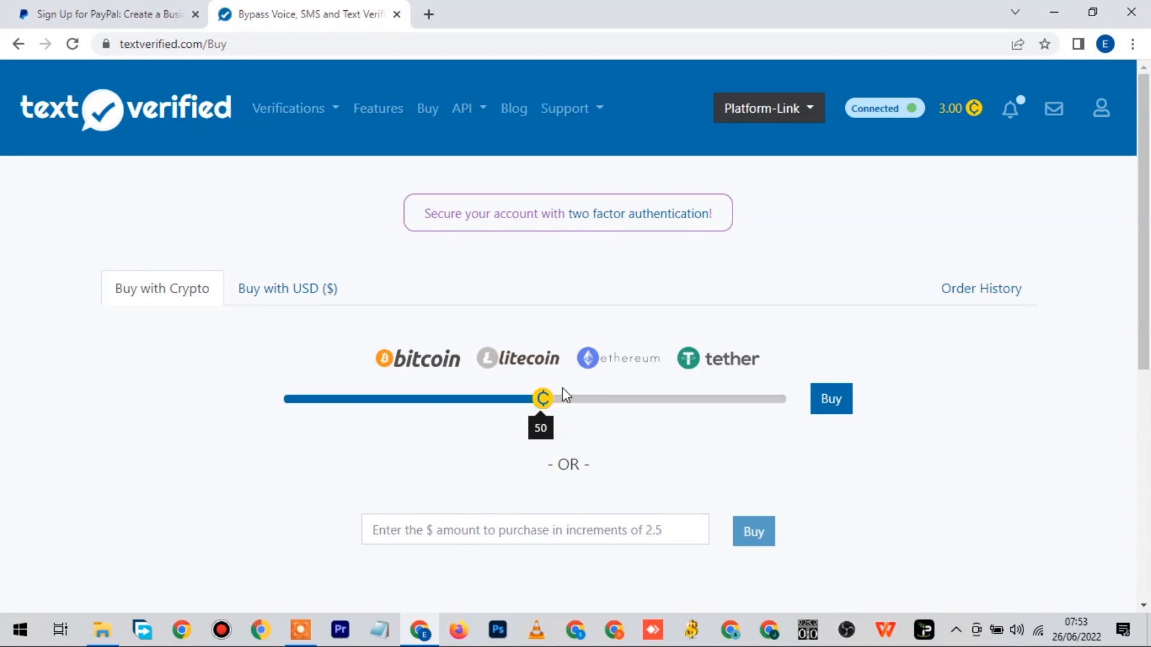
Step: Drag the crypto purchase slider down to its 2.5 minimum
scroll(down, 3)
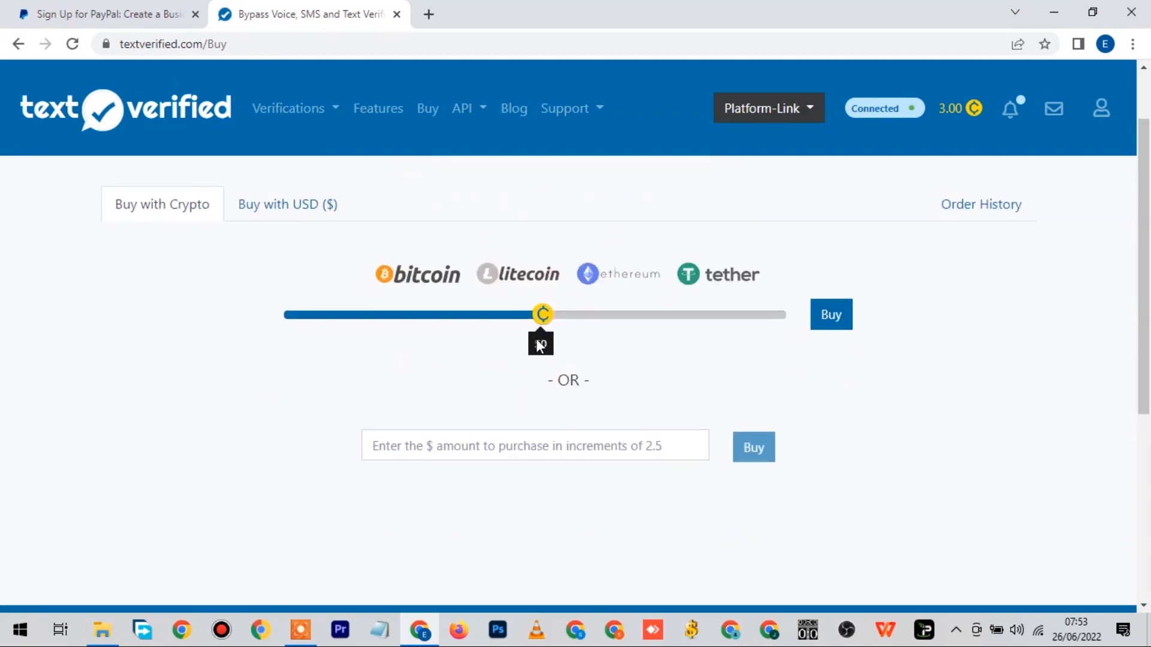
drag(542, 314, 443, 315)
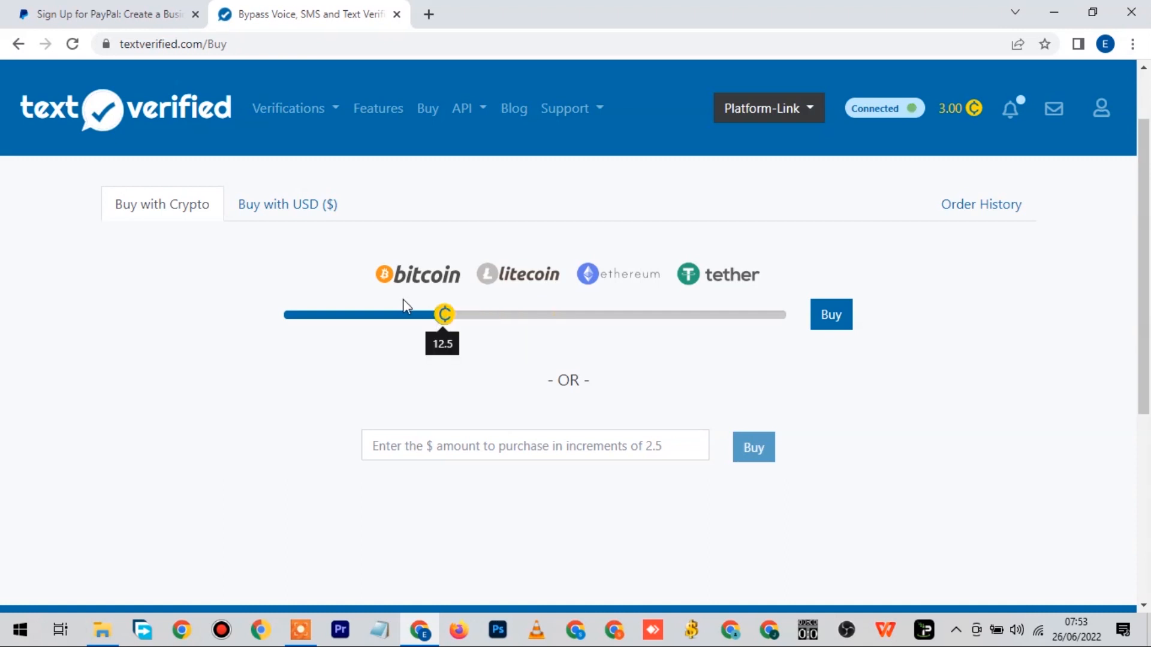
drag(443, 315, 285, 314)
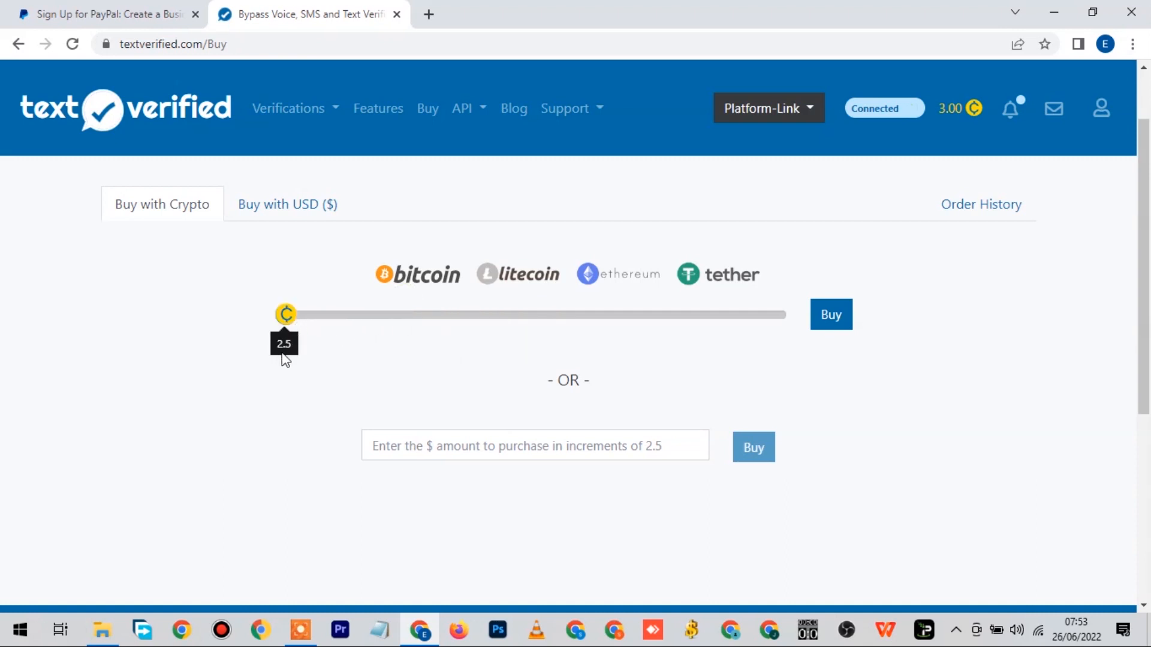
mouse_move(646, 391)
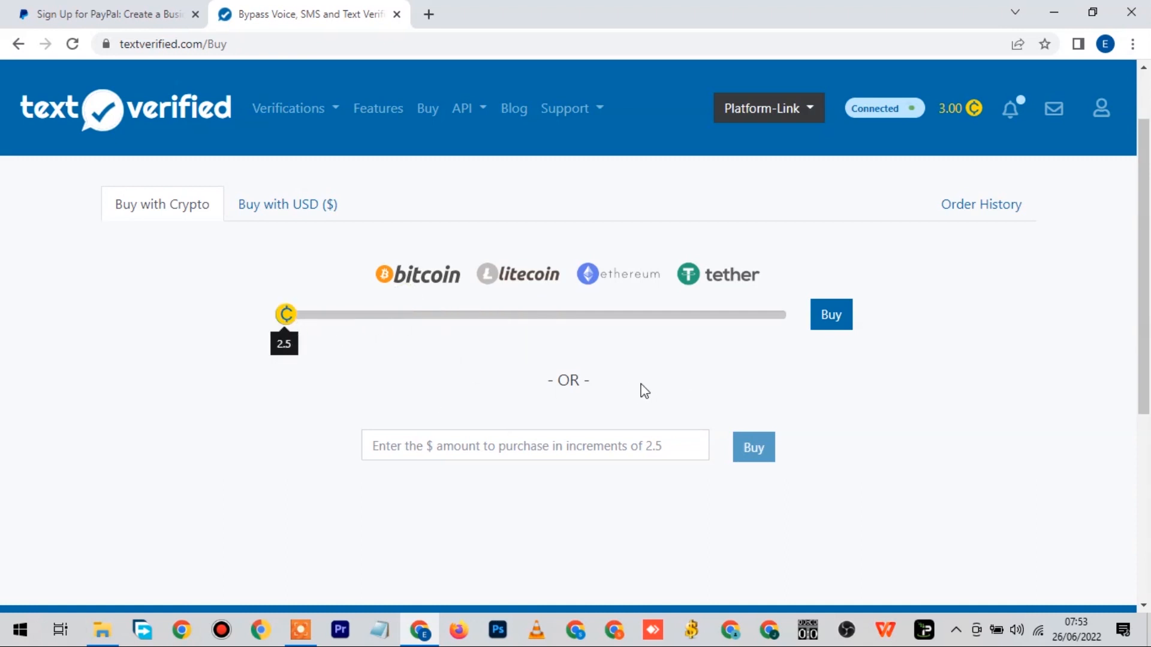
mouse_move(603, 391)
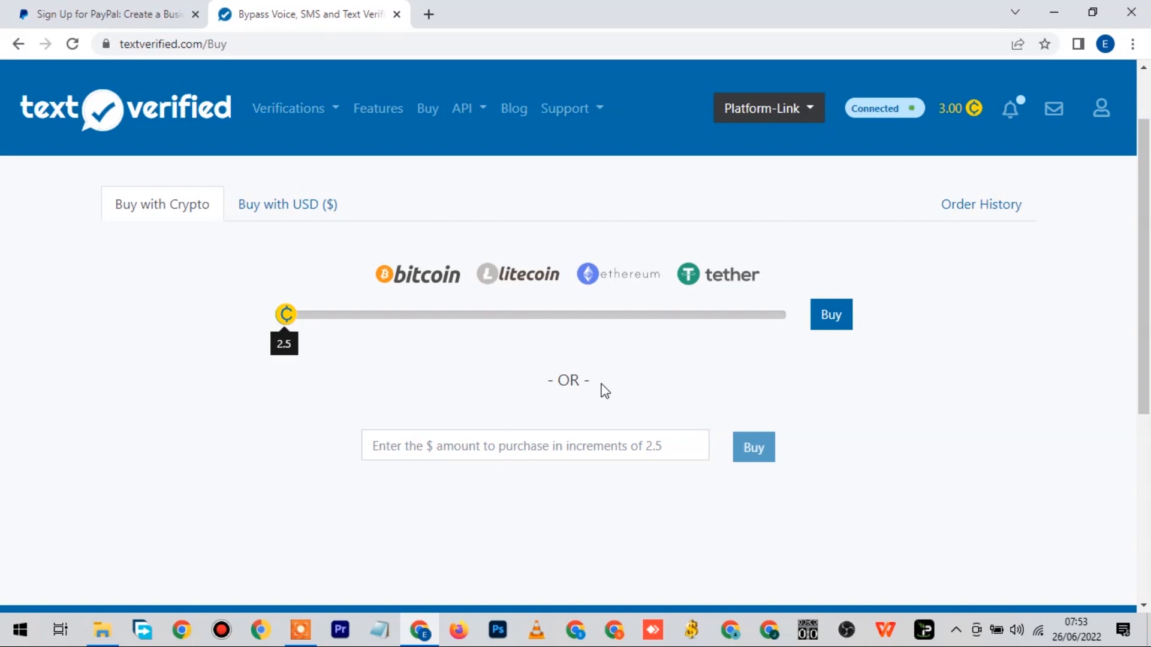
mouse_move(526, 287)
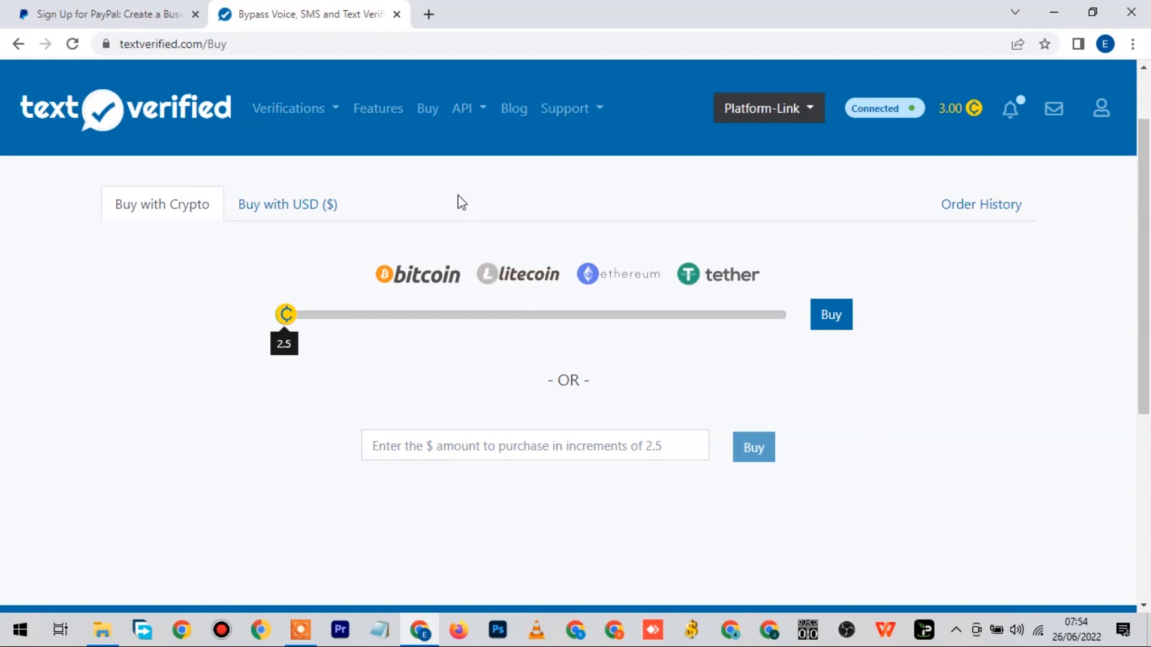
mouse_move(543, 277)
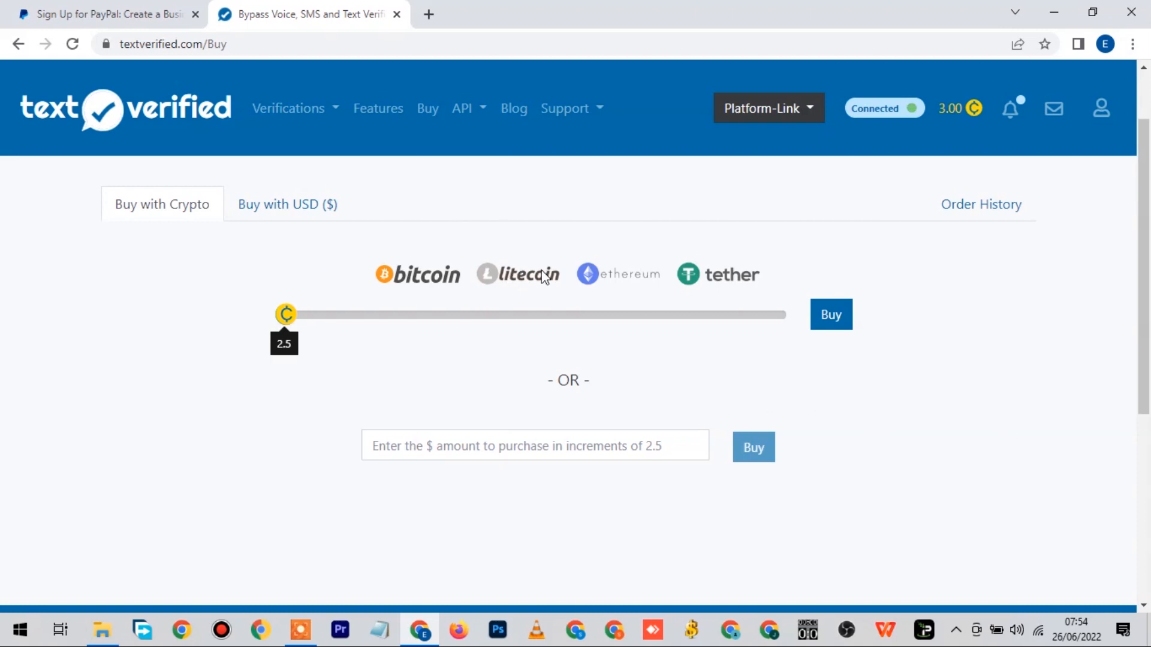
mouse_move(524, 291)
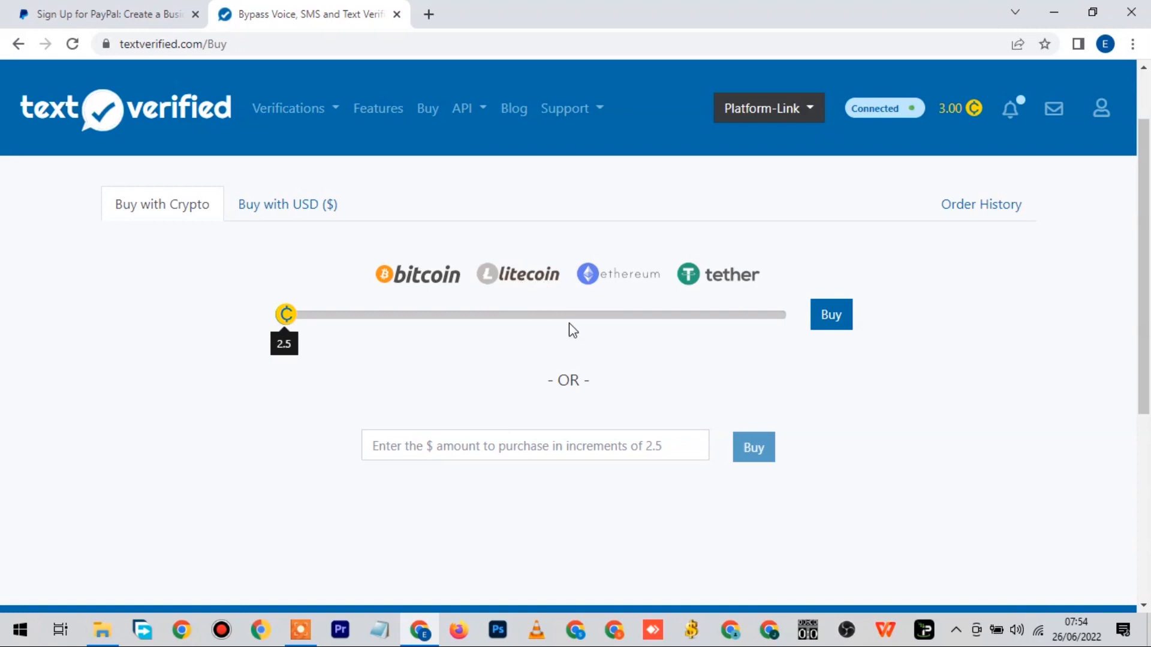
mouse_move(690, 367)
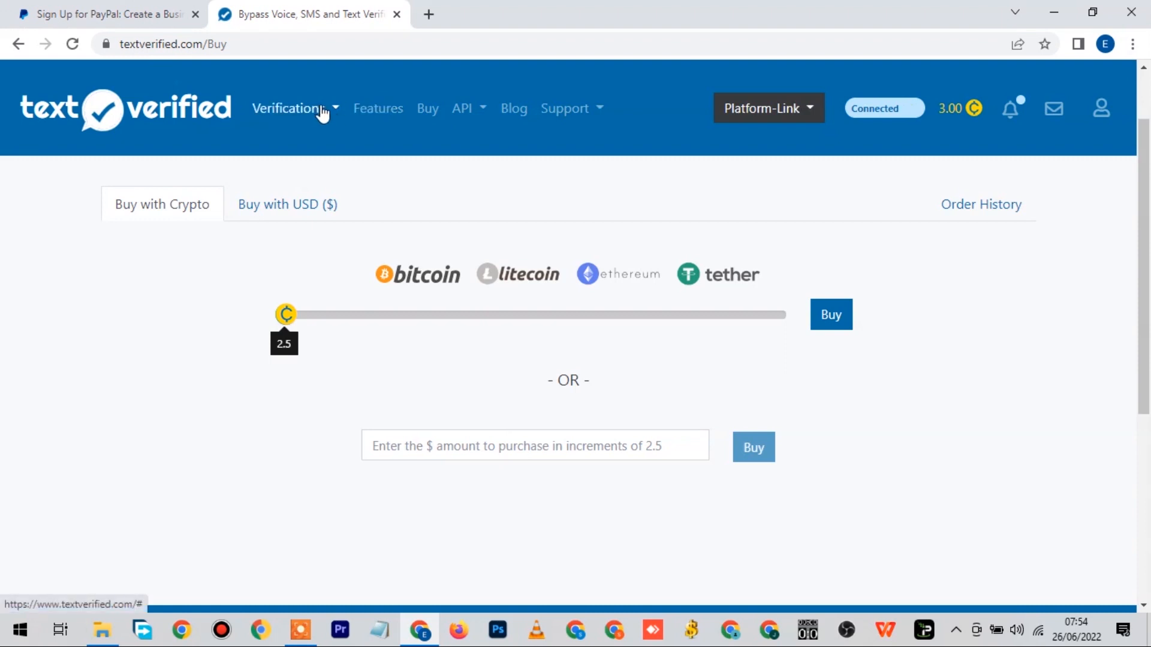
Step: Rent an SMS verification number for PayPal and copy it
click(293, 108)
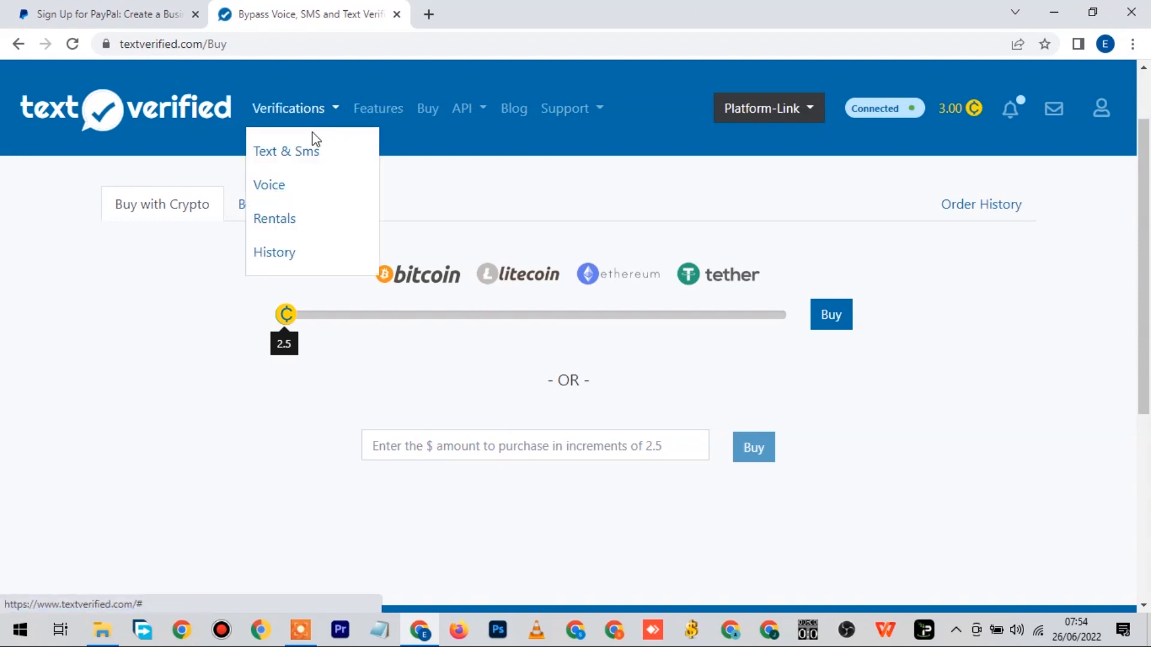
click(286, 151)
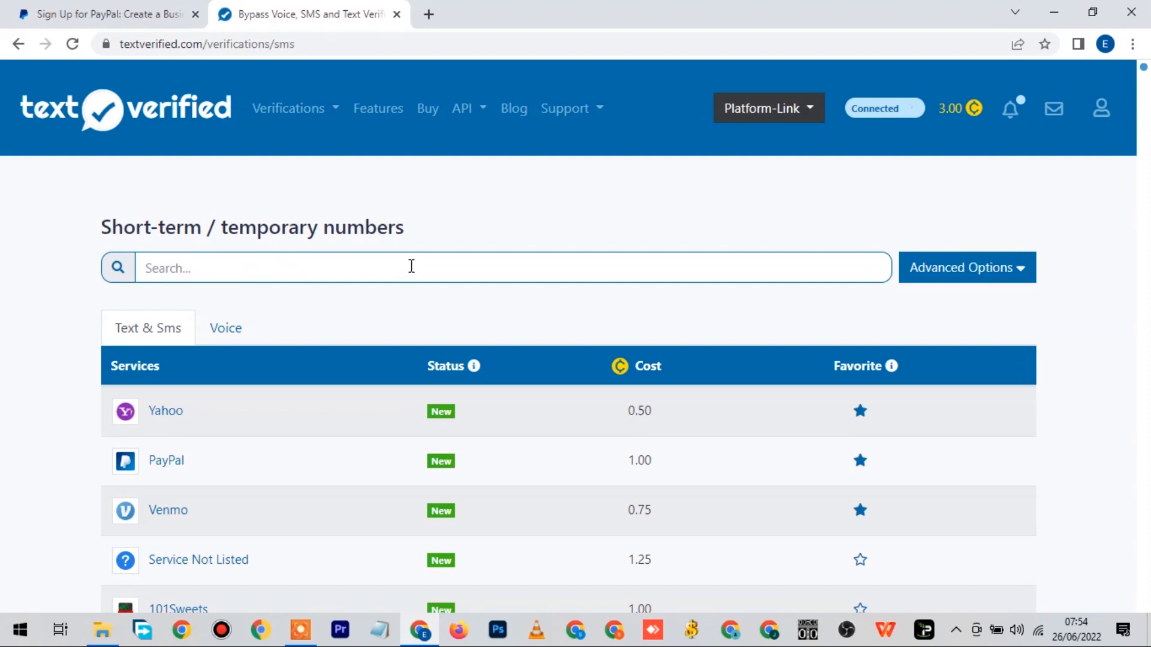
mouse_move(177, 450)
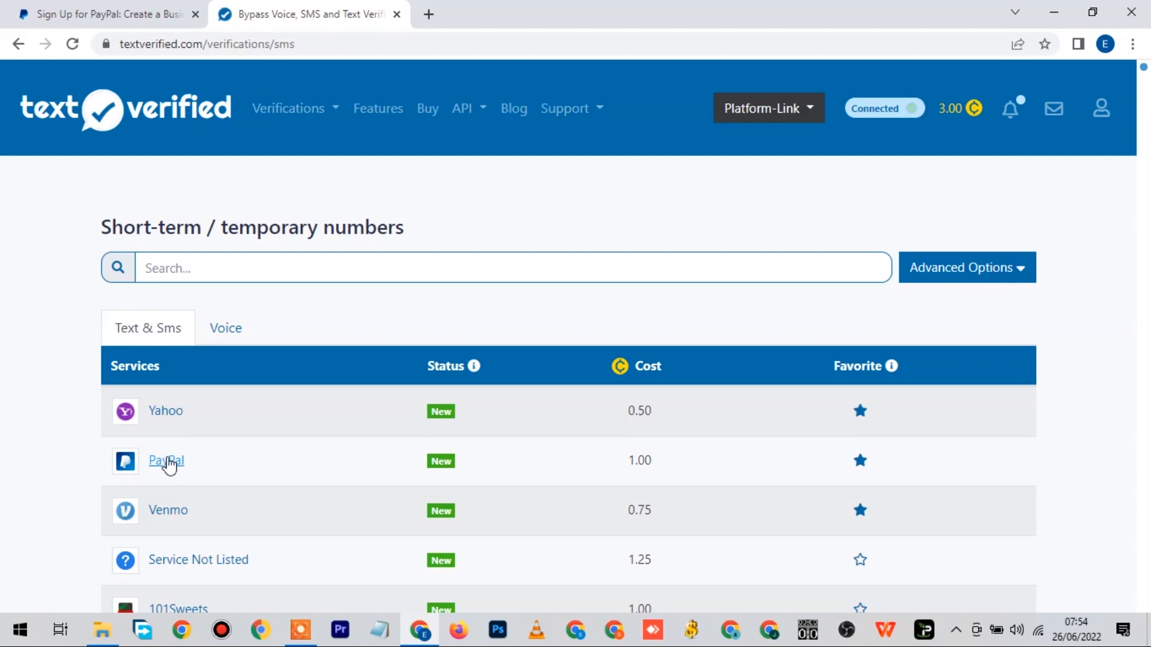
click(165, 460)
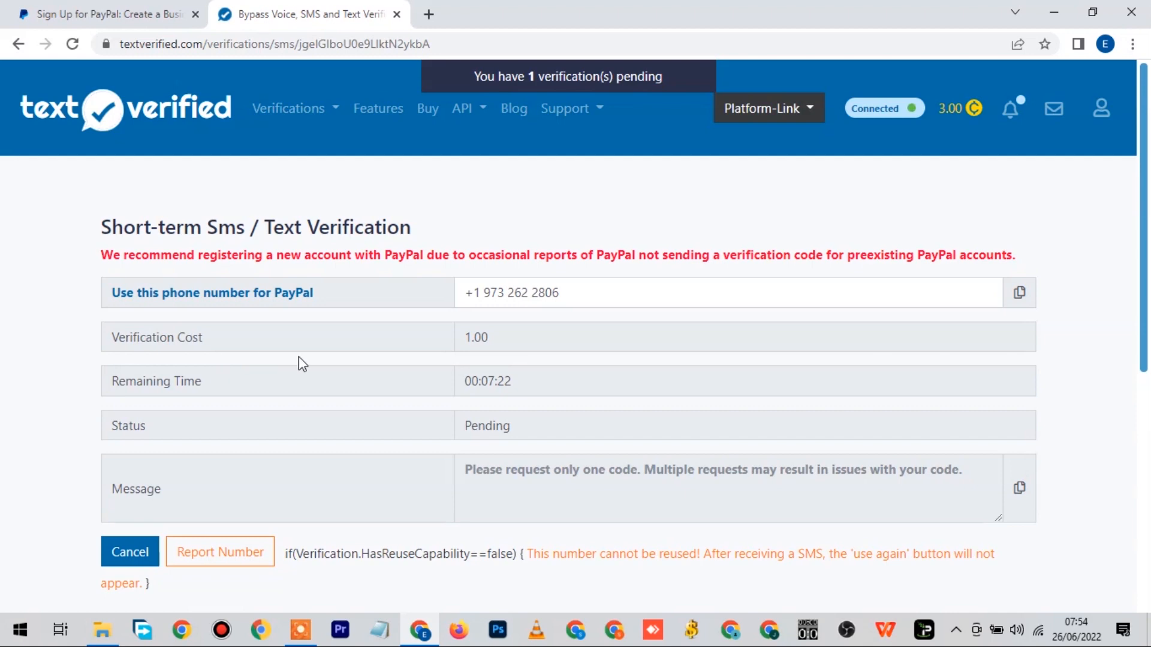
mouse_move(485, 350)
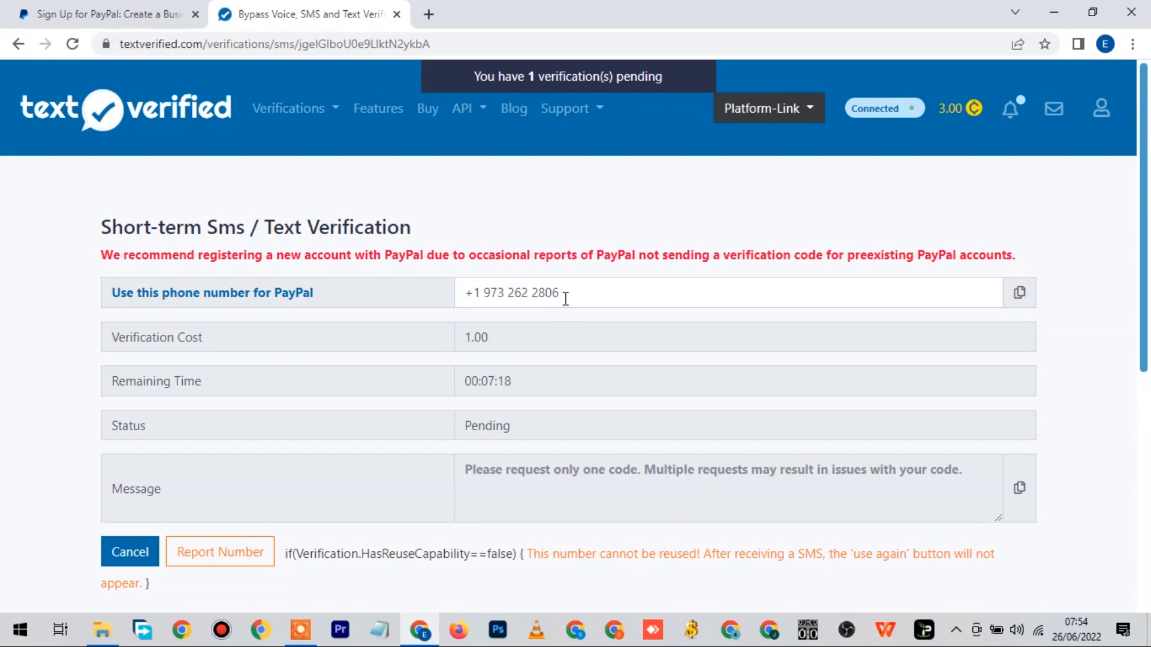
right_click(510, 293)
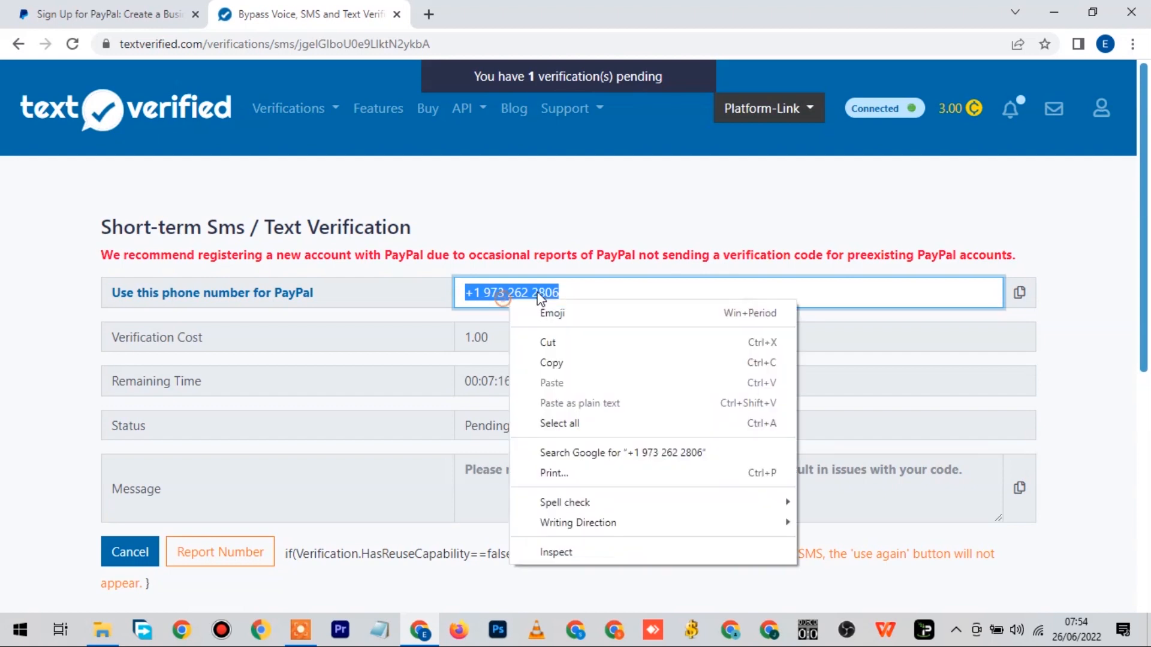
click(103, 14)
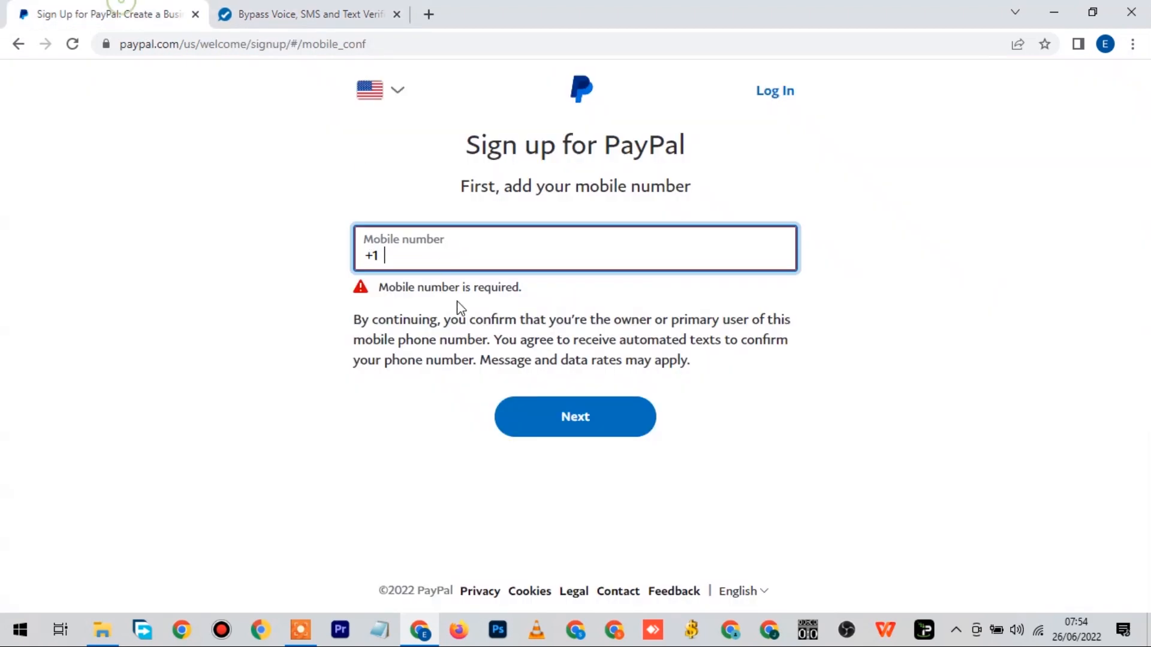
mouse_move(434, 261)
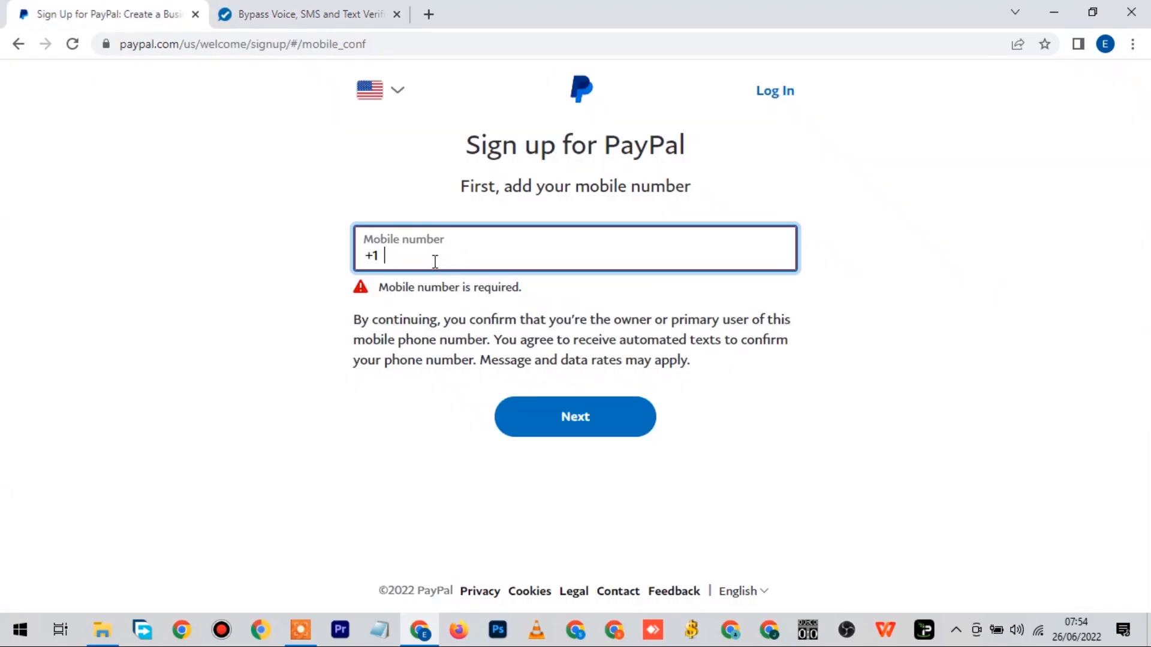
Step: Paste the rented number into PayPal's Mobile number field and submit it for a code
right_click(433, 255)
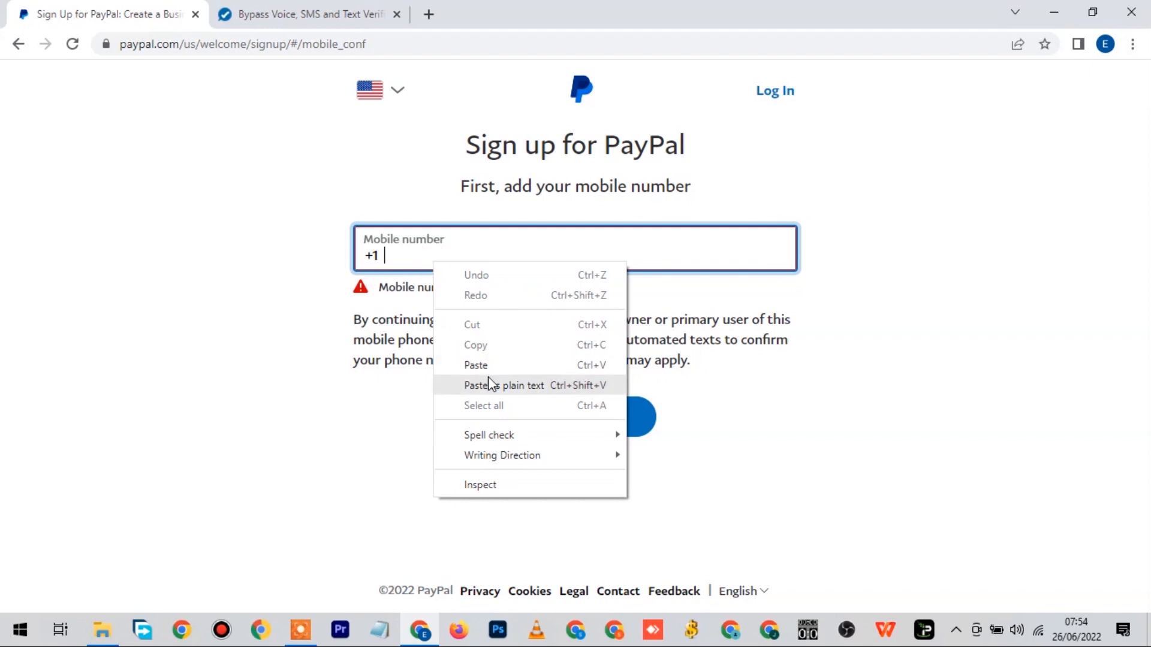
click(476, 365)
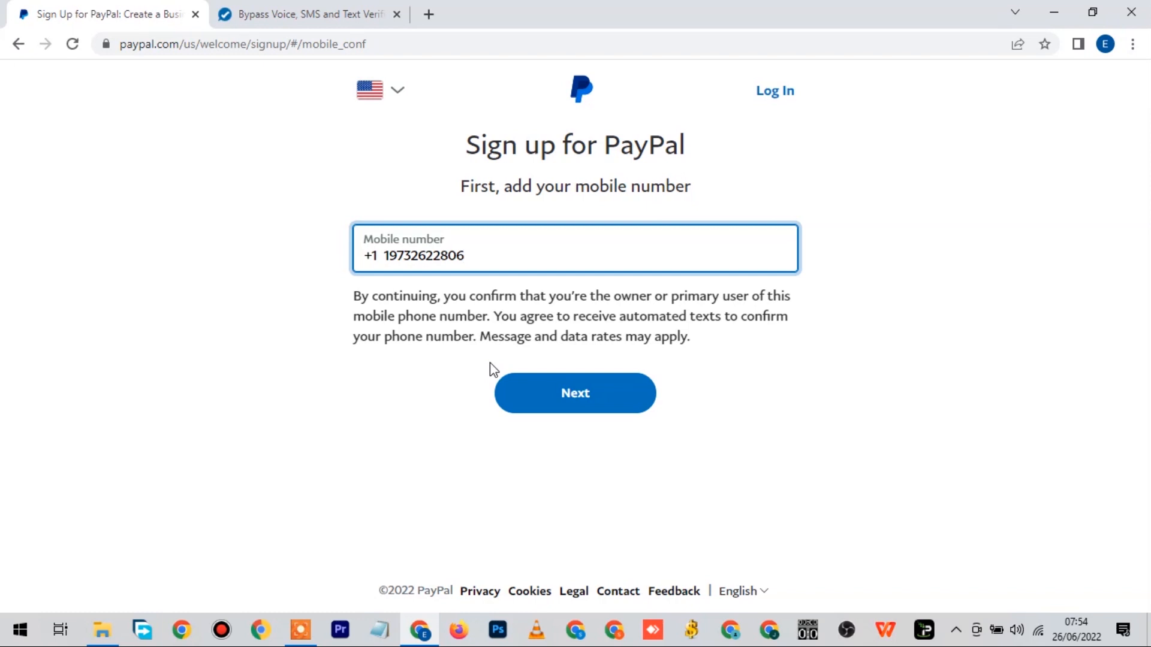
click(575, 393)
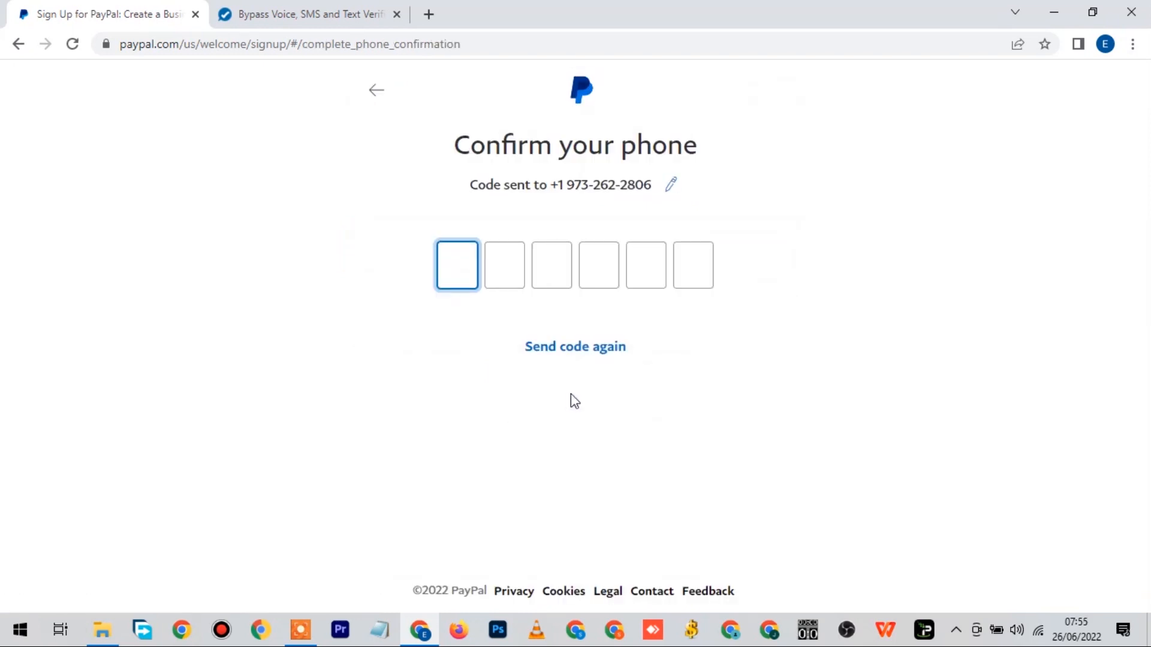
click(308, 15)
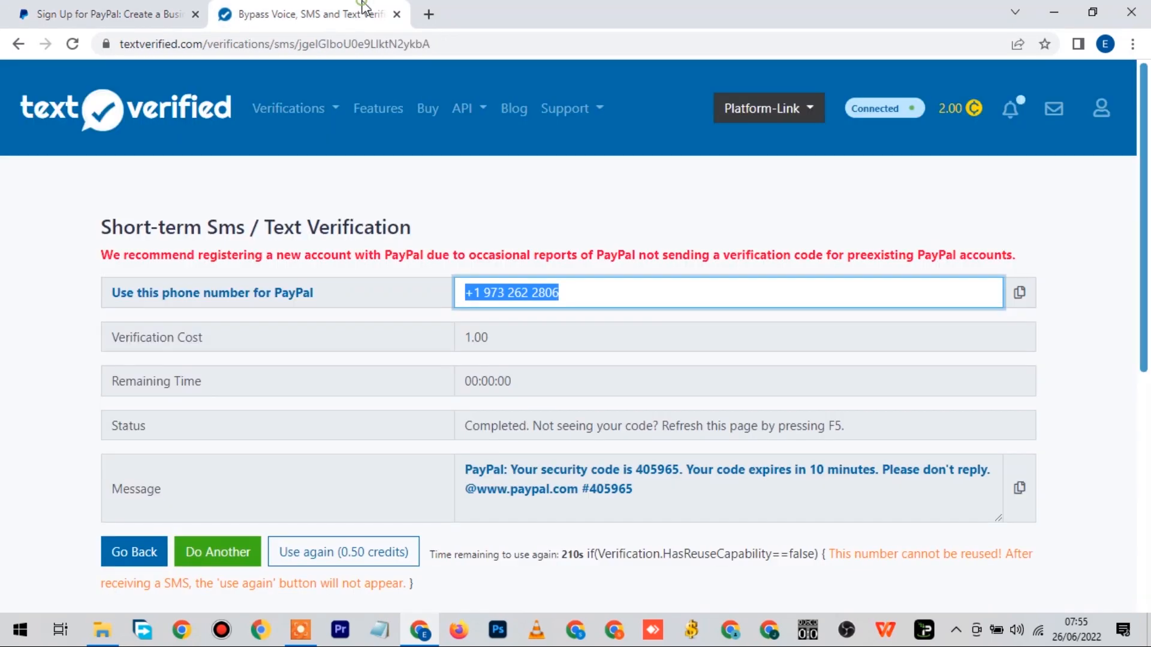
mouse_move(688, 475)
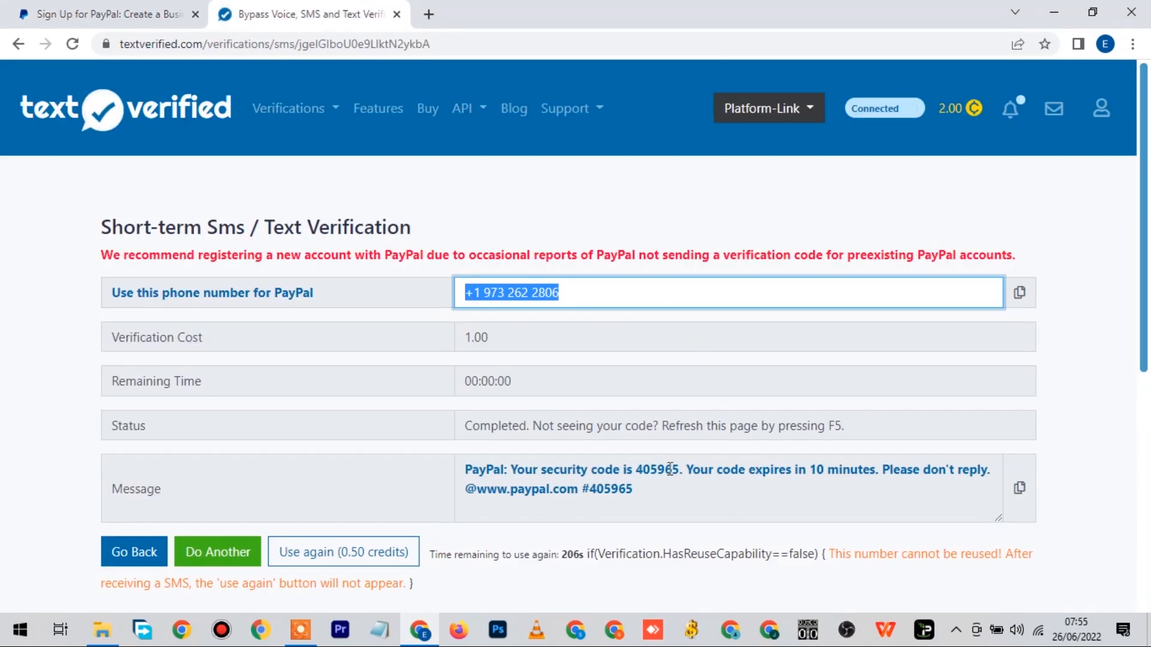
Step: Select the six-digit PayPal security code from the received message and return to PayPal
double_click(654, 469)
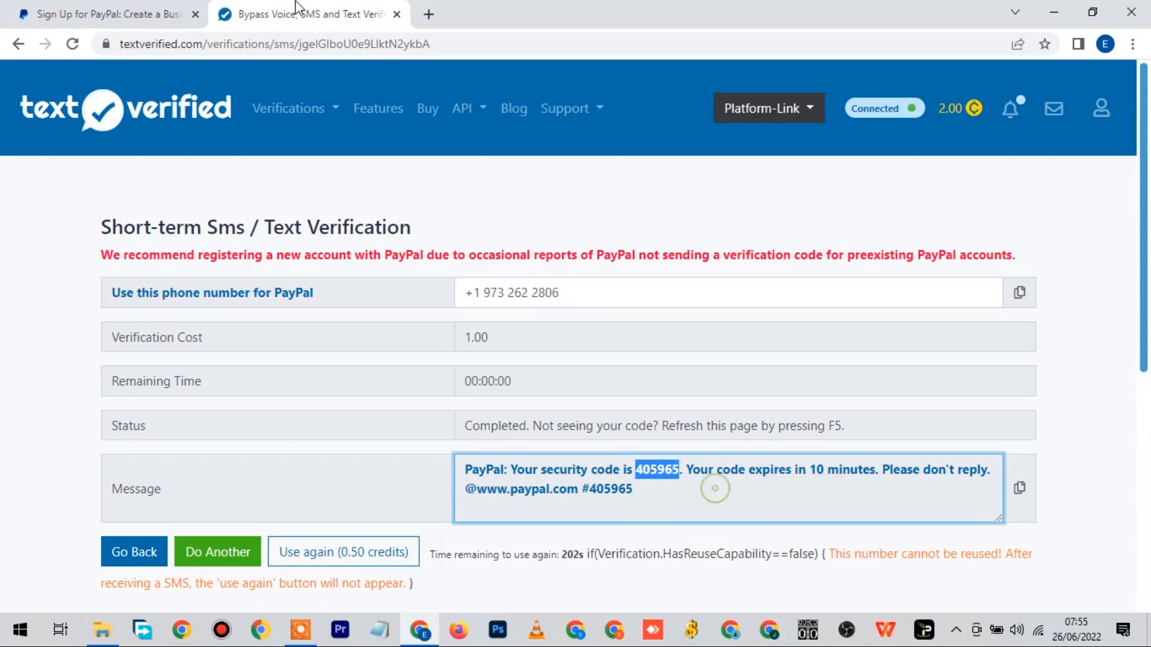
click(103, 14)
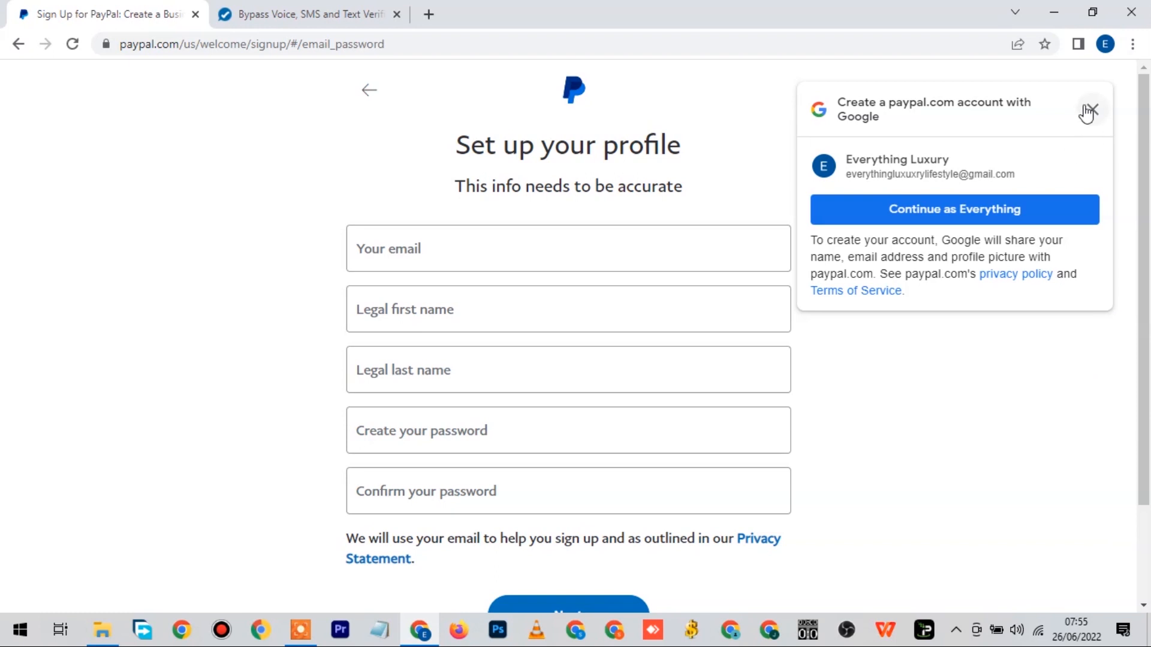
mouse_move(915, 281)
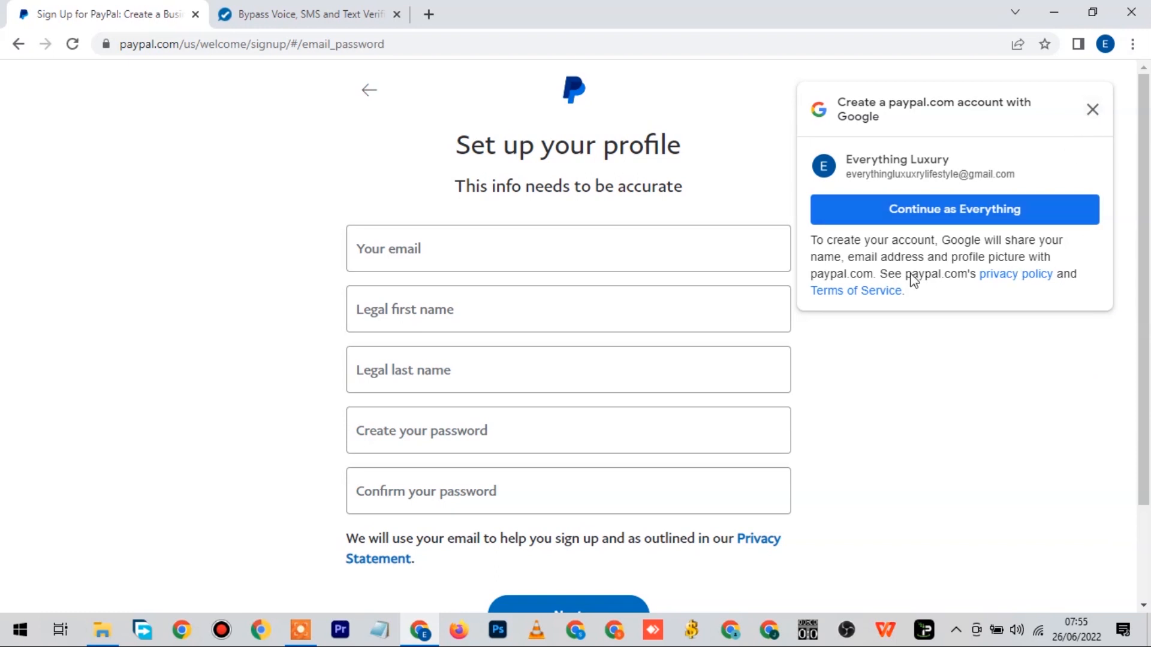
mouse_move(1094, 109)
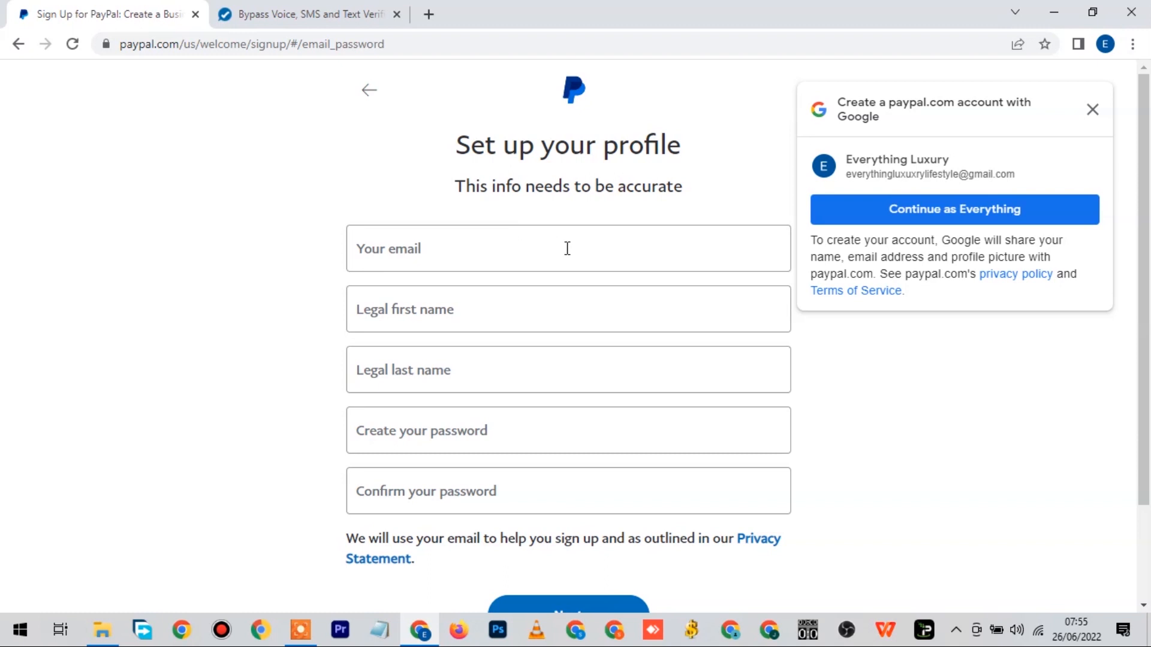
mouse_move(877, 82)
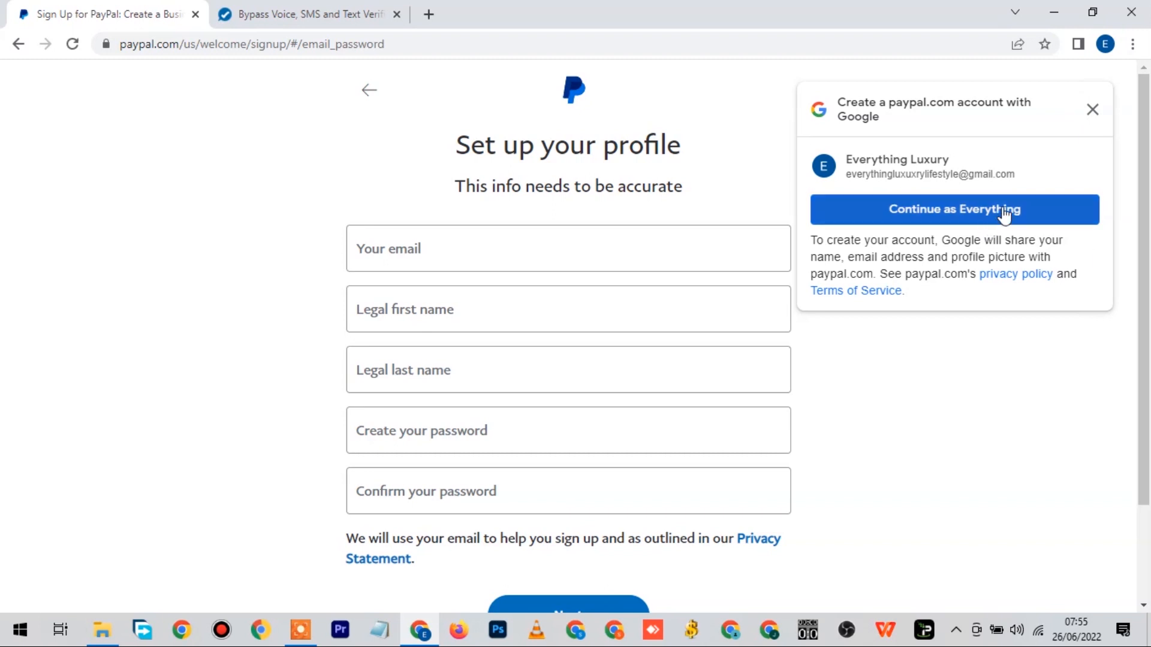
mouse_move(997, 214)
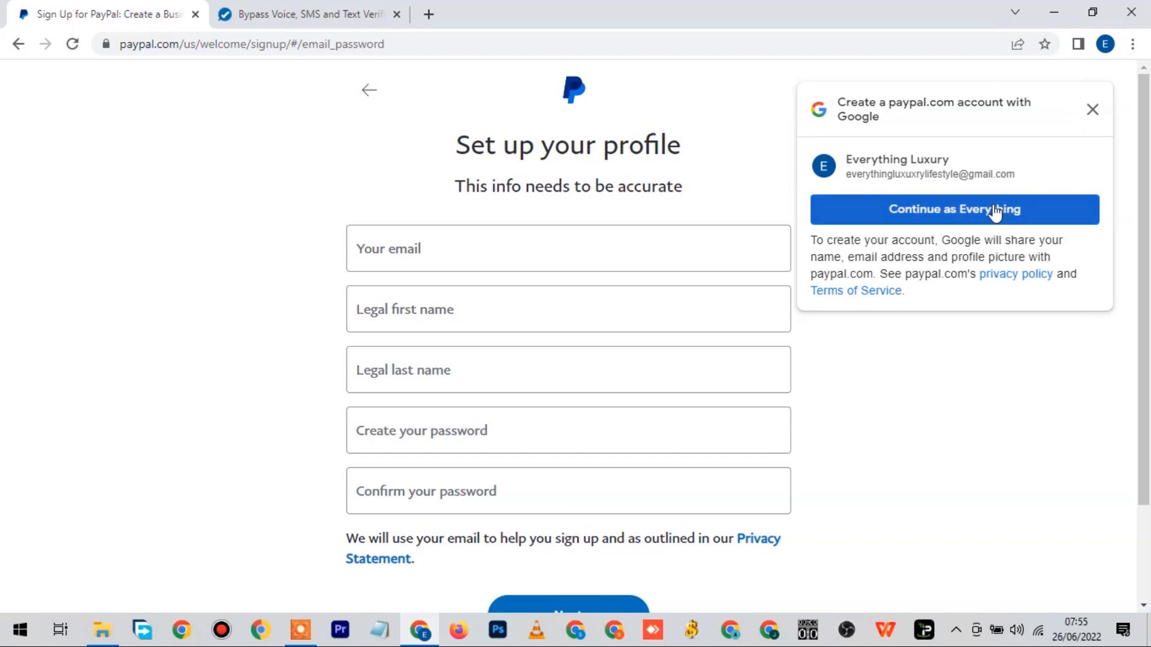
mouse_move(972, 213)
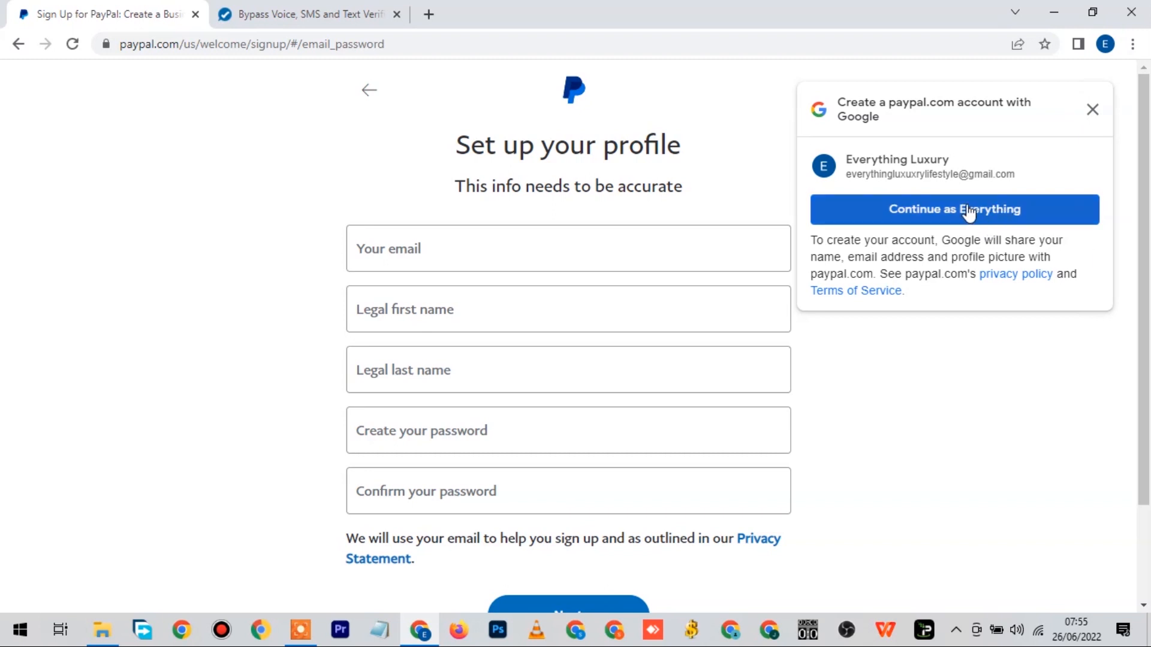
Step: Dismiss Google's 'Create a paypal.com account with Google' popup
click(1092, 109)
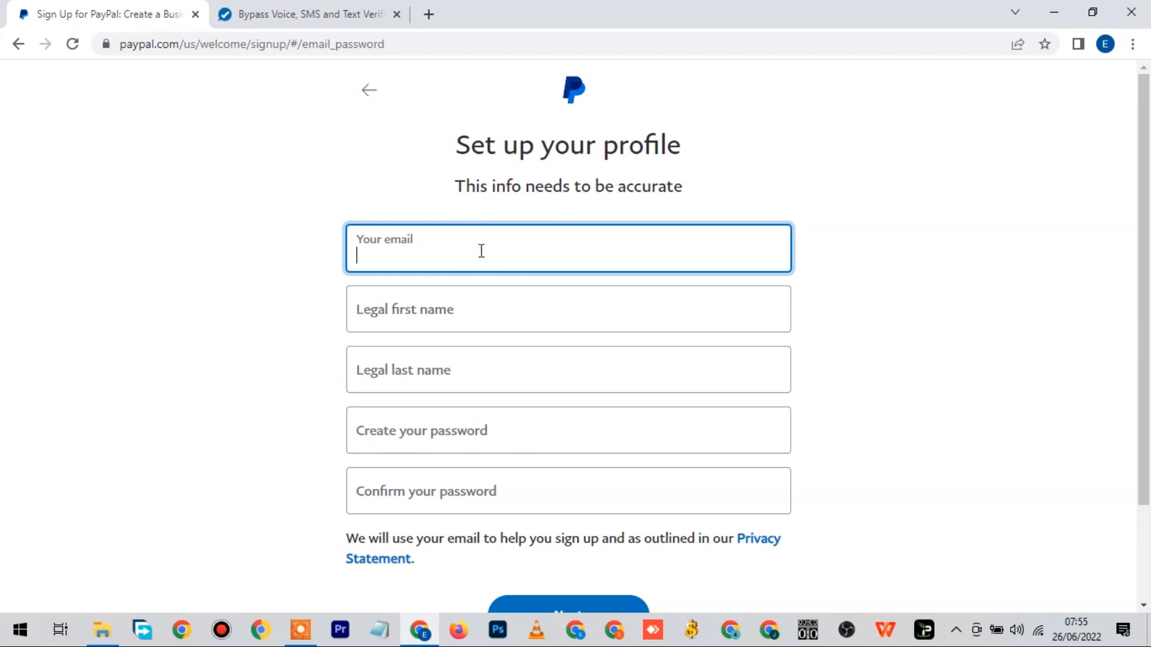
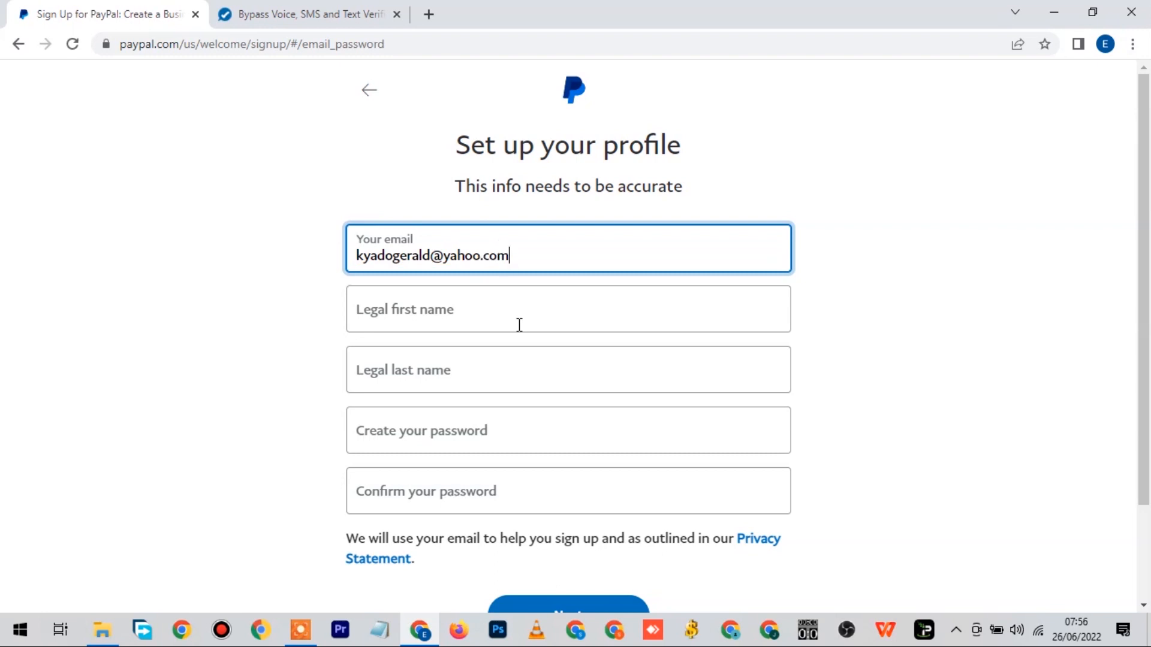
Step: Fill the profile form with the email, legal first name and last name 'Gerald'
click(567, 308)
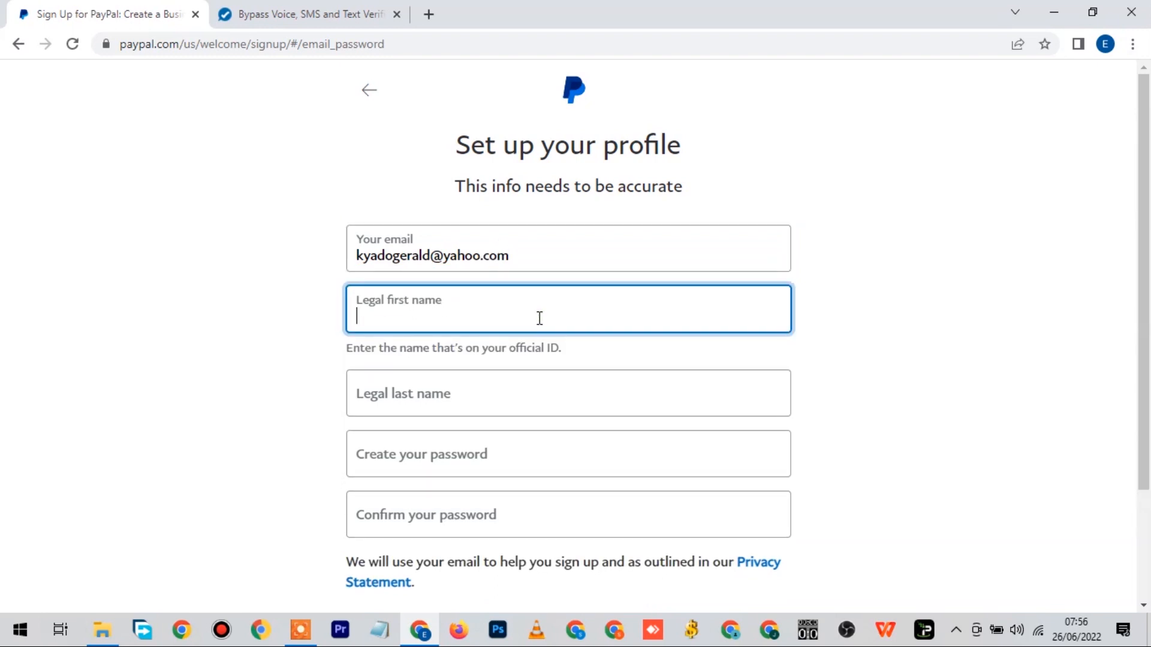
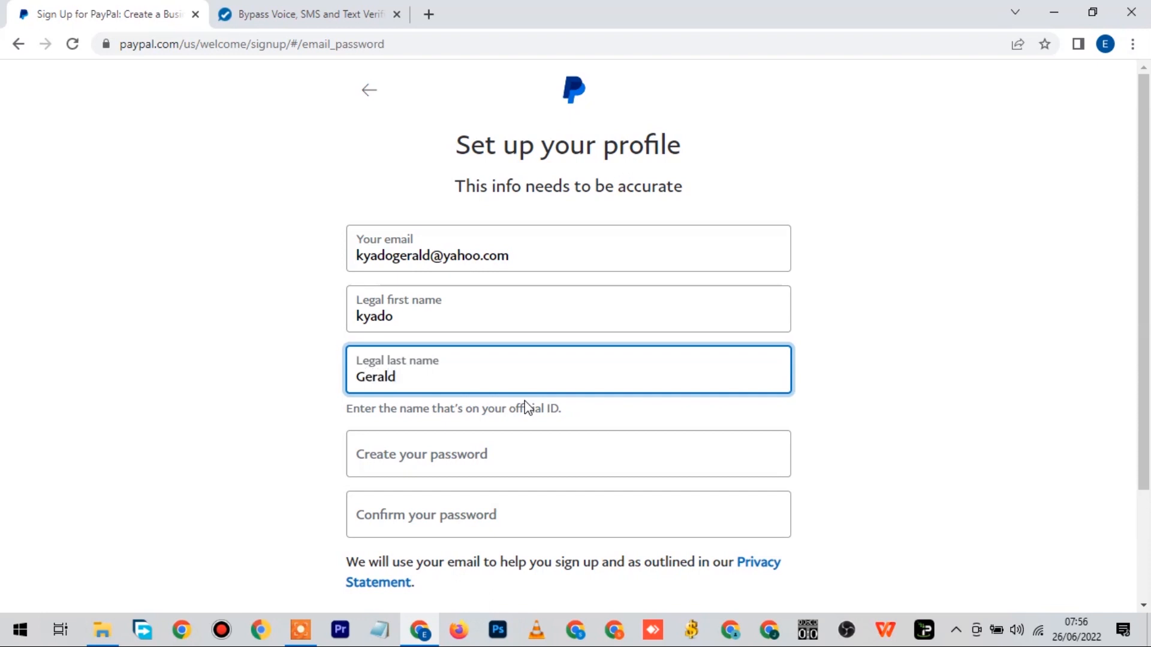
click(567, 454)
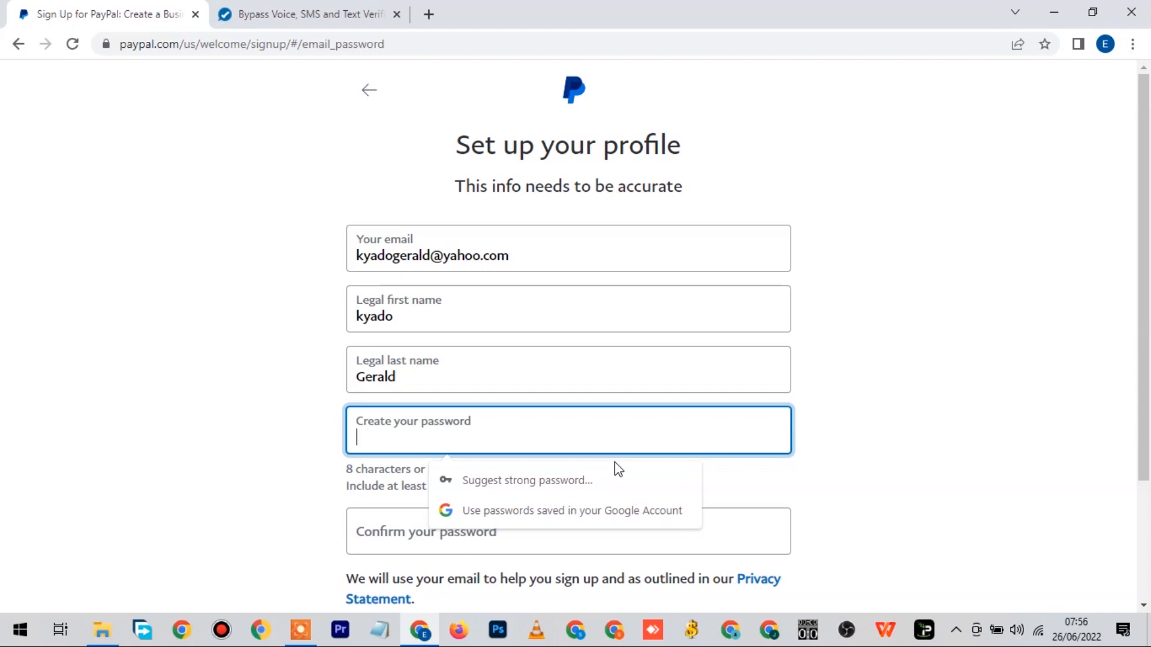
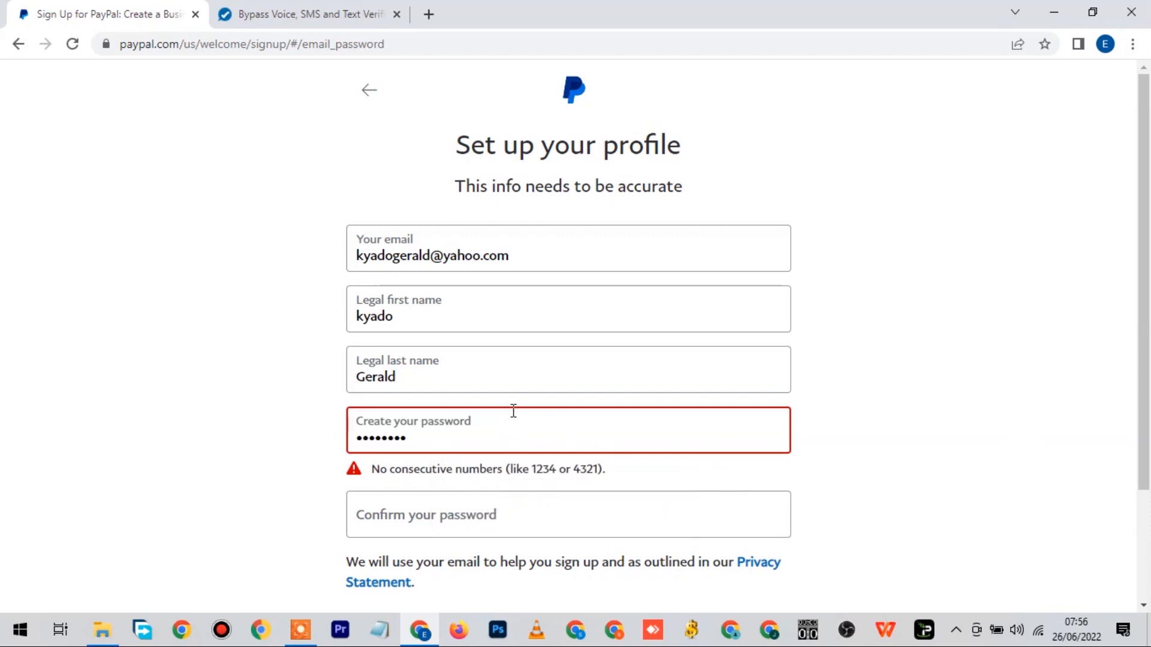
Step: Enter a rule-compliant password in both fields and continue to the Add your address page
triple_click(380, 439)
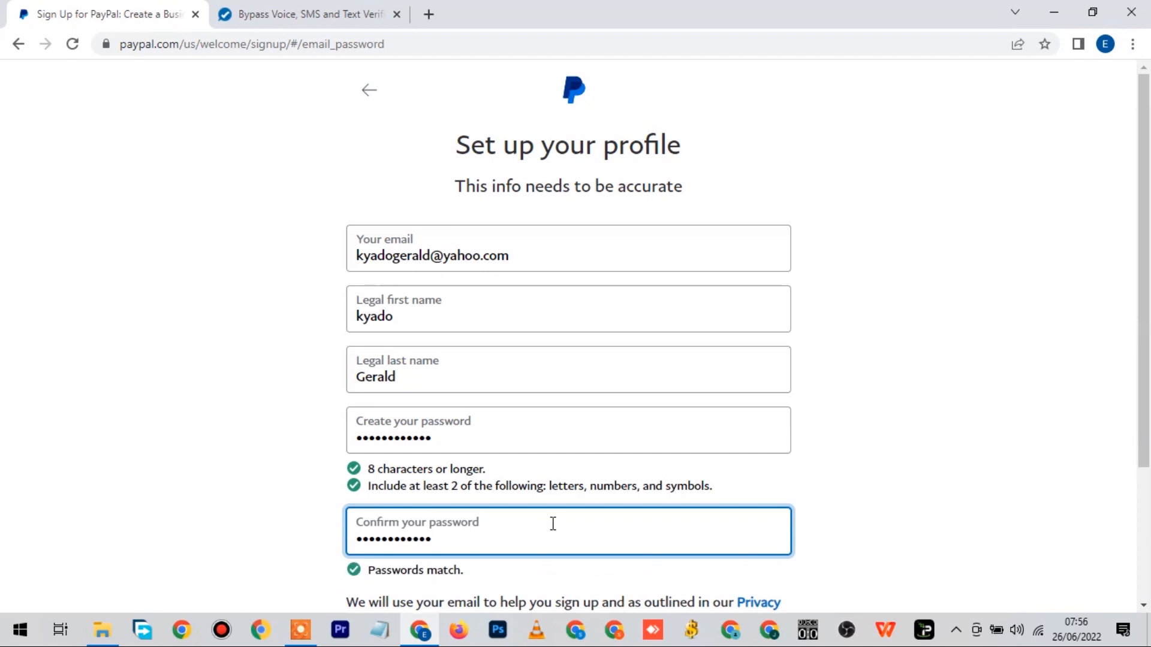
scroll(down, 3)
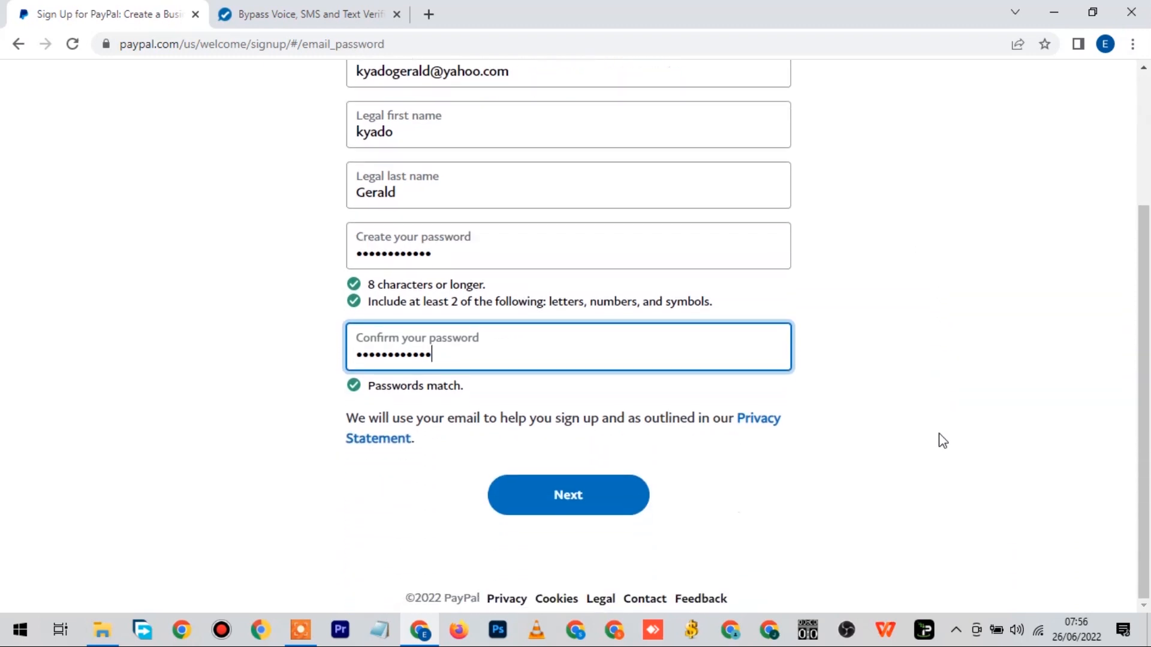
click(567, 494)
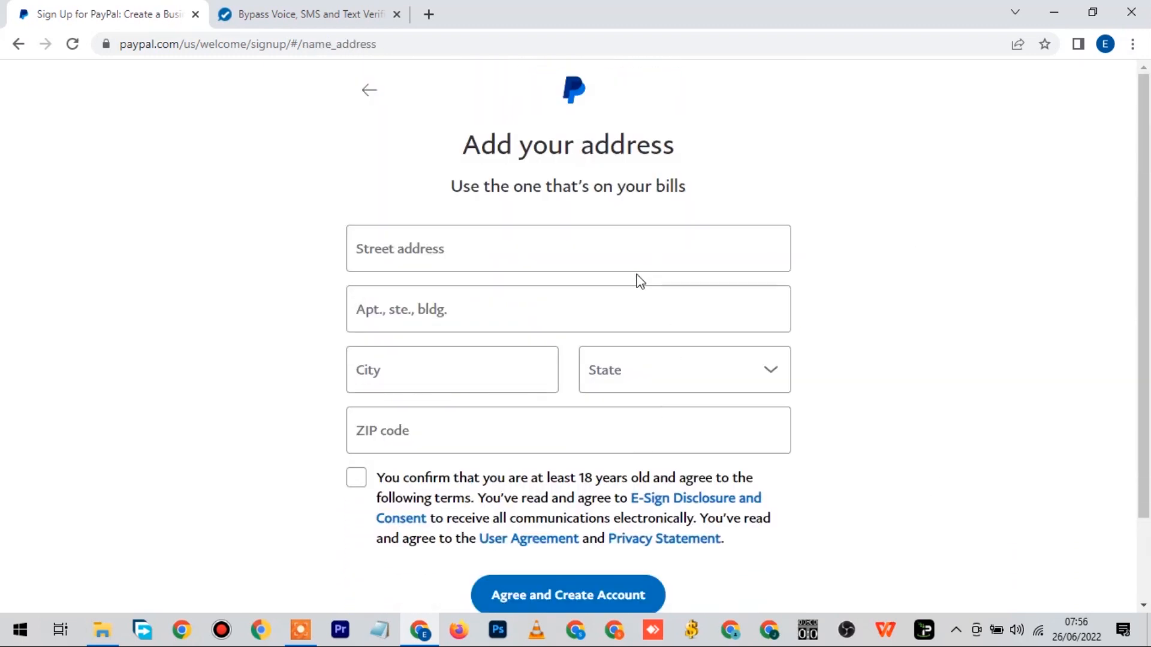
Step: Leave the Street address field empty and open a new blank Chrome tab
click(567, 248)
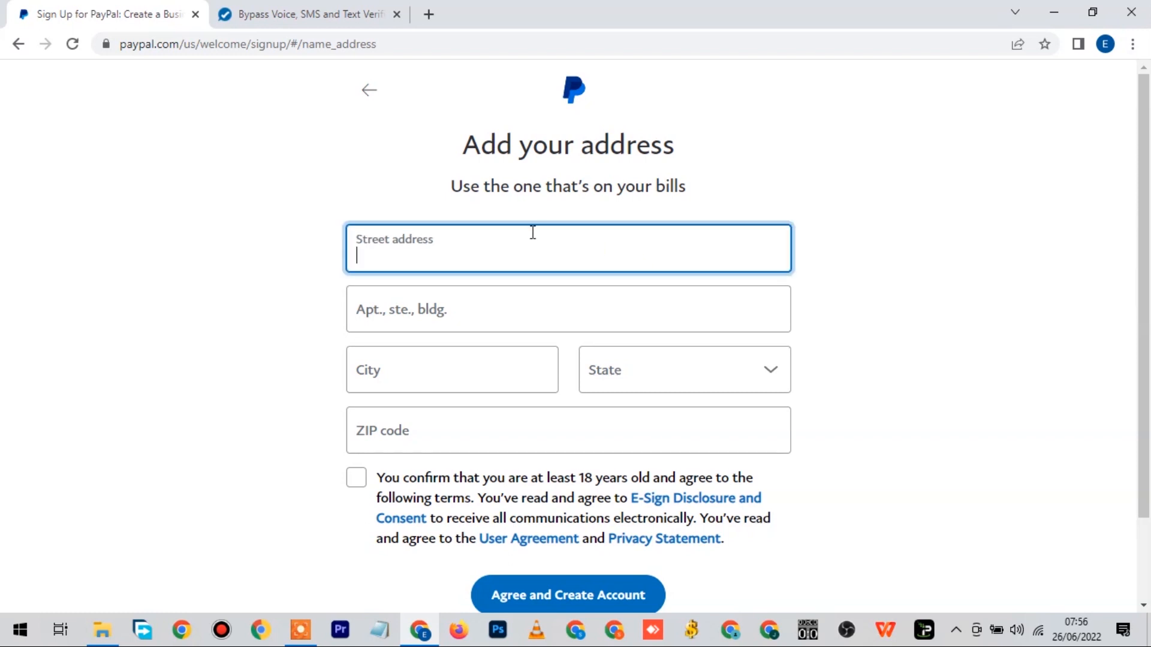
mouse_move(885, 412)
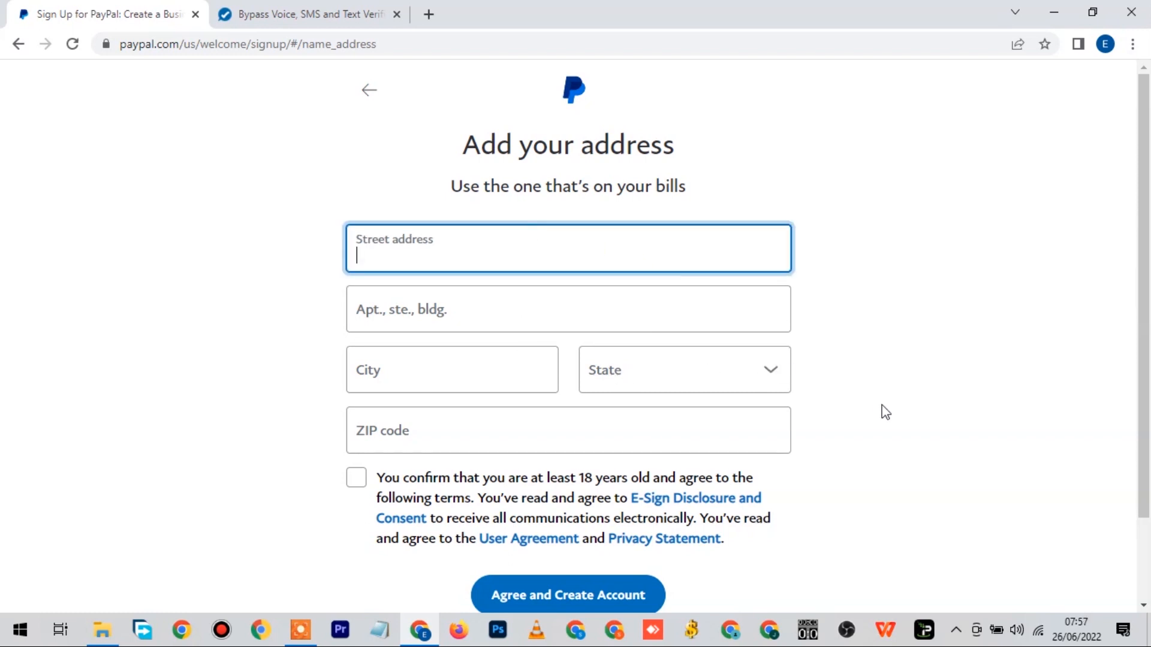
mouse_move(477, 247)
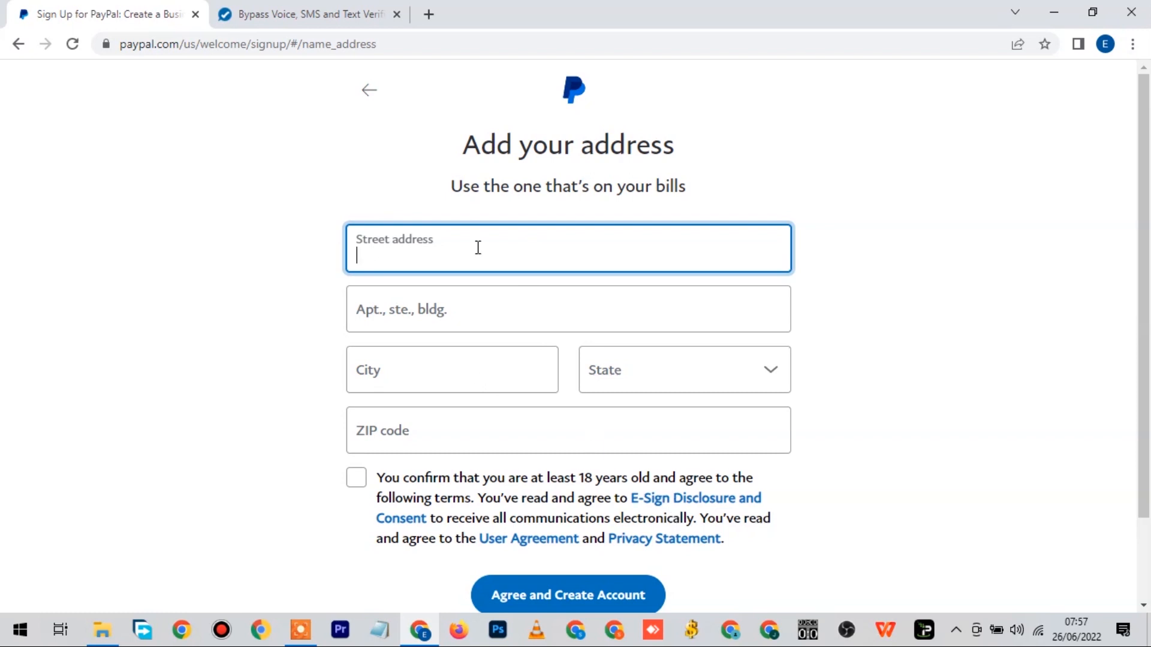
click(629, 13)
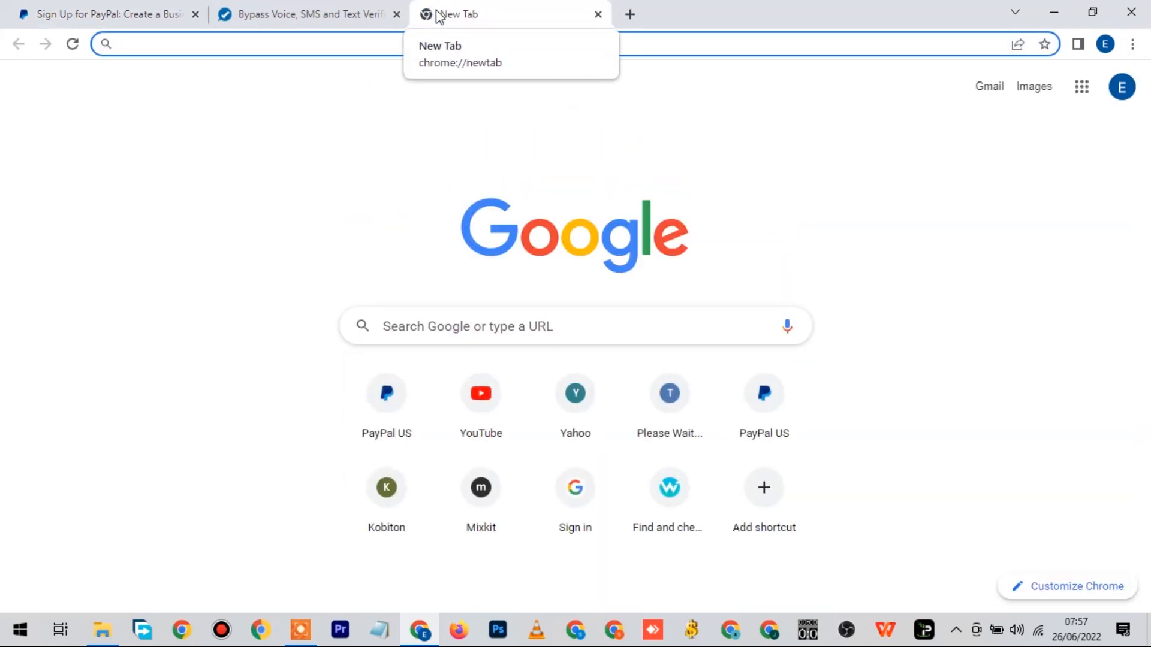
Step: Search Google for 'us fake address generator' from the new tab
text(u)
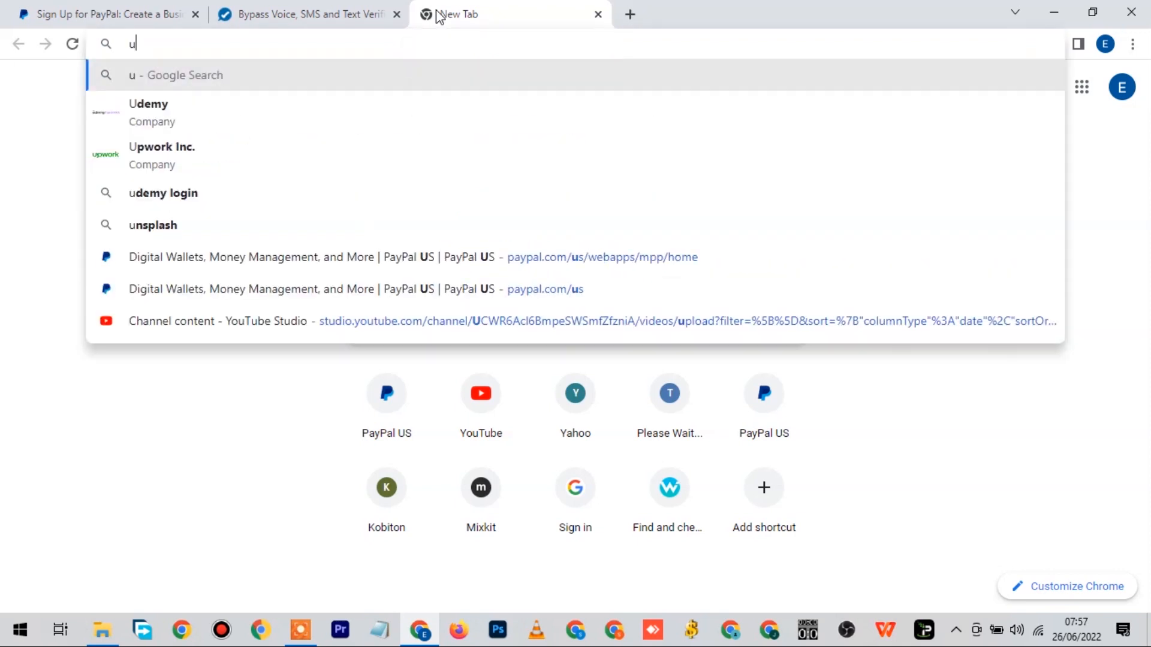
text(sa)
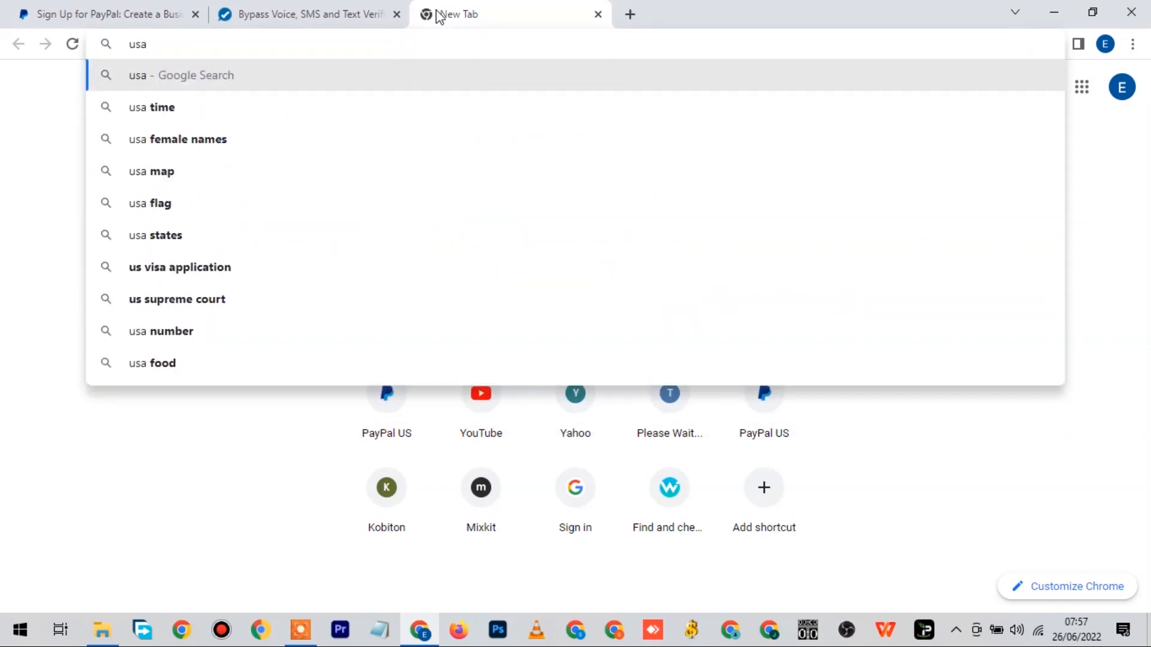
text(fake)
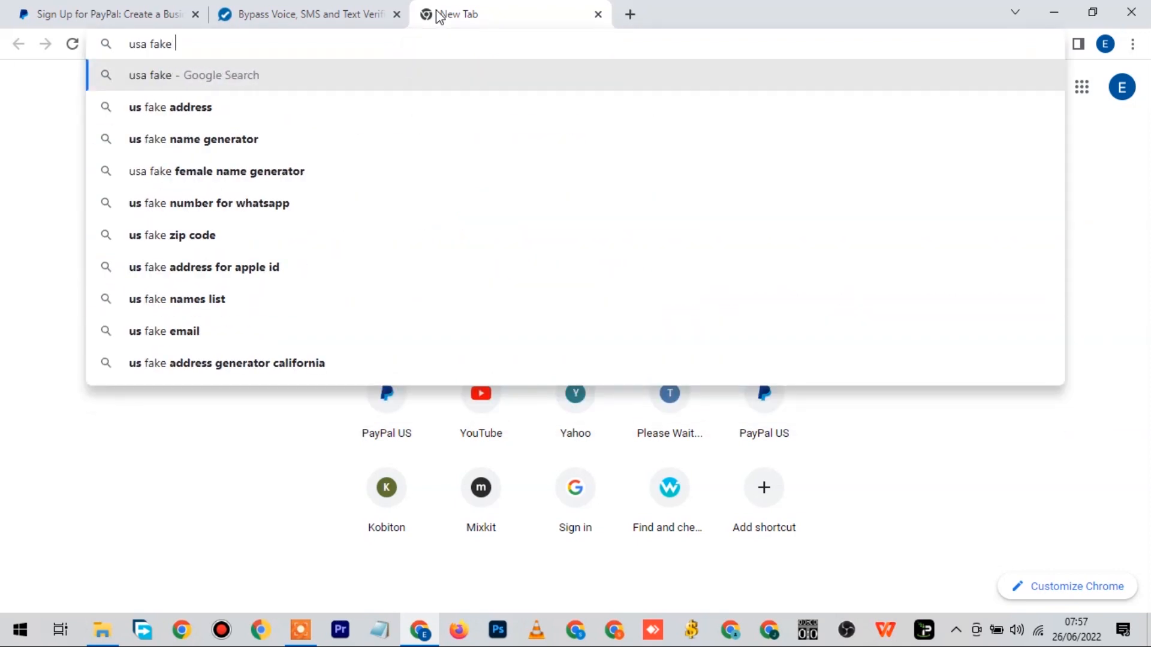
text(addrs)
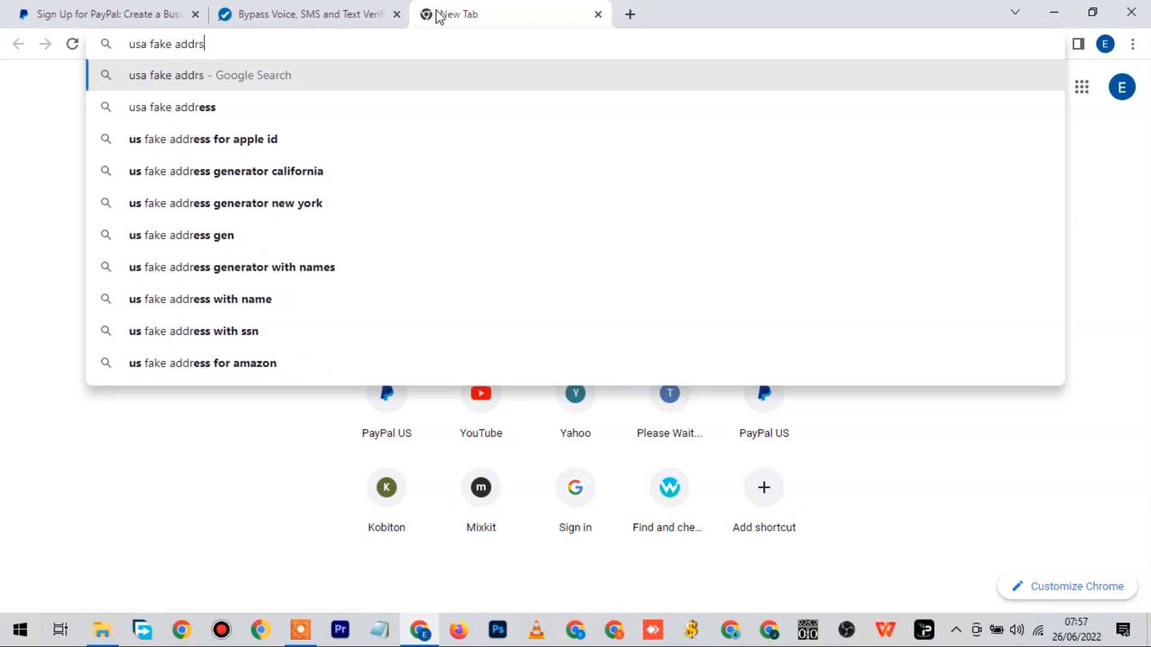
key(Backspace)
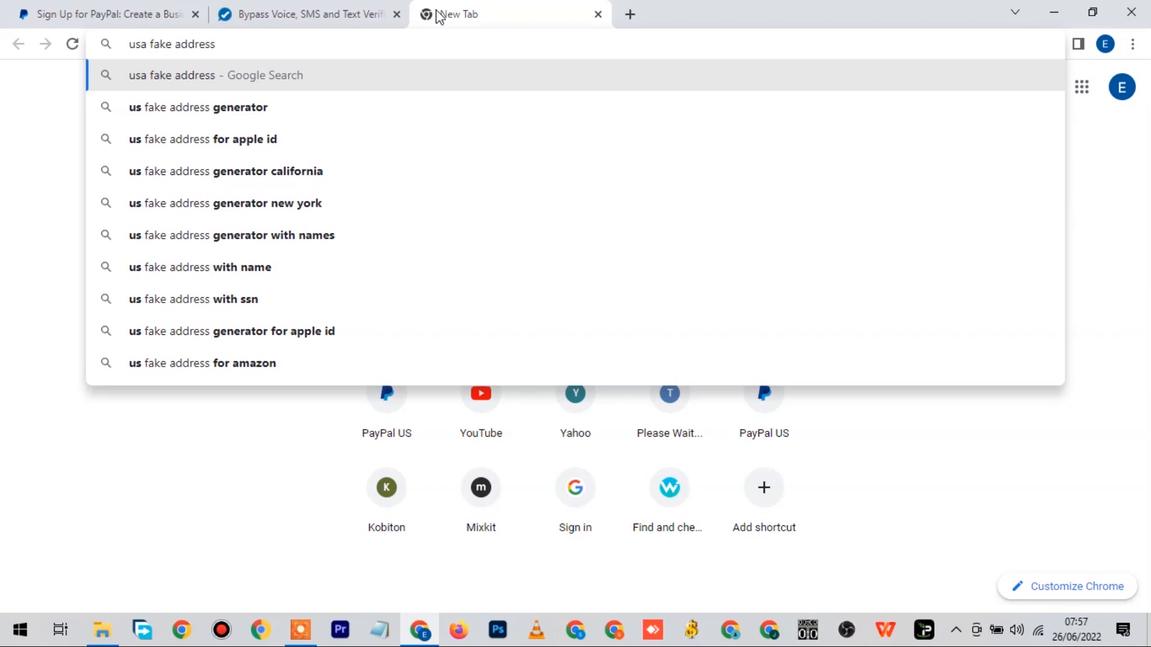
click(198, 107)
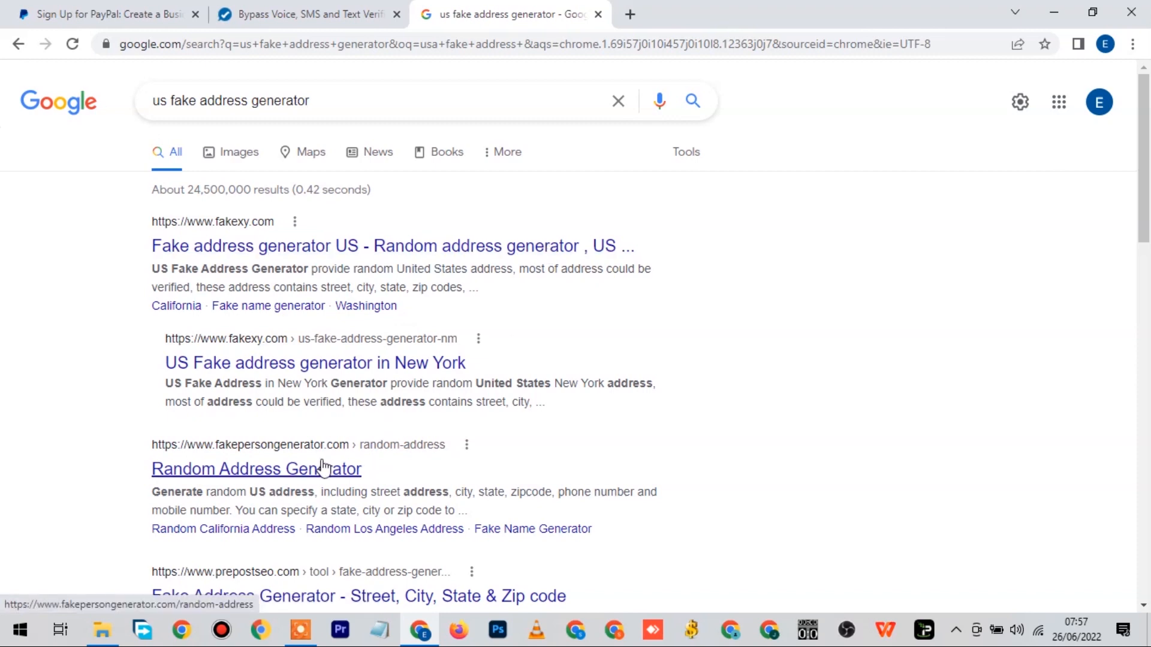
mouse_move(456, 290)
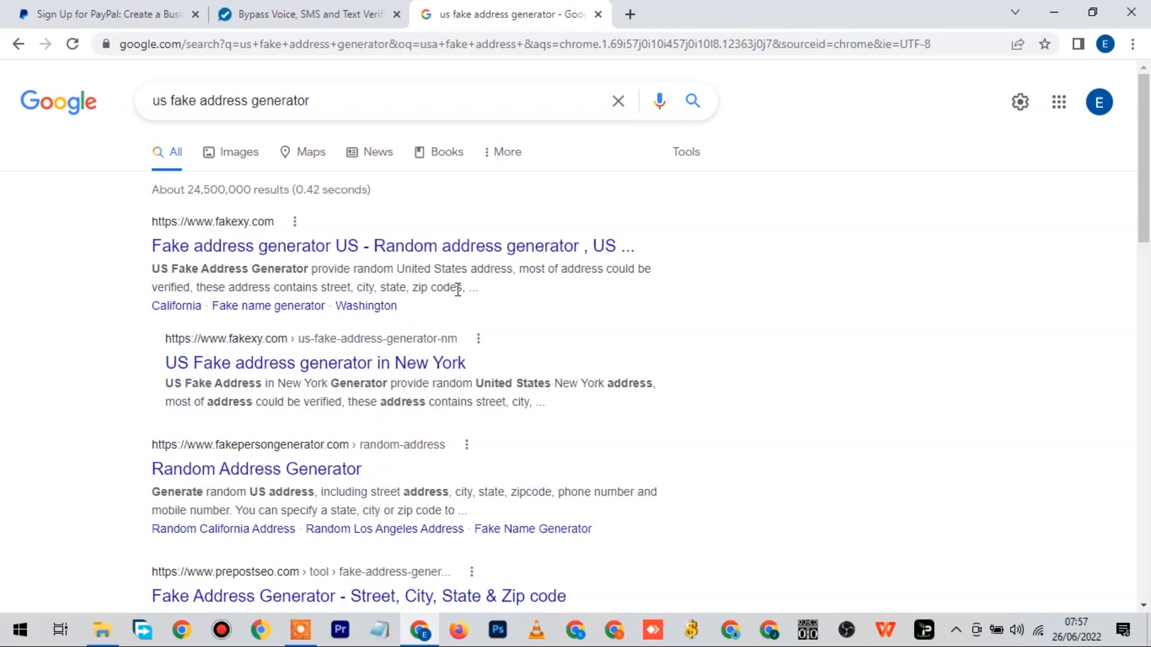
mouse_move(380, 234)
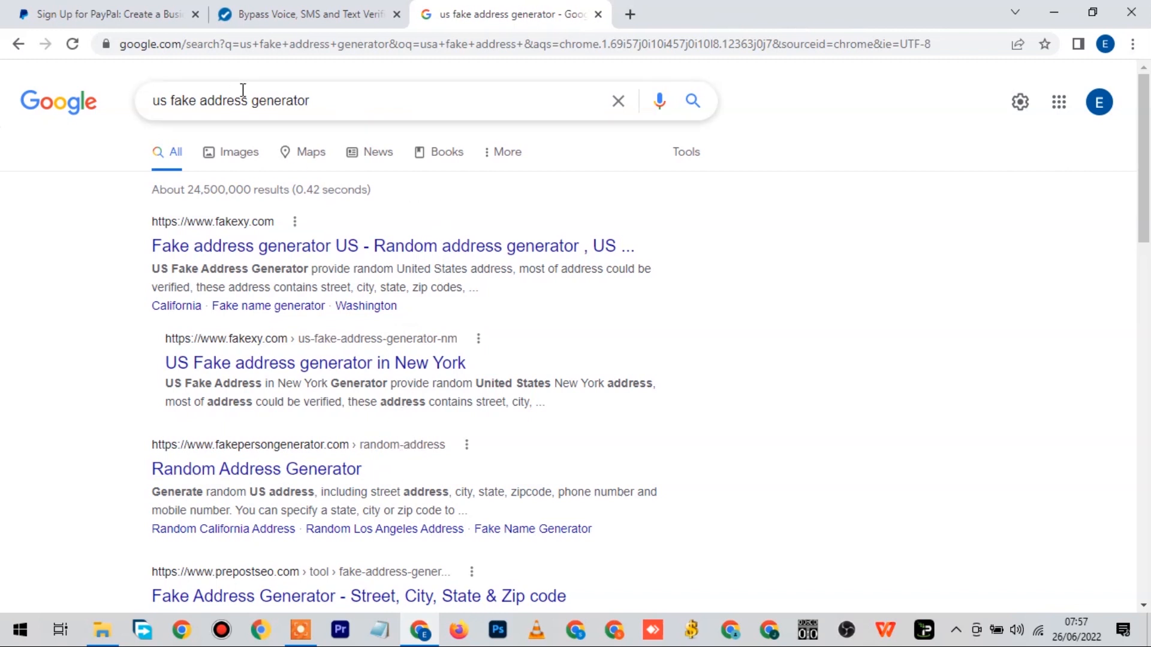
mouse_move(353, 469)
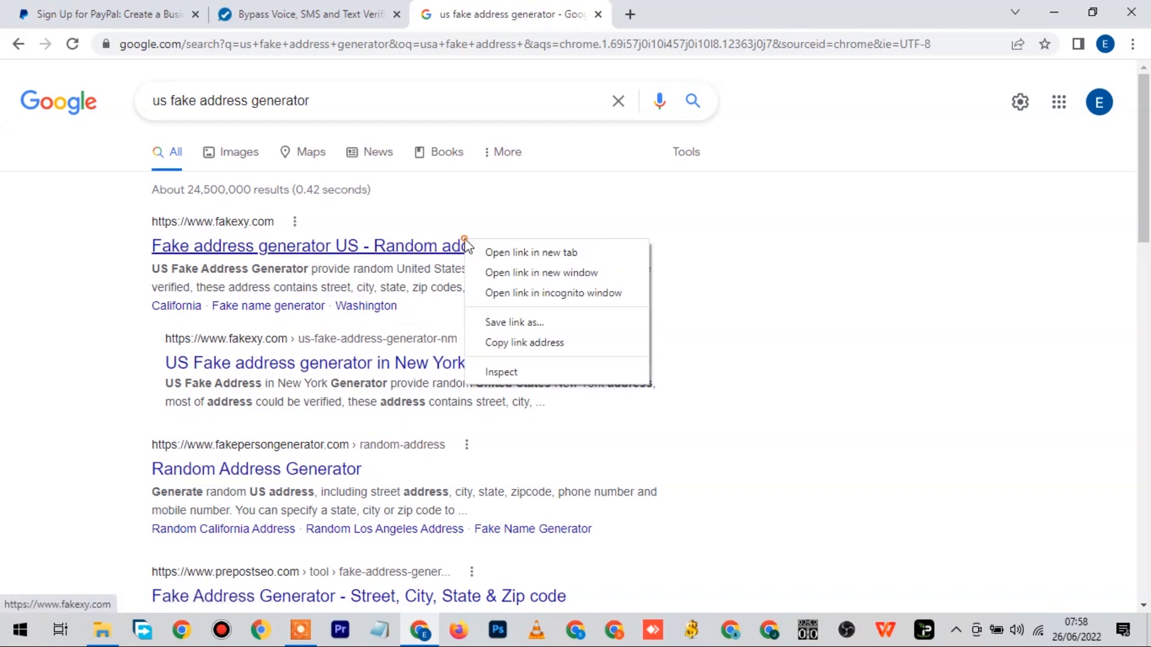
Step: Open fakexy's generated US address in its own tab, then return to the PayPal address form
click(530, 252)
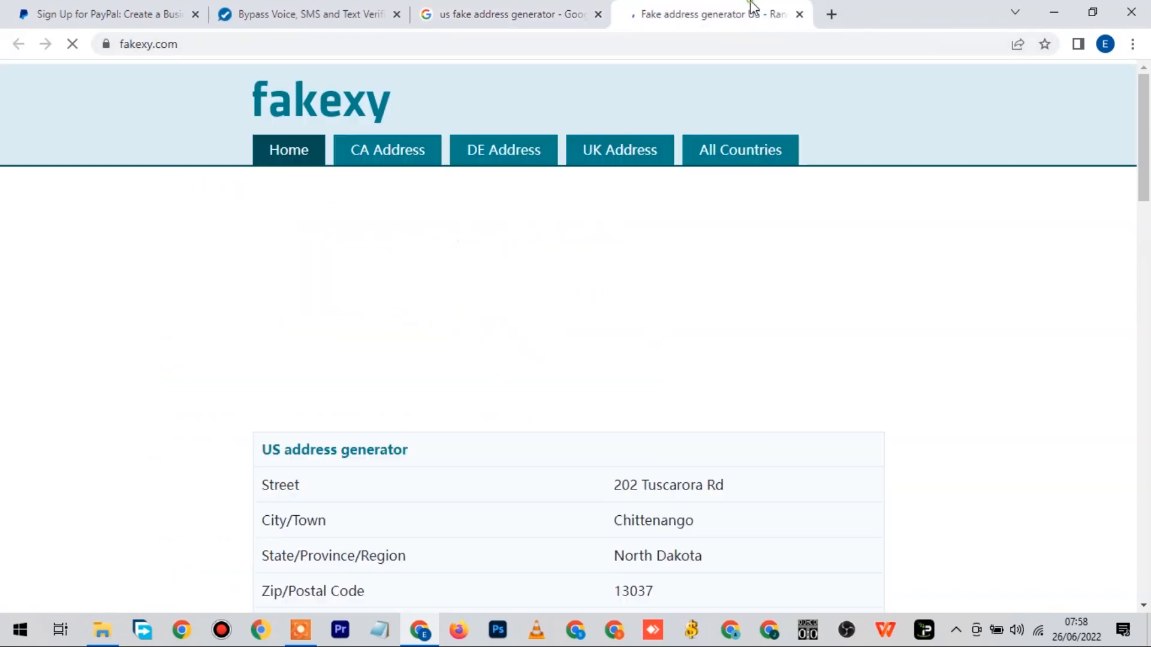
scroll(down, 3)
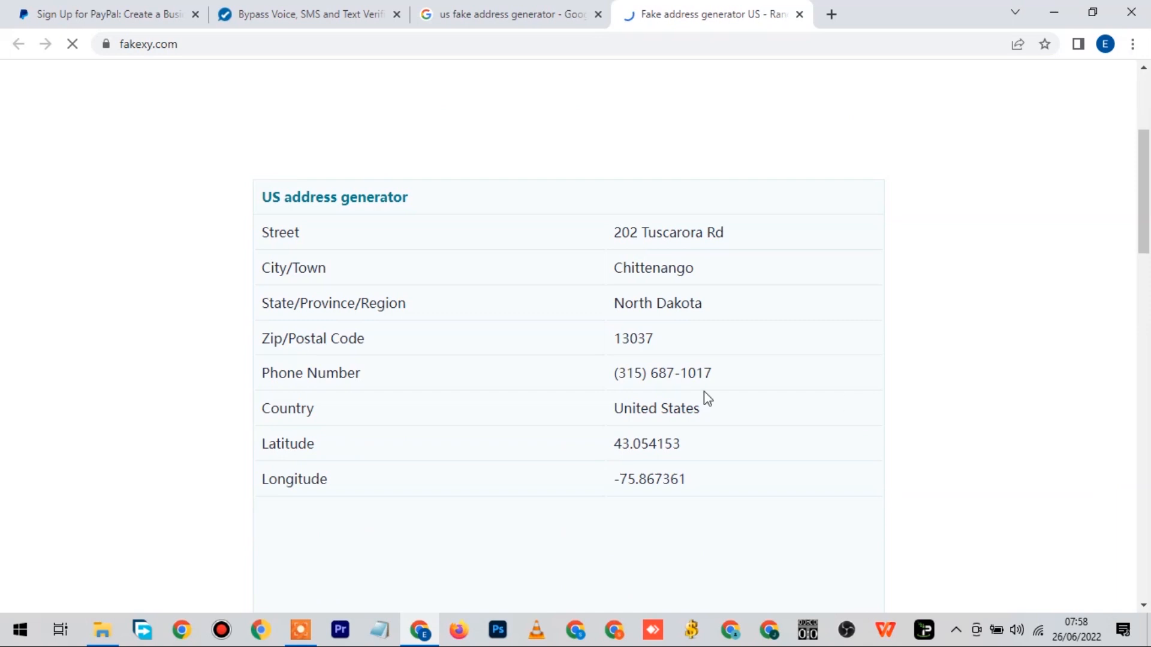
scroll(down, 3)
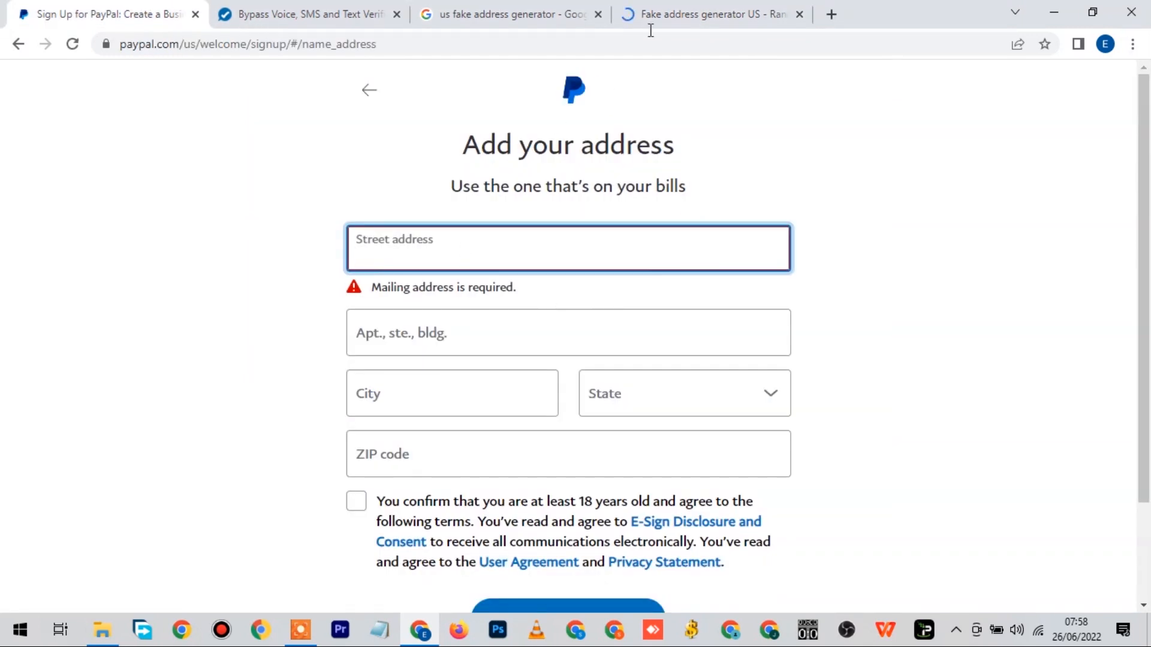
click(709, 15)
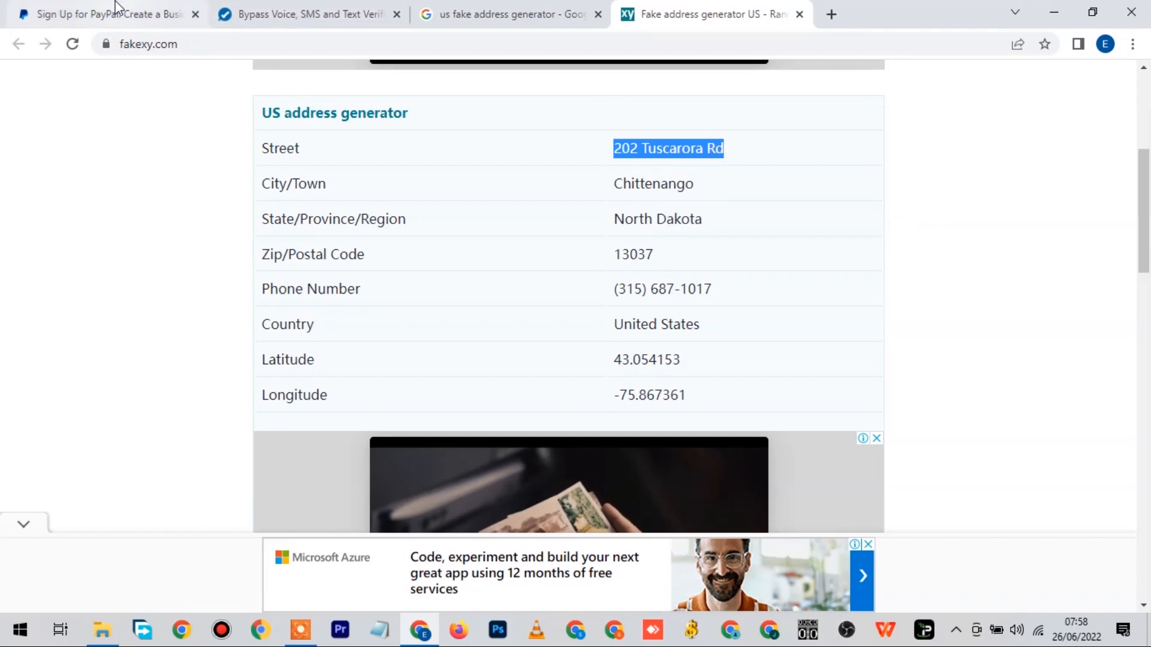
click(104, 14)
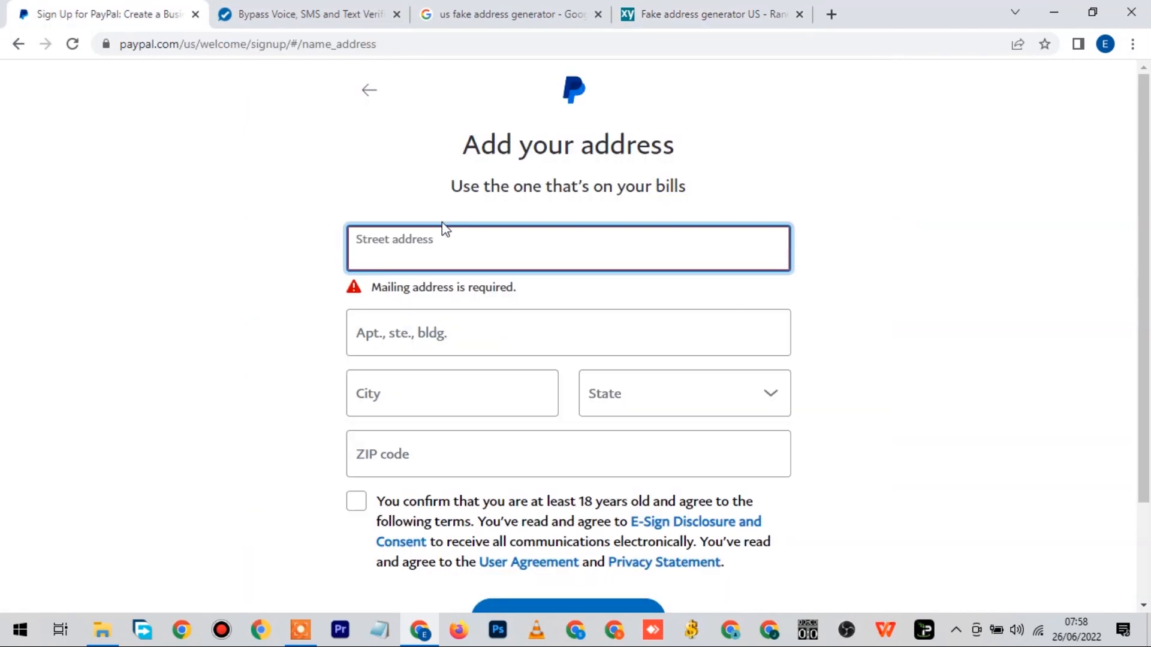
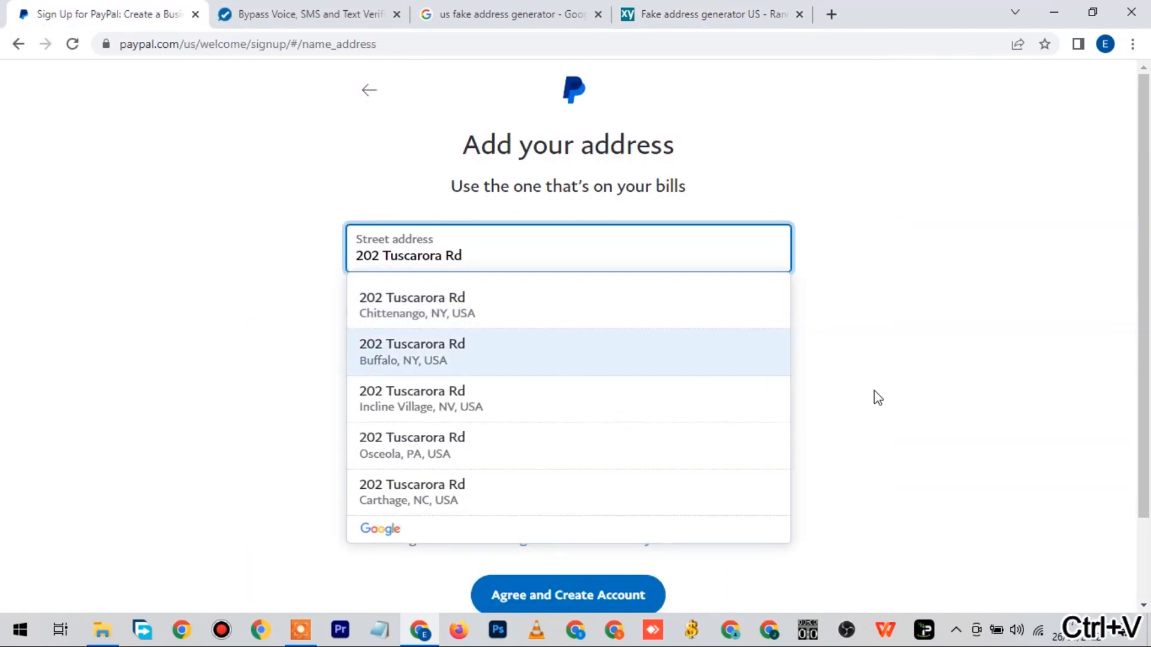
mouse_move(491, 305)
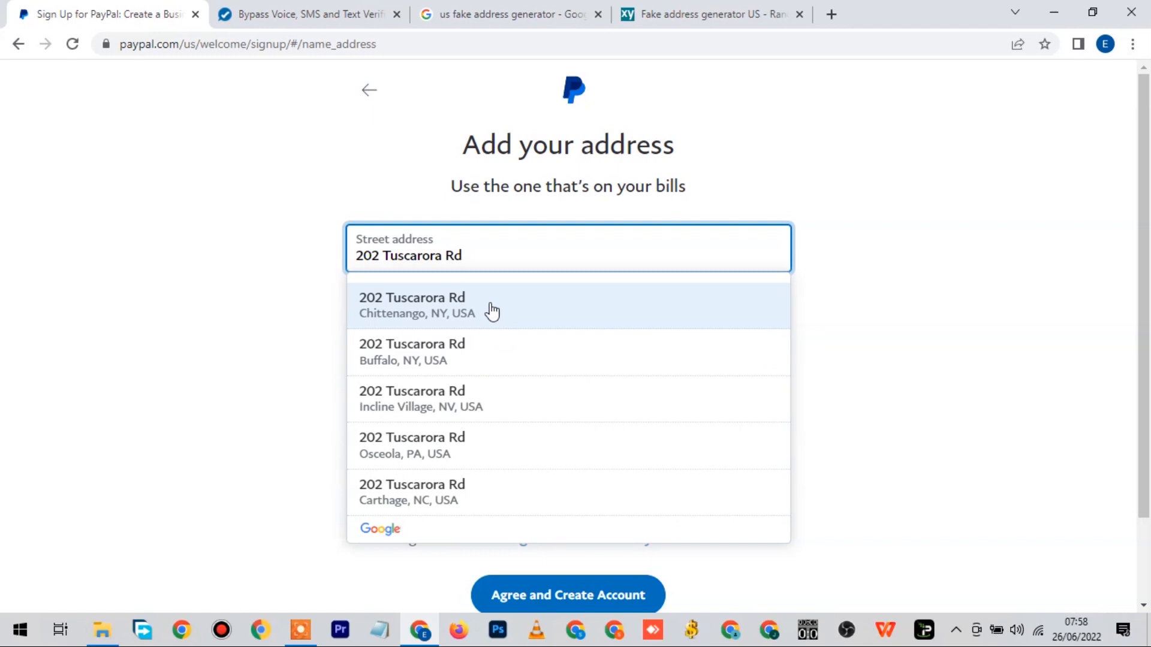
mouse_move(515, 322)
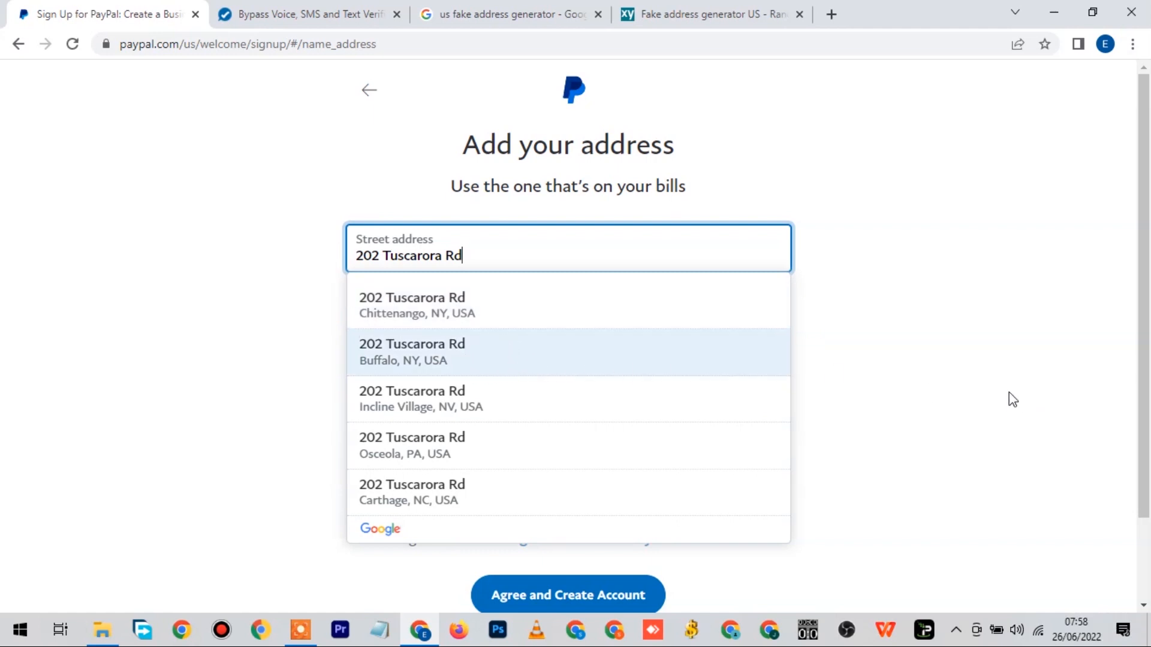
click(709, 14)
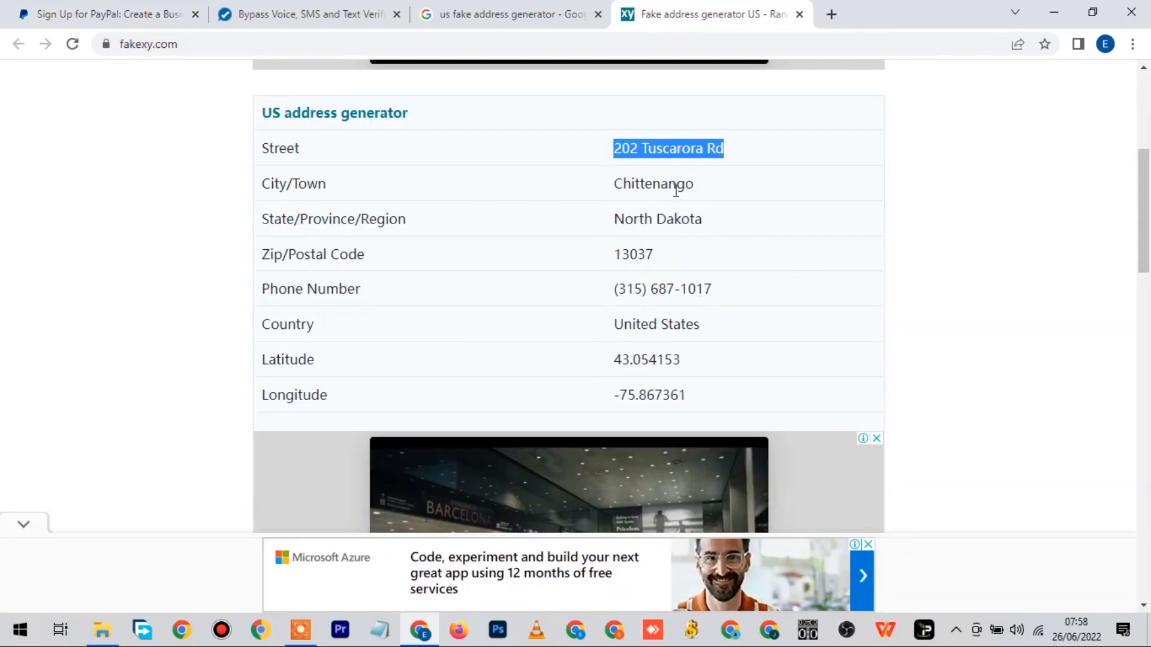
right_click(653, 183)
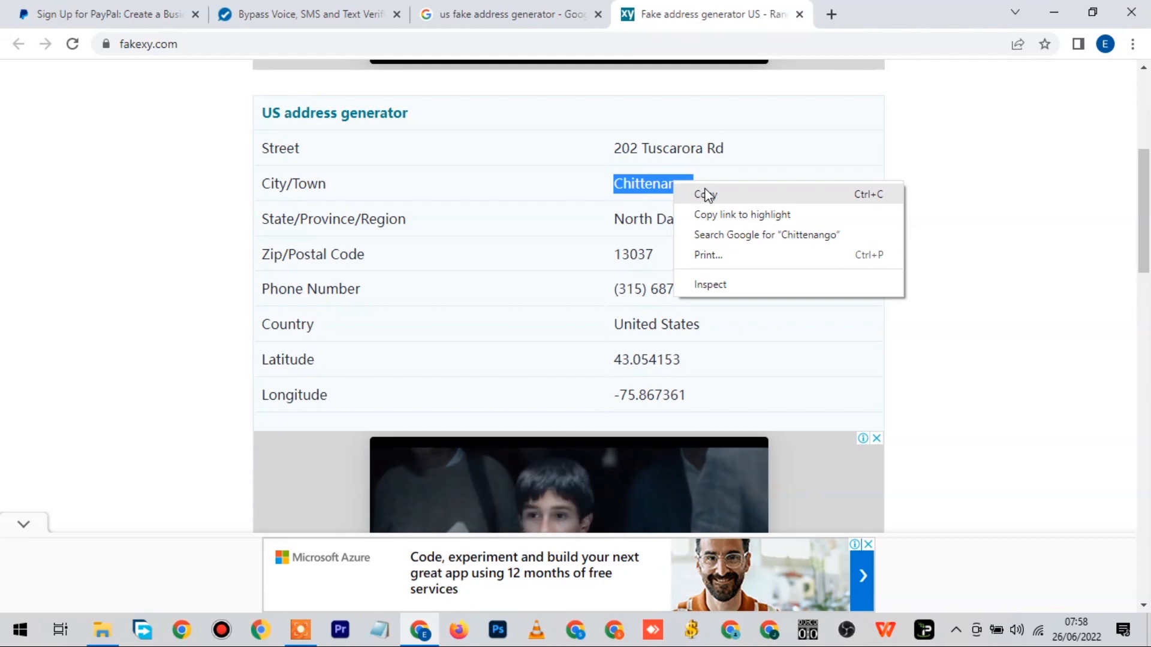
click(107, 15)
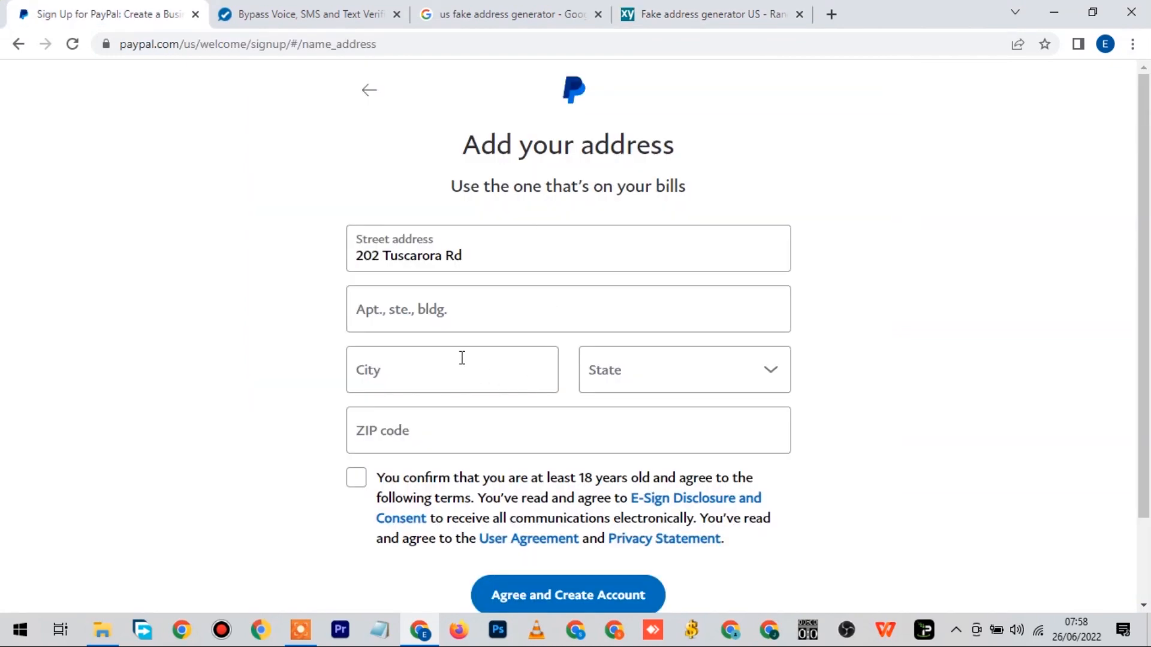
right_click(452, 369)
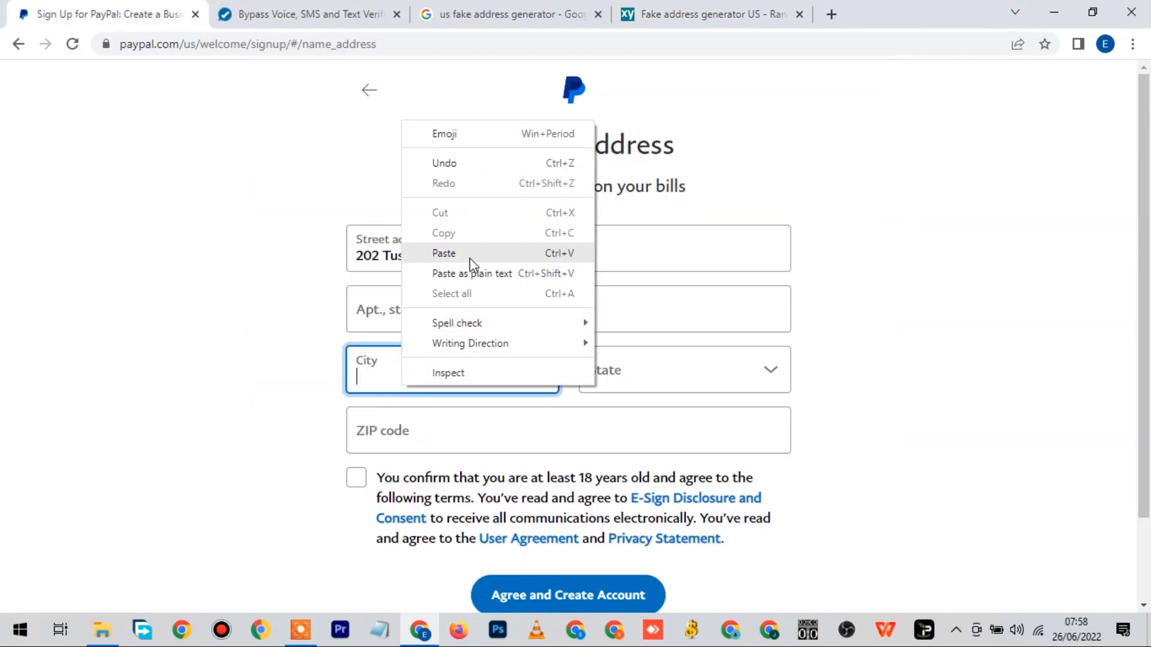
click(444, 253)
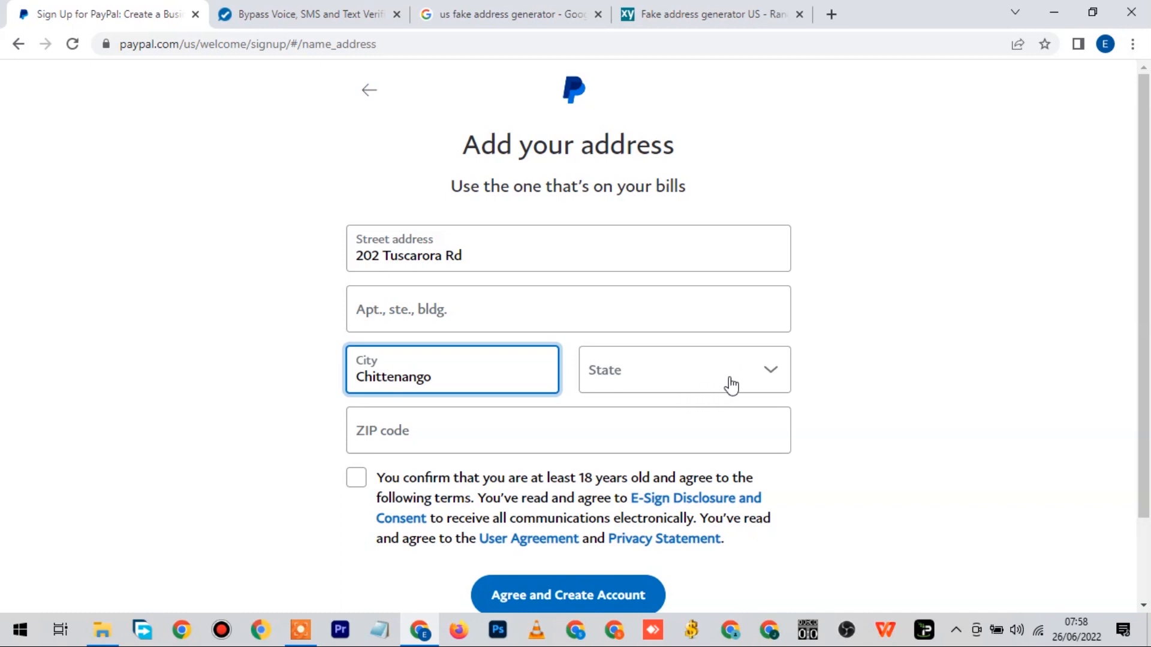
click(710, 14)
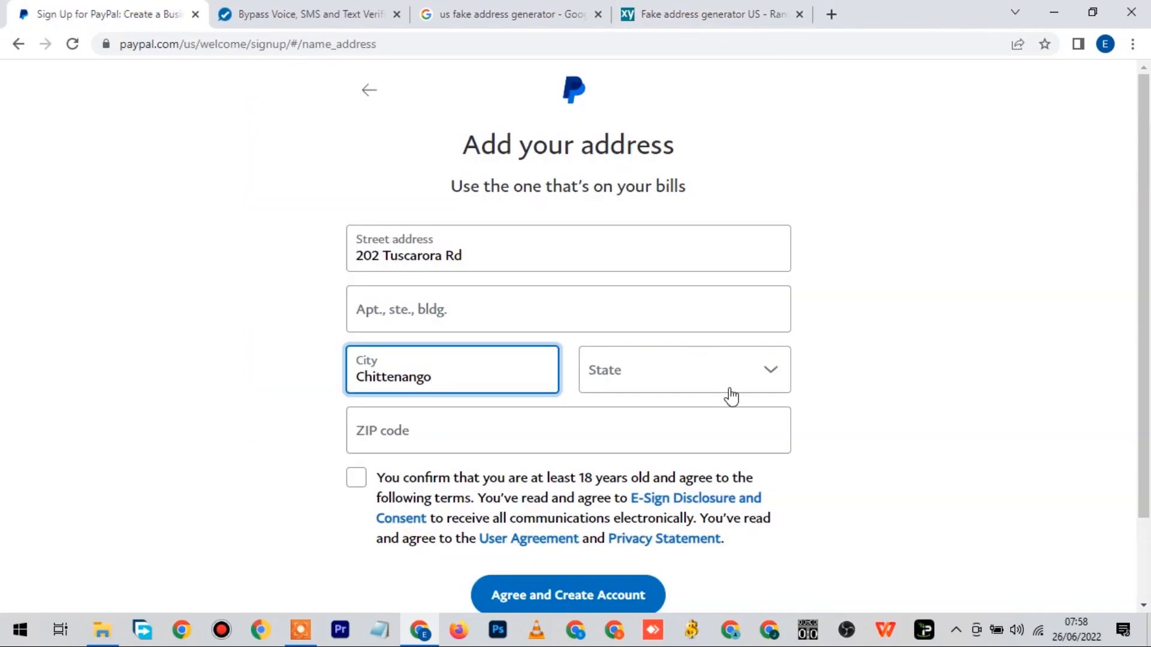
Step: Choose North Dakota from the State dropdown and return to fakexy for the ZIP
click(681, 370)
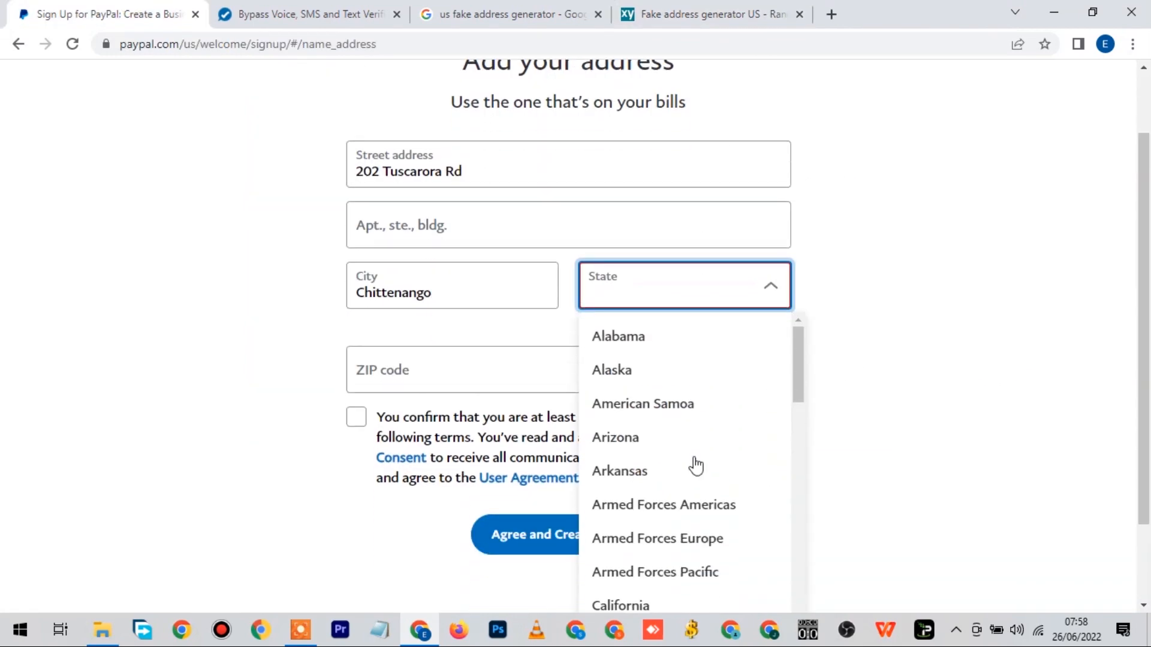
scroll(down, 3)
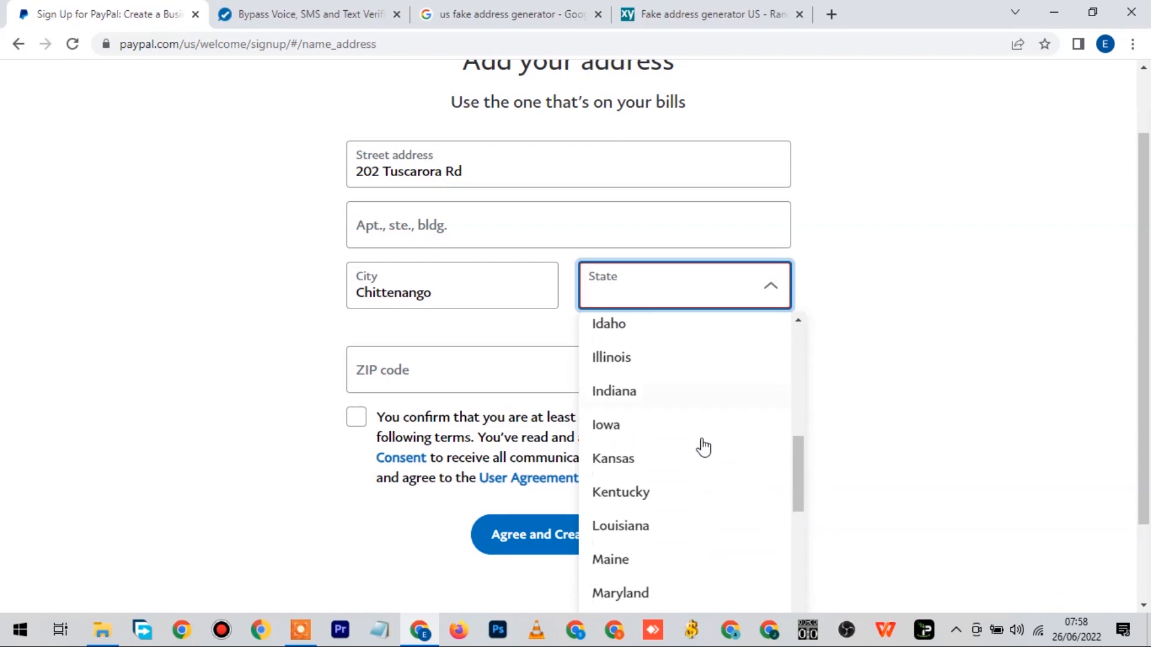
scroll(down, 3)
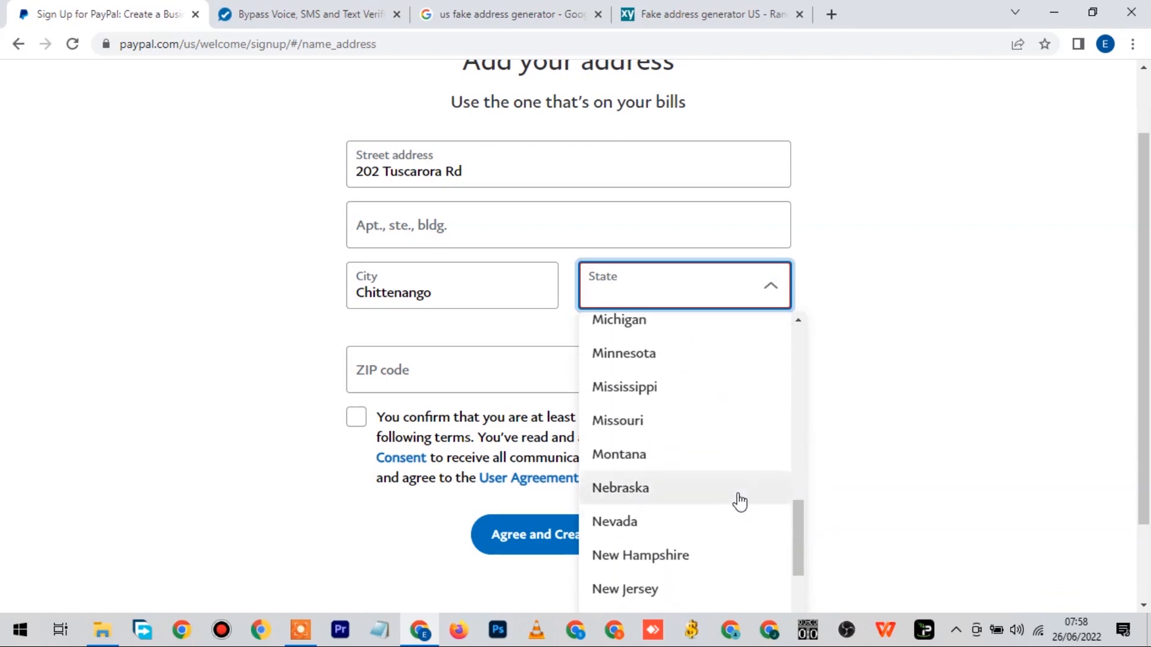
scroll(down, 3)
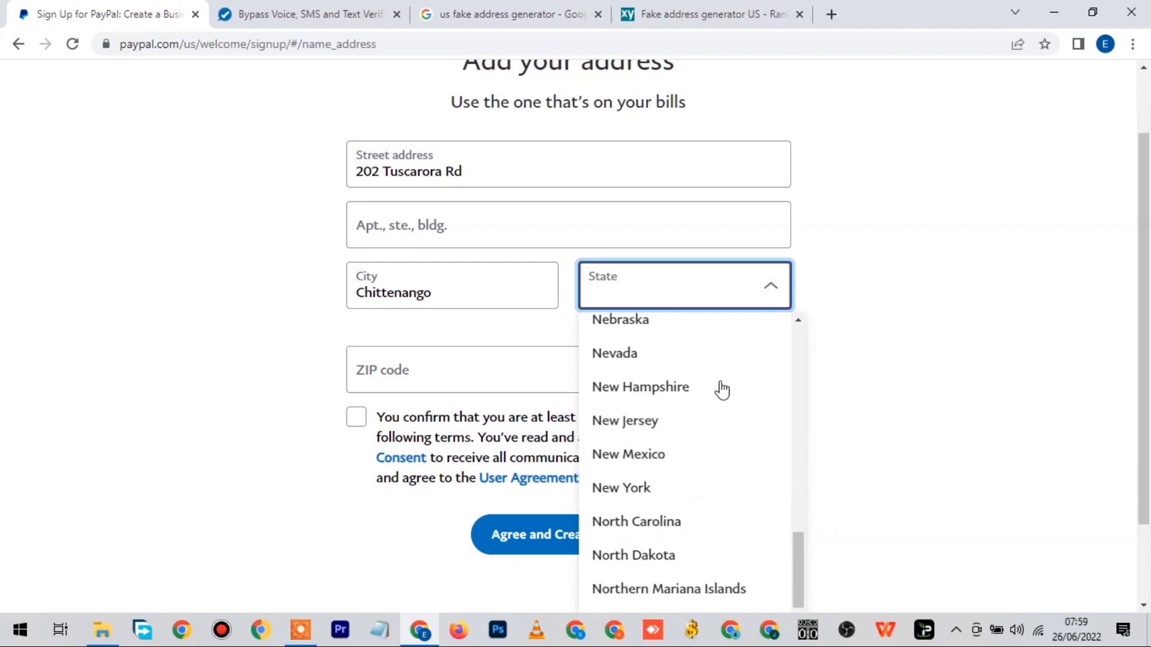
click(633, 555)
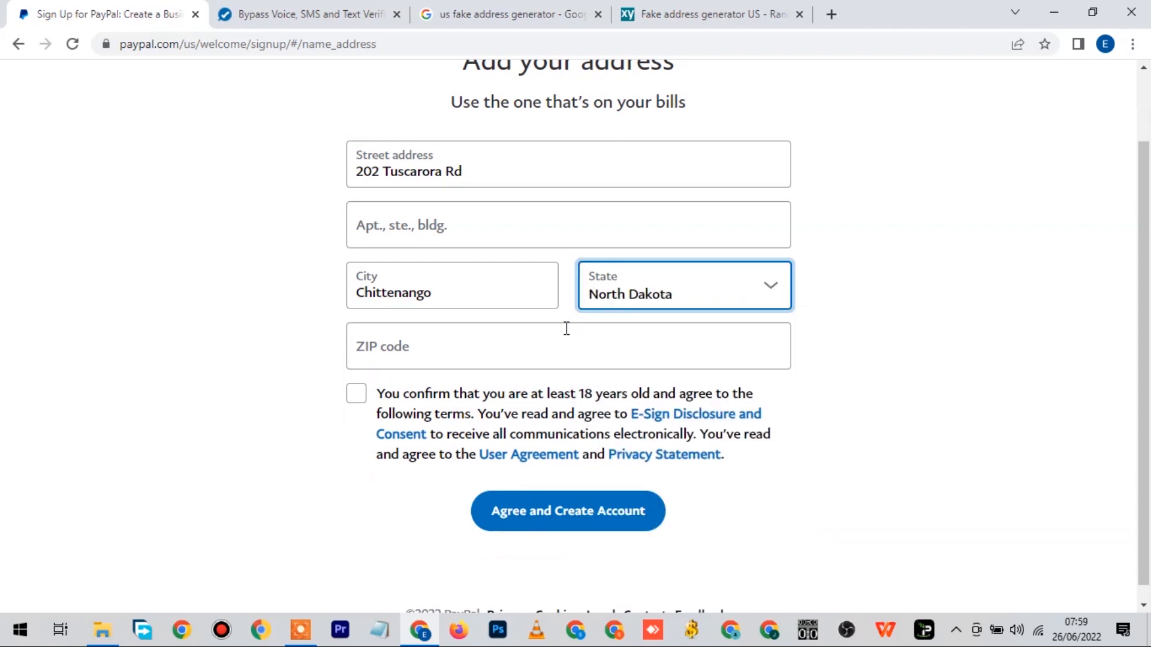
click(708, 15)
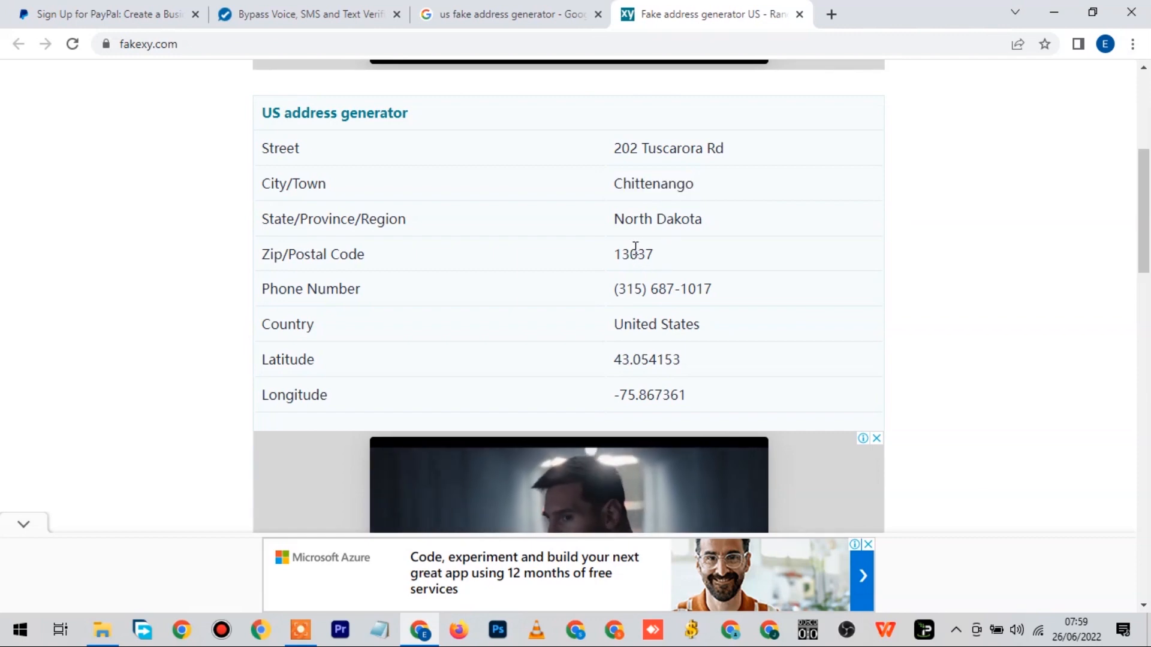
Step: Paste ZIP code 13037 from fakexy and tick the age and terms agreement
double_click(631, 254)
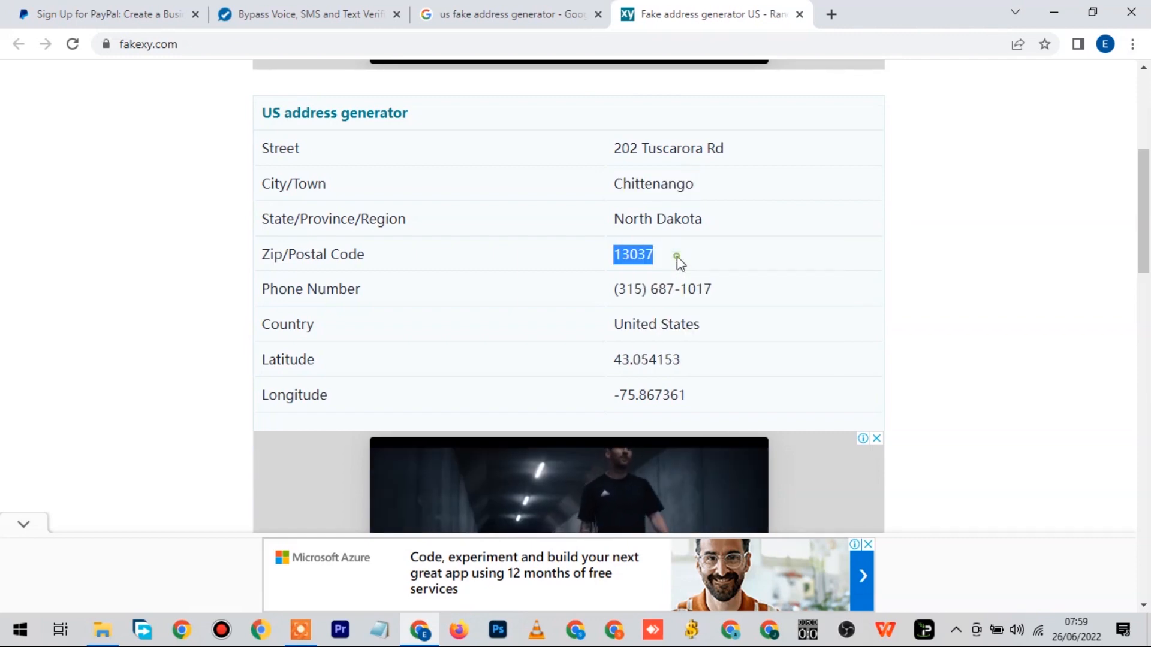
mouse_move(663, 309)
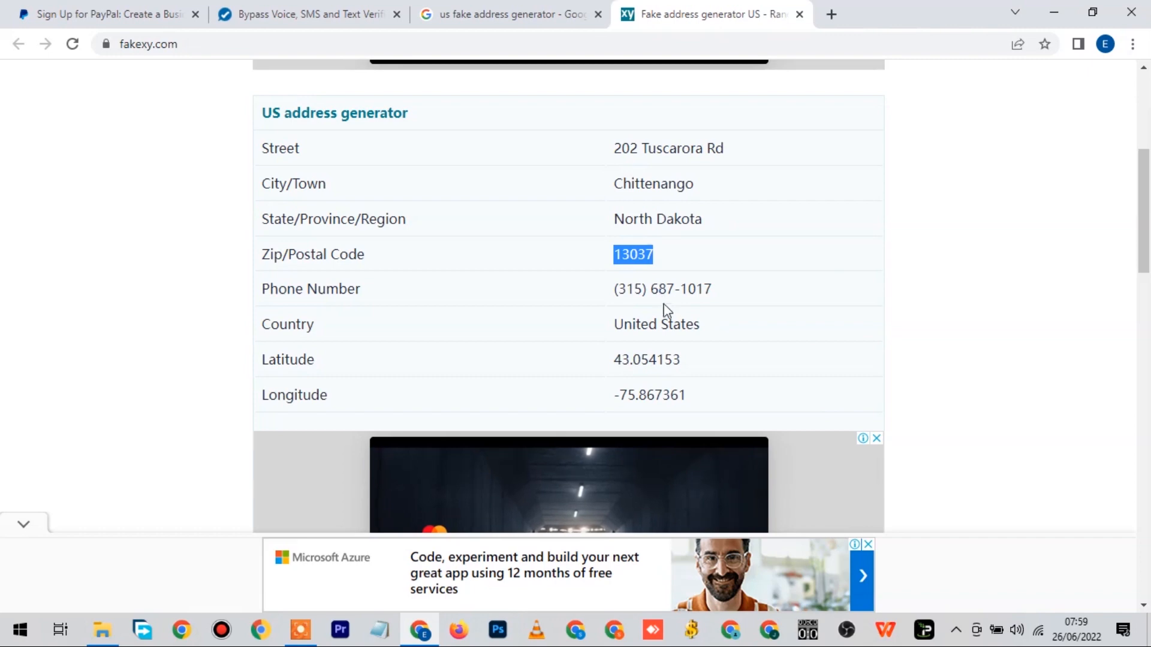
mouse_move(704, 357)
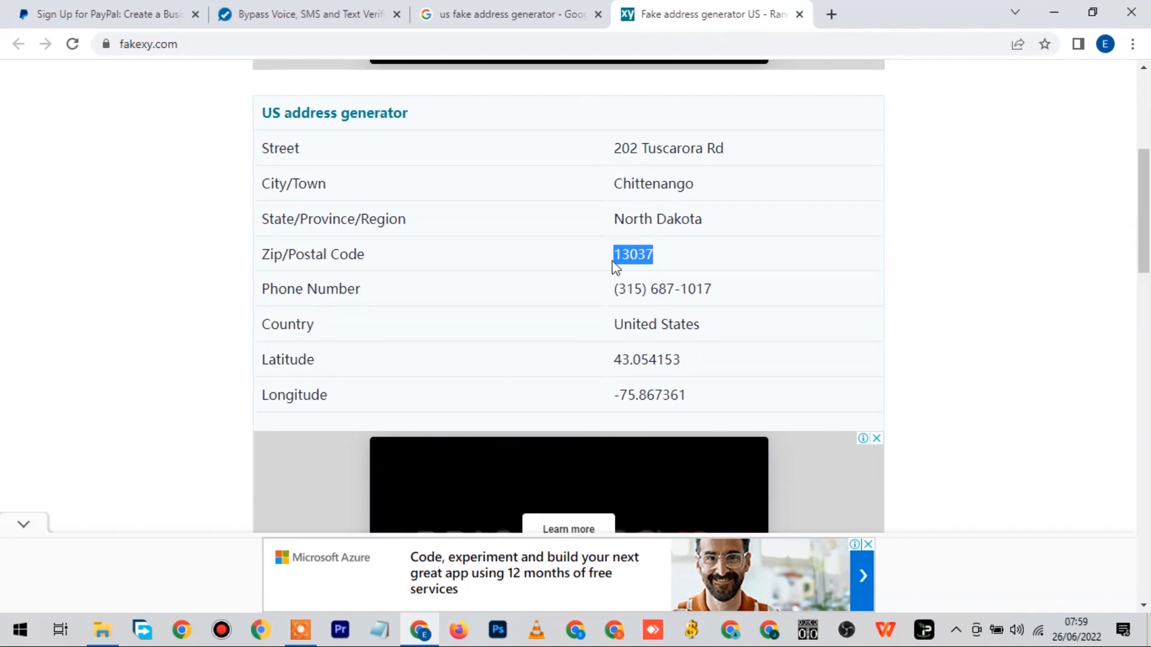
mouse_move(730, 295)
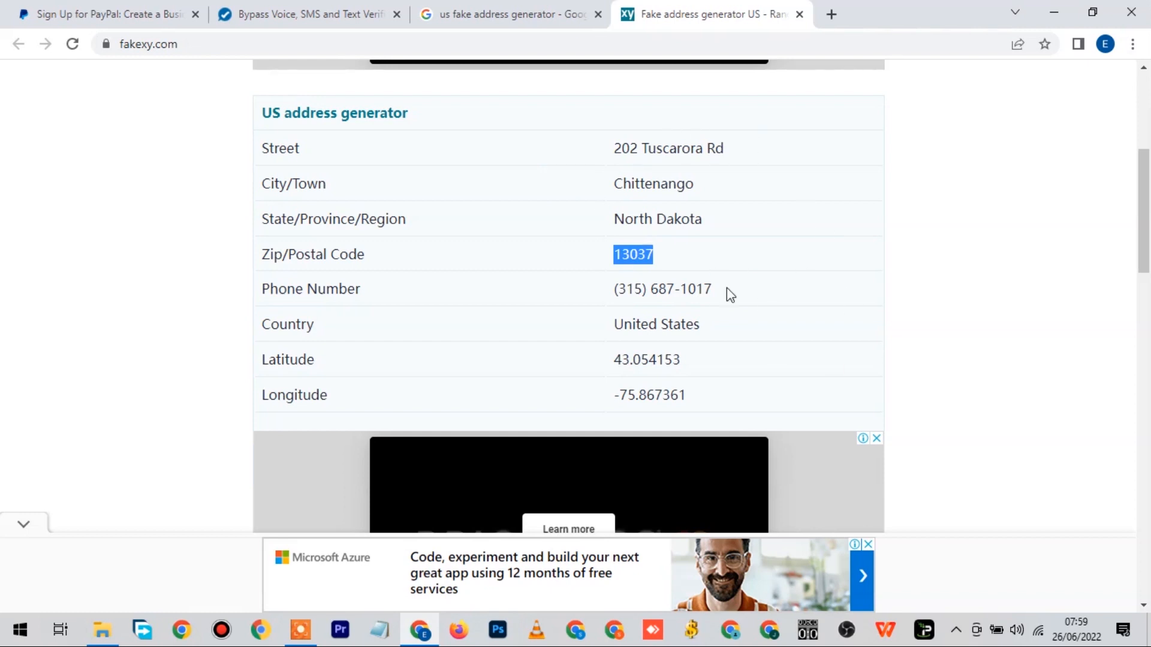
mouse_move(686, 240)
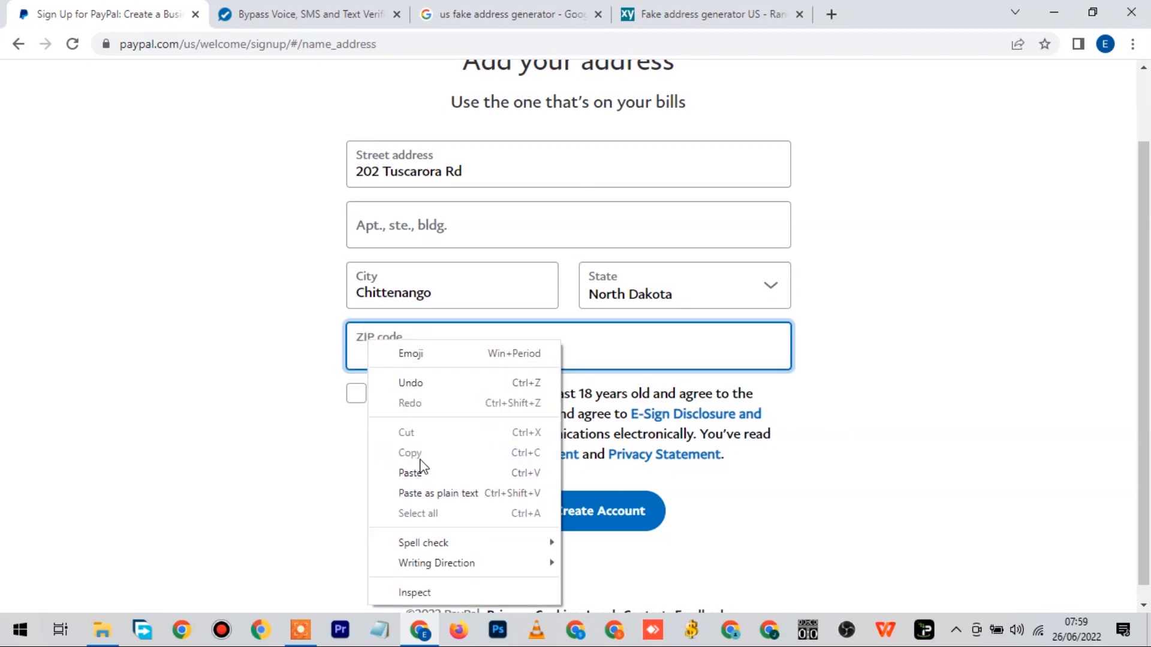
click(568, 224)
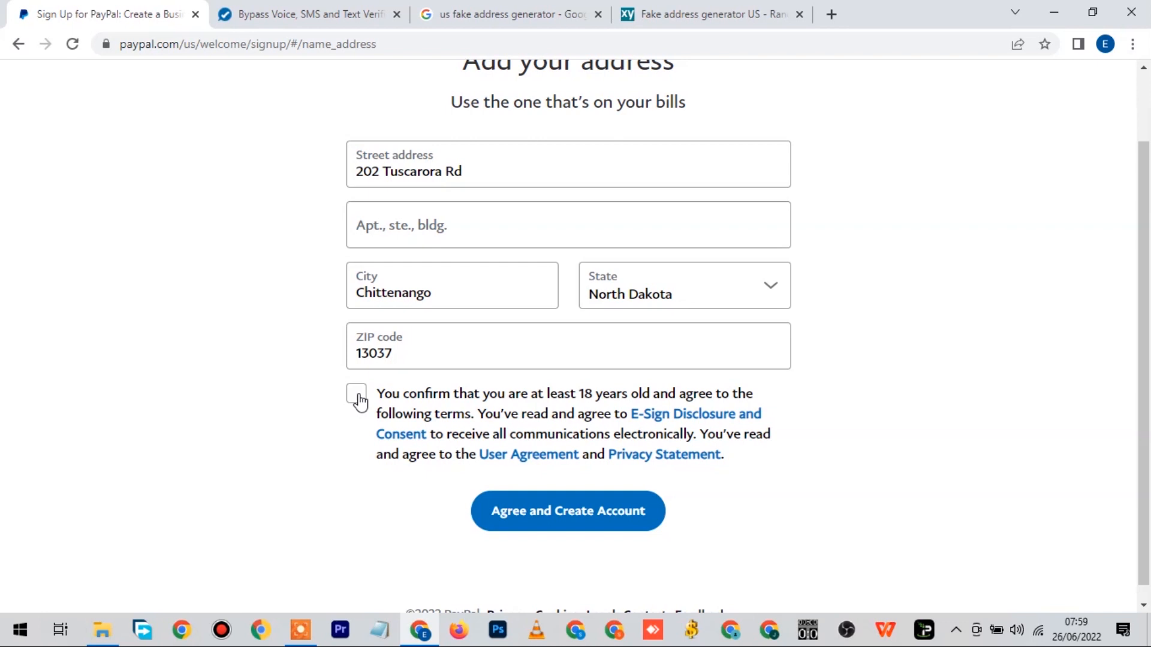
click(356, 393)
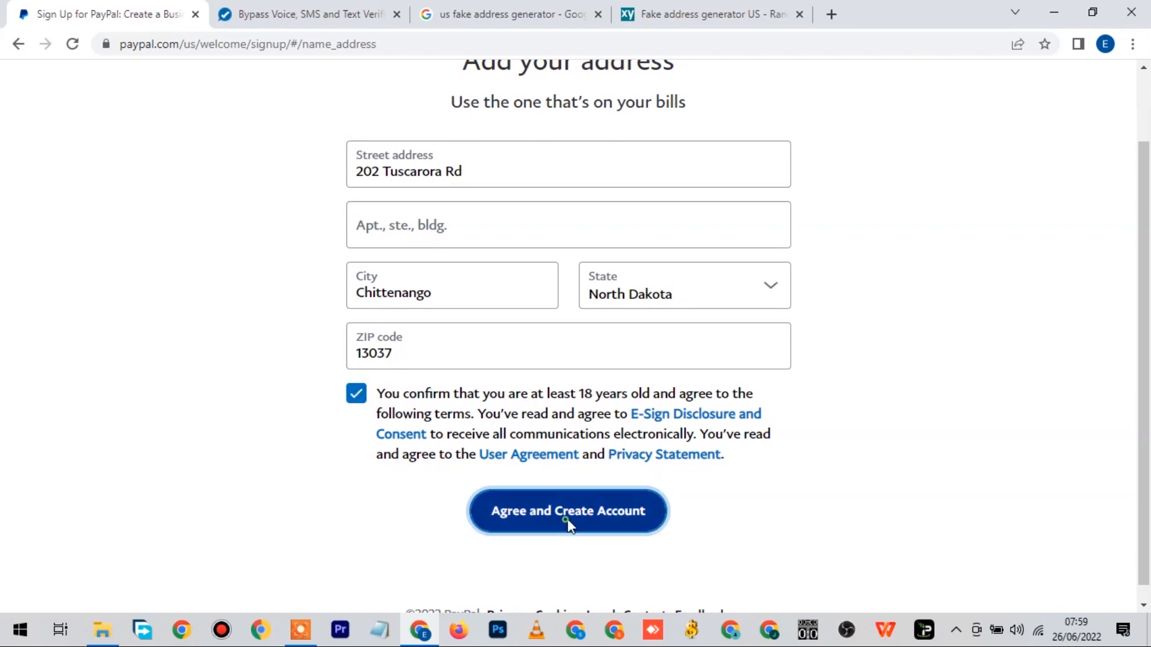
Step: Agree and create the account, reaching the 'You are in! What's next?' page
click(569, 511)
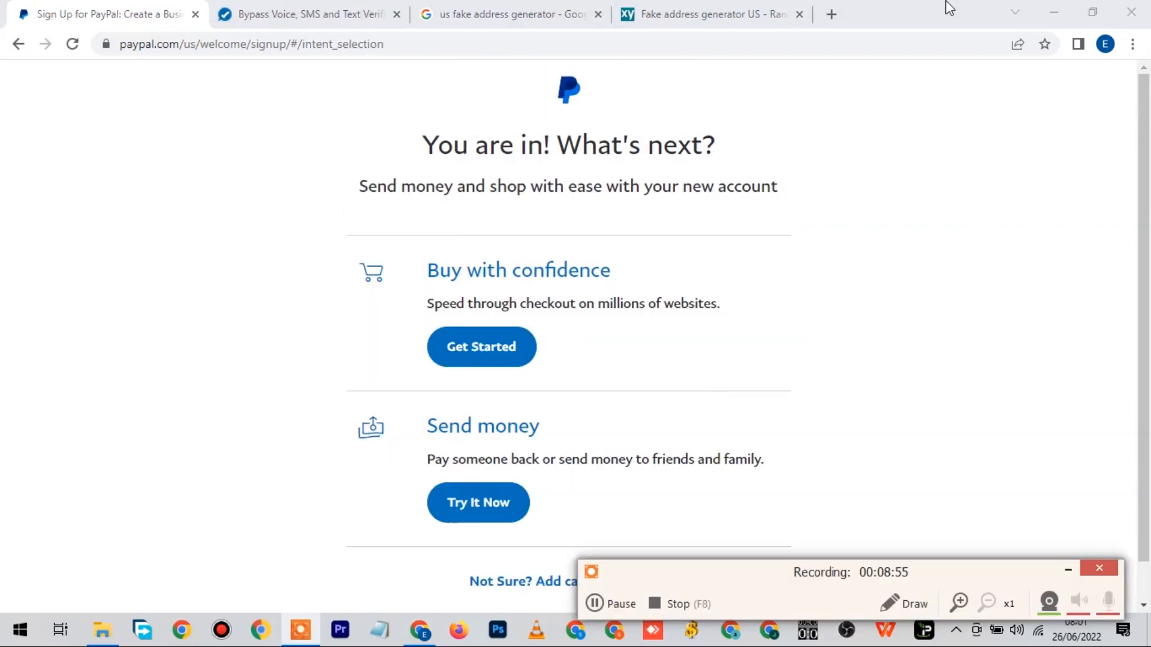
mouse_move(754, 452)
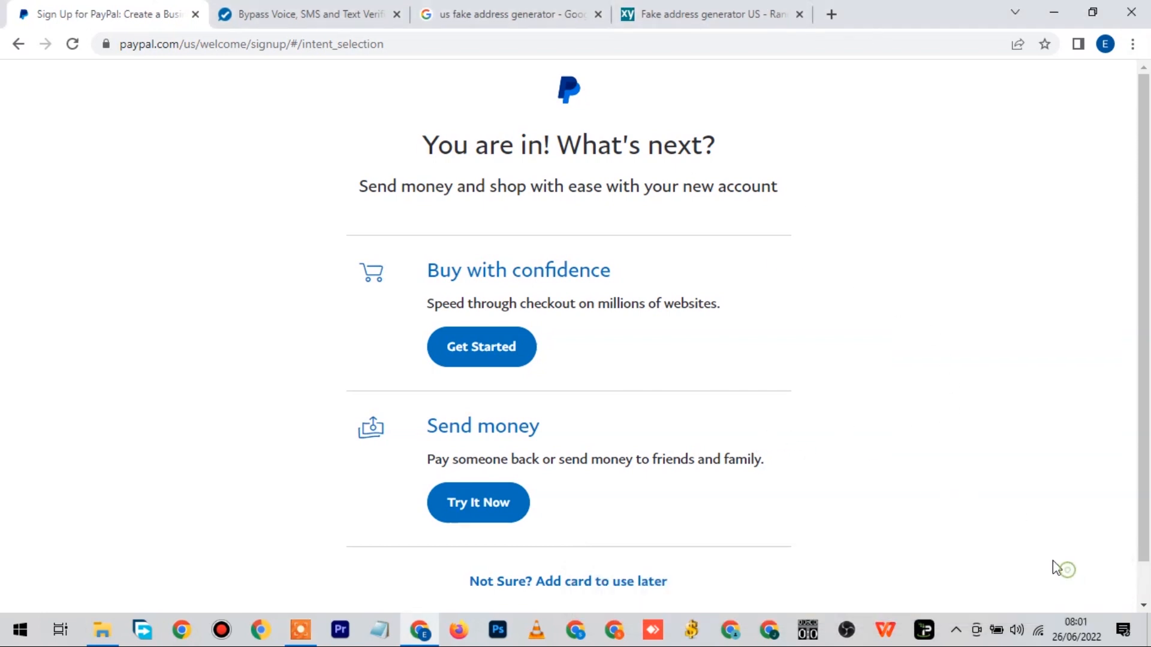
mouse_move(614, 418)
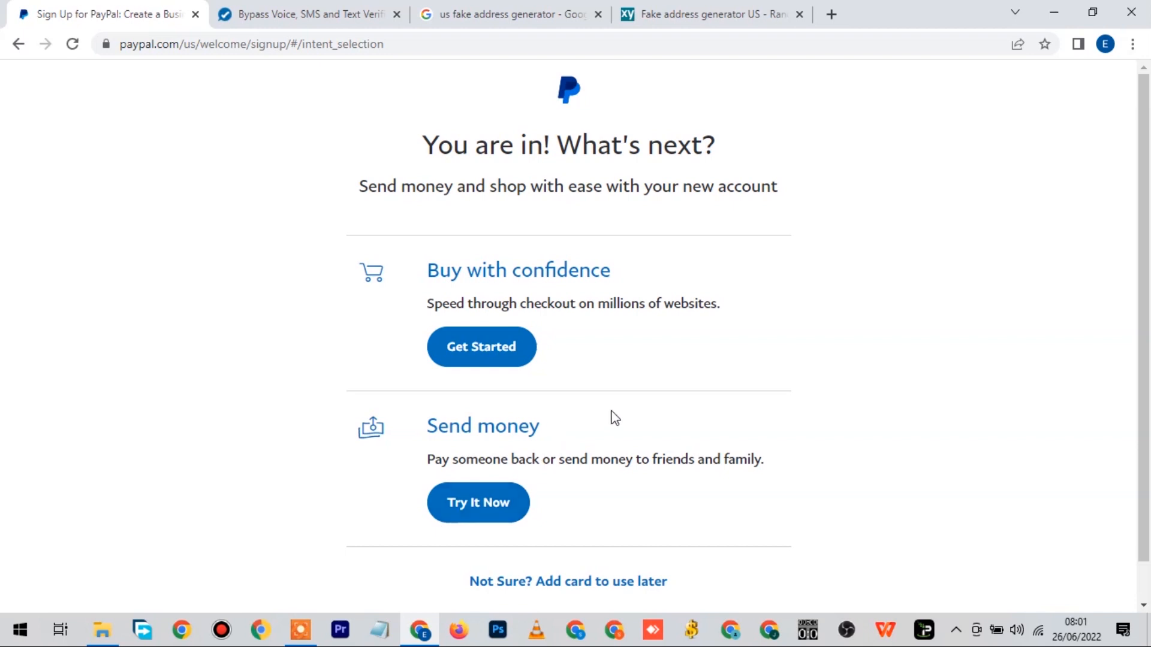
scroll(down, 3)
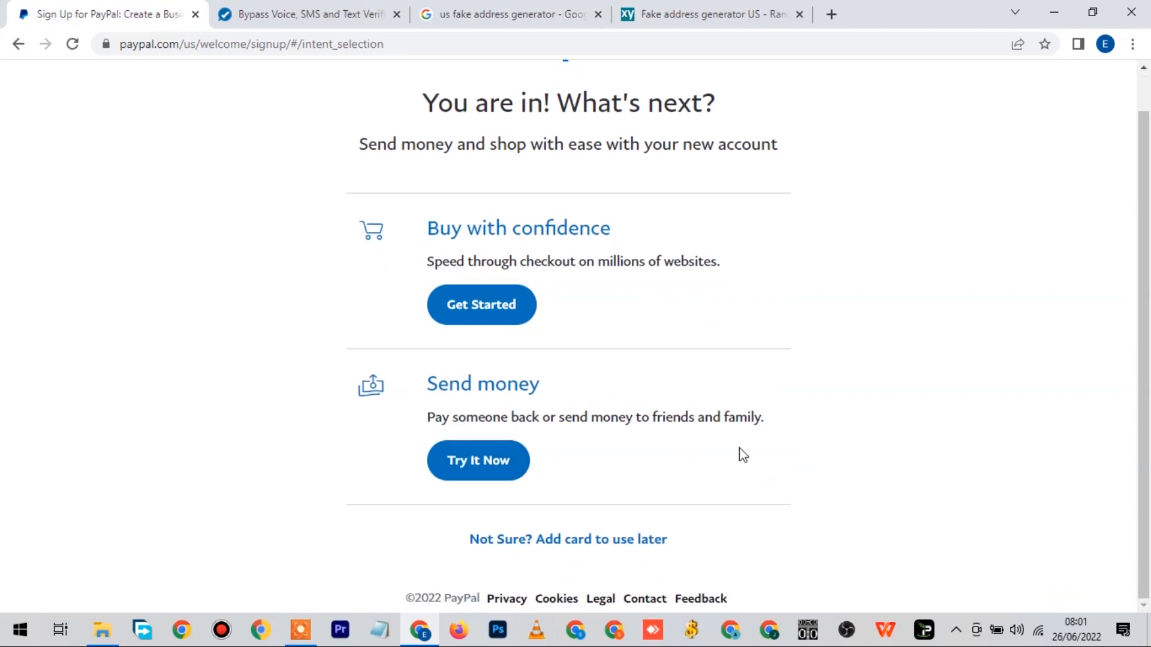
mouse_move(778, 311)
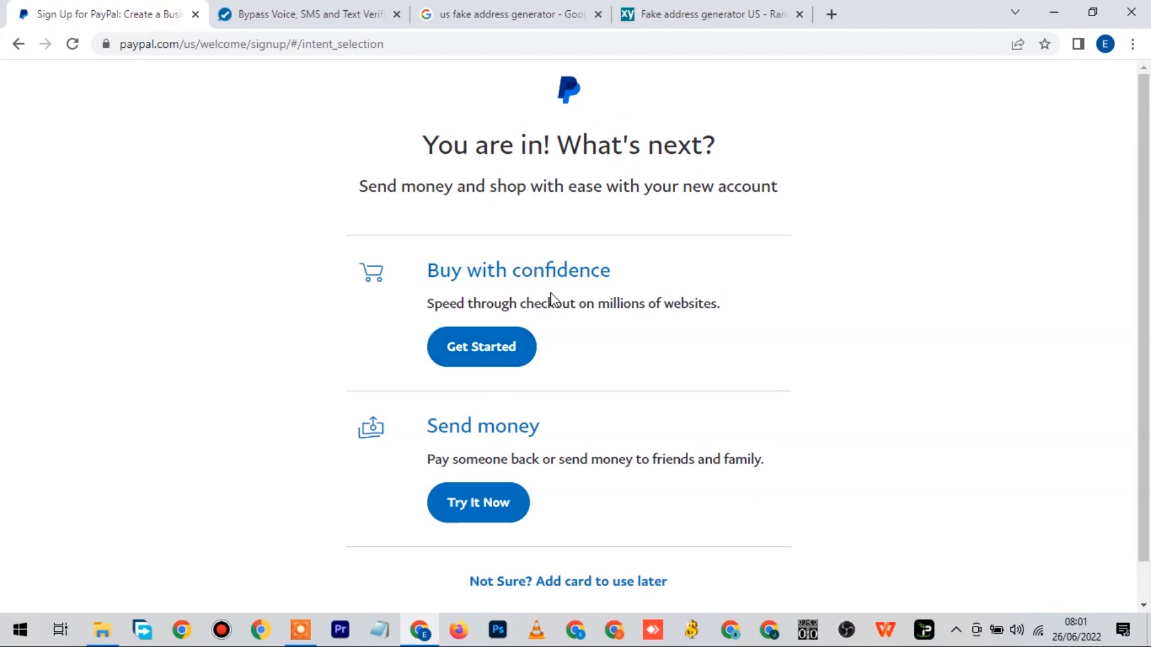
mouse_move(442, 479)
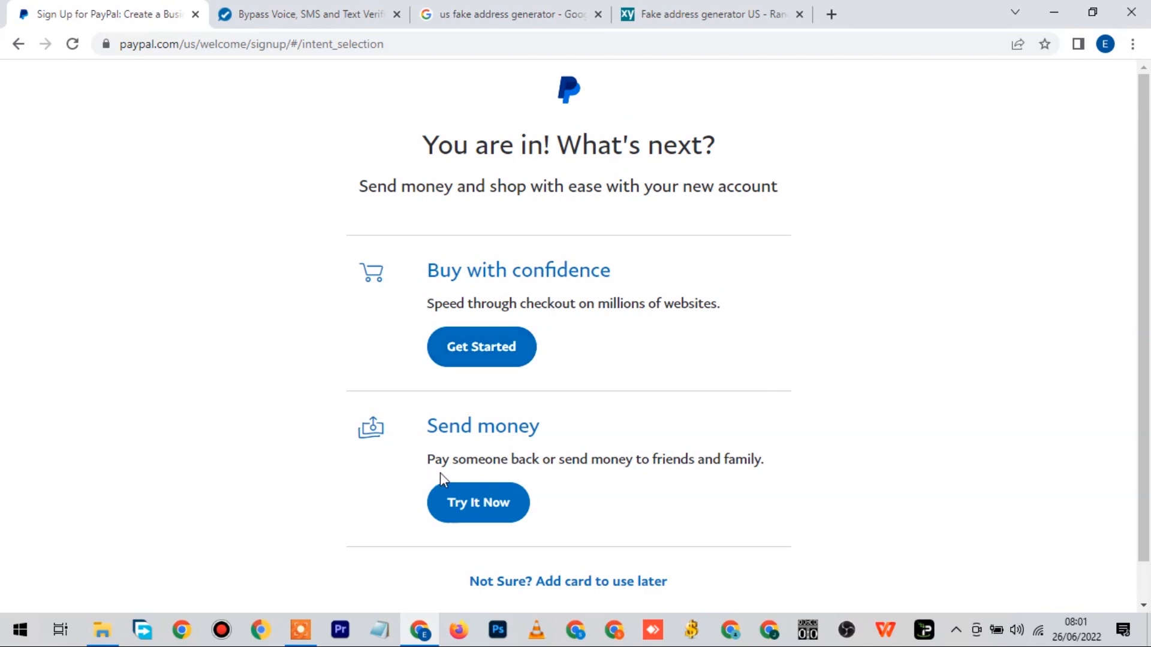
mouse_move(525, 573)
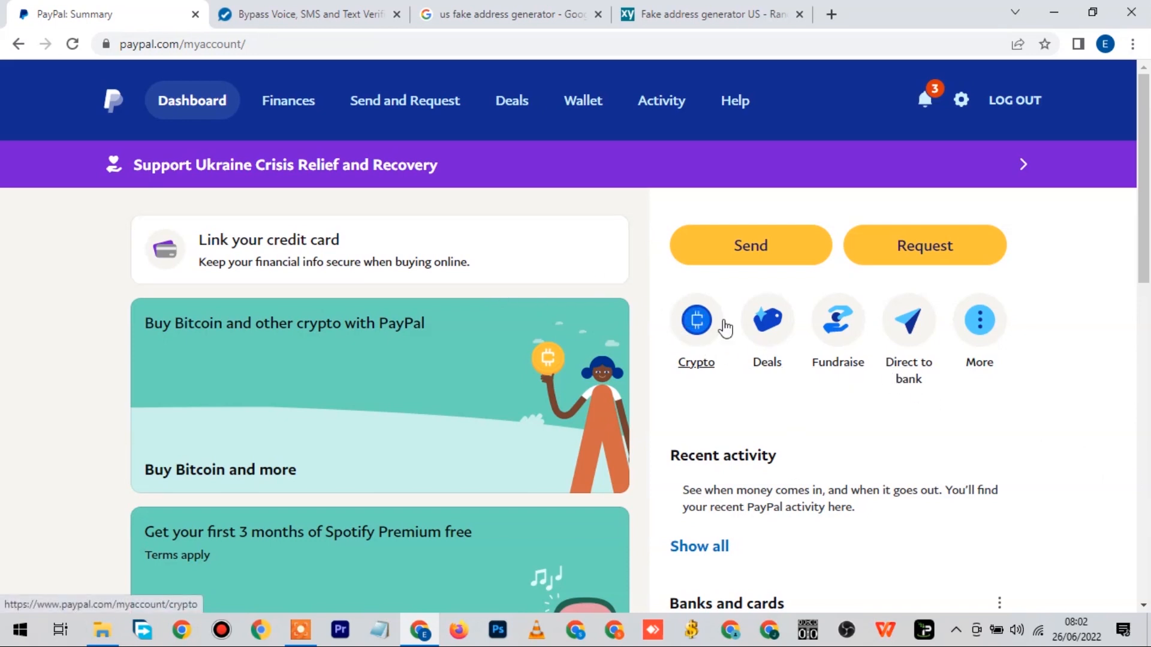
Step: Scroll through the new account's dashboard sections: Send, Request, Recent activity, Banks and cards
scroll(down, 3)
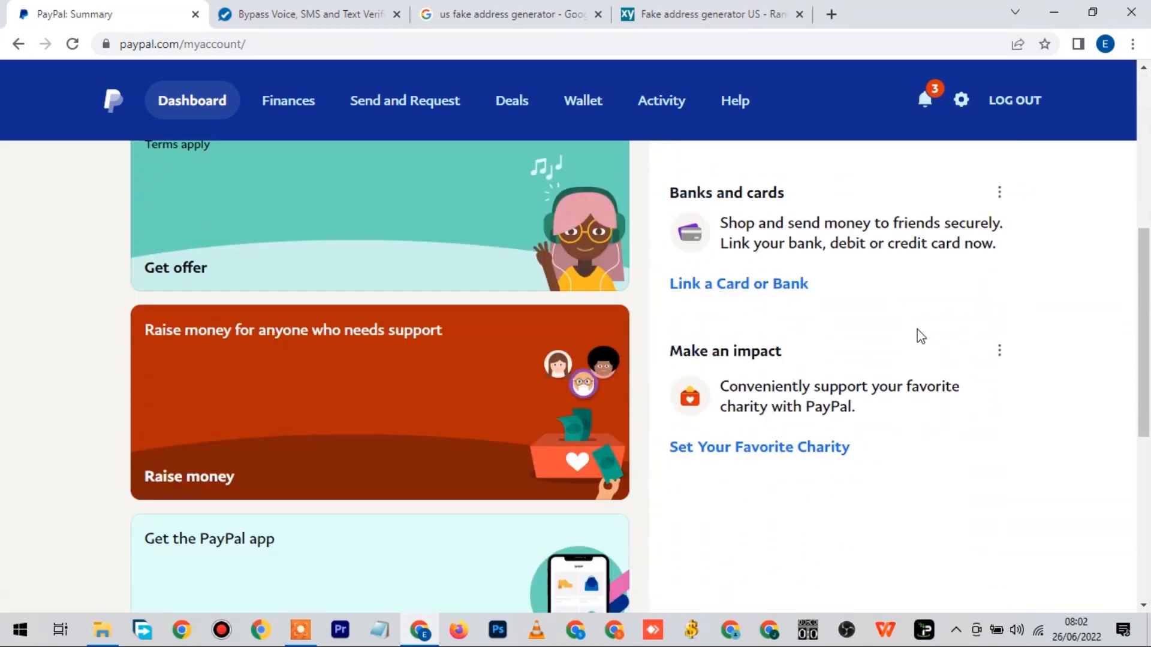
scroll(up, 3)
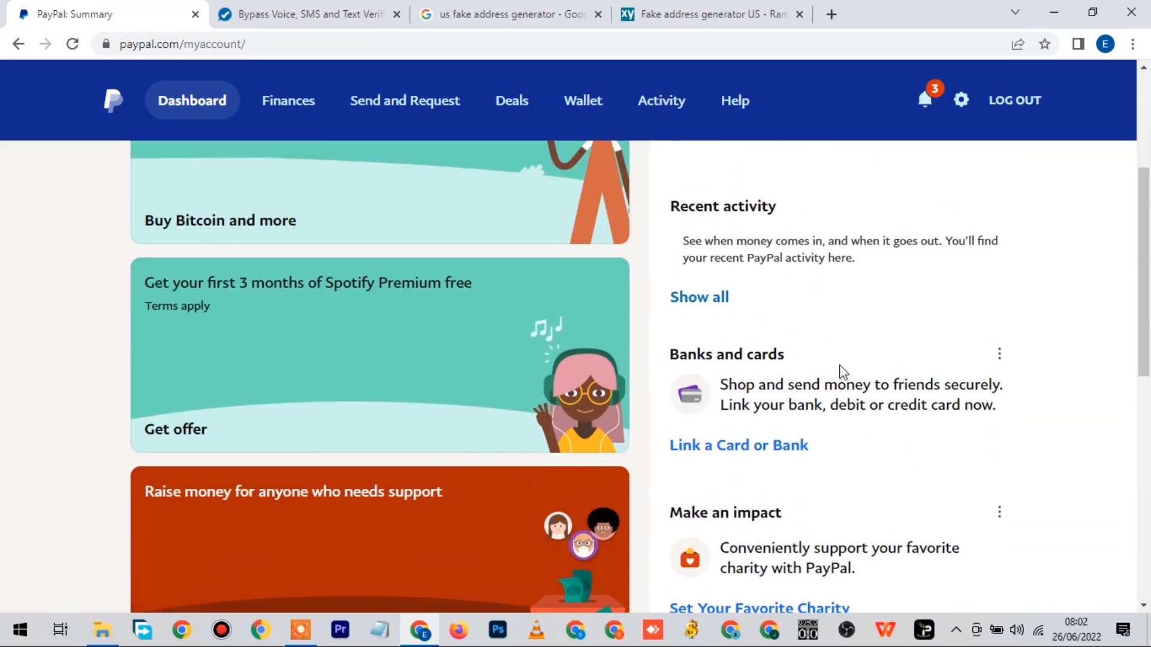
mouse_move(839, 367)
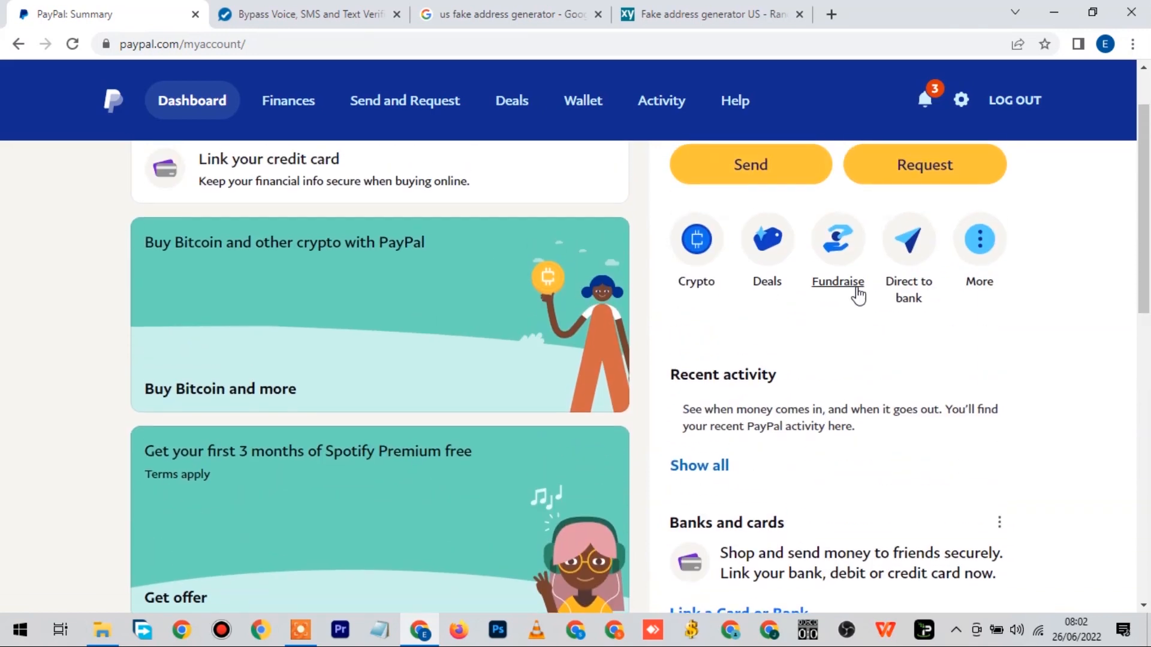
scroll(up, 3)
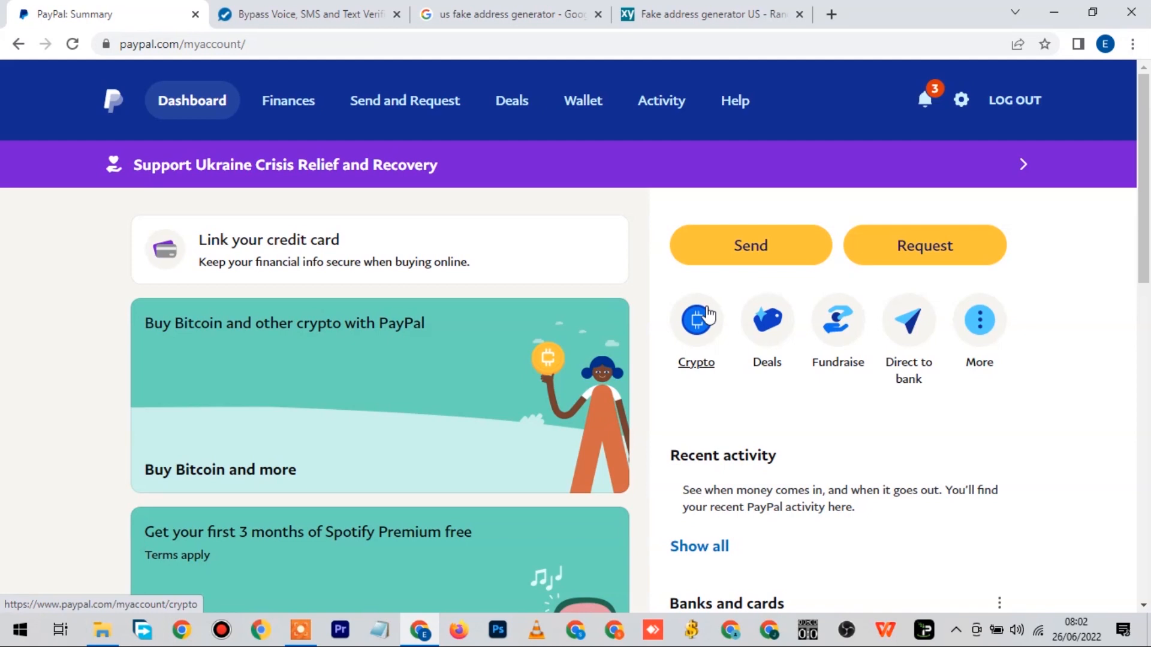
mouse_move(910, 218)
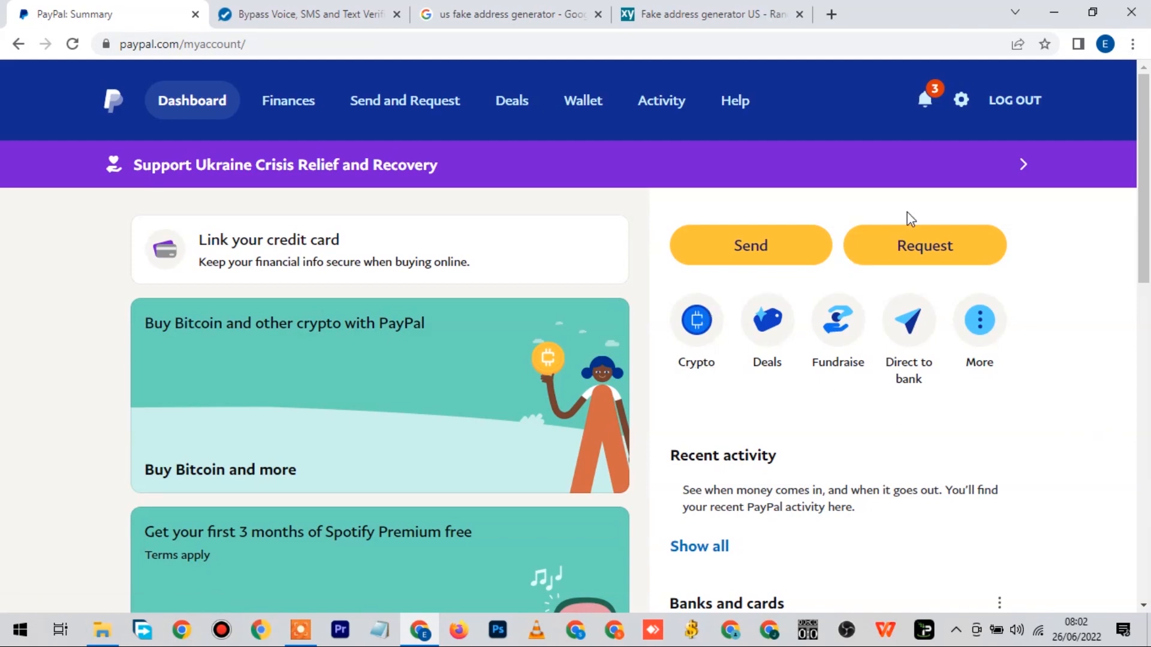
scroll(down, 3)
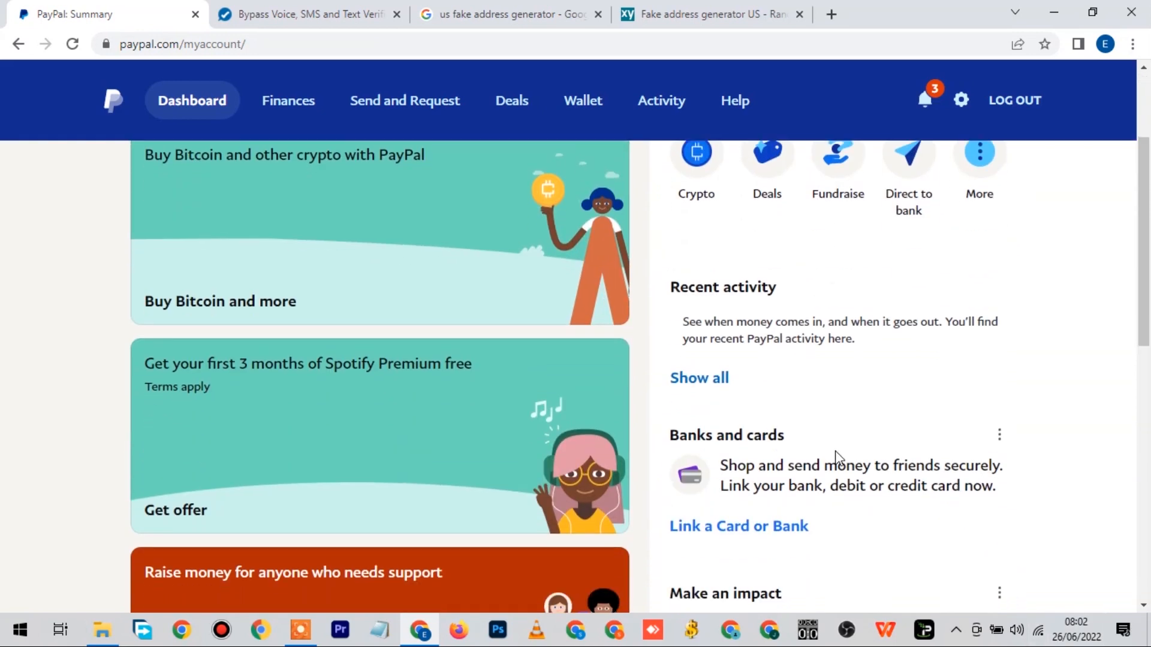
scroll(down, 3)
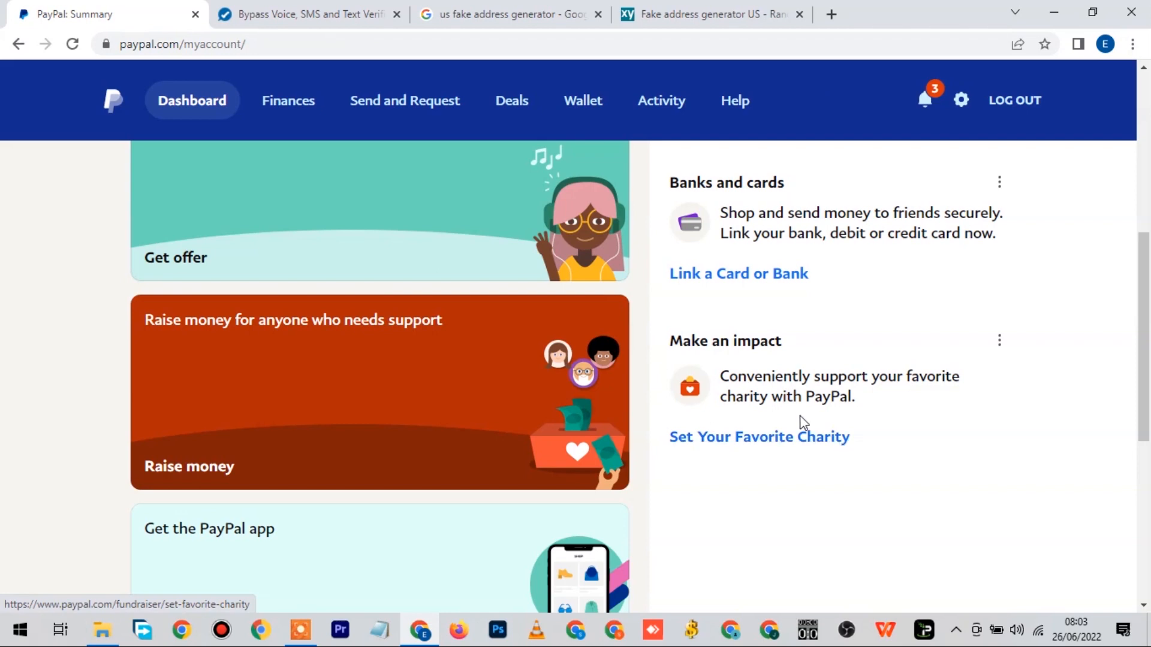
scroll(down, 3)
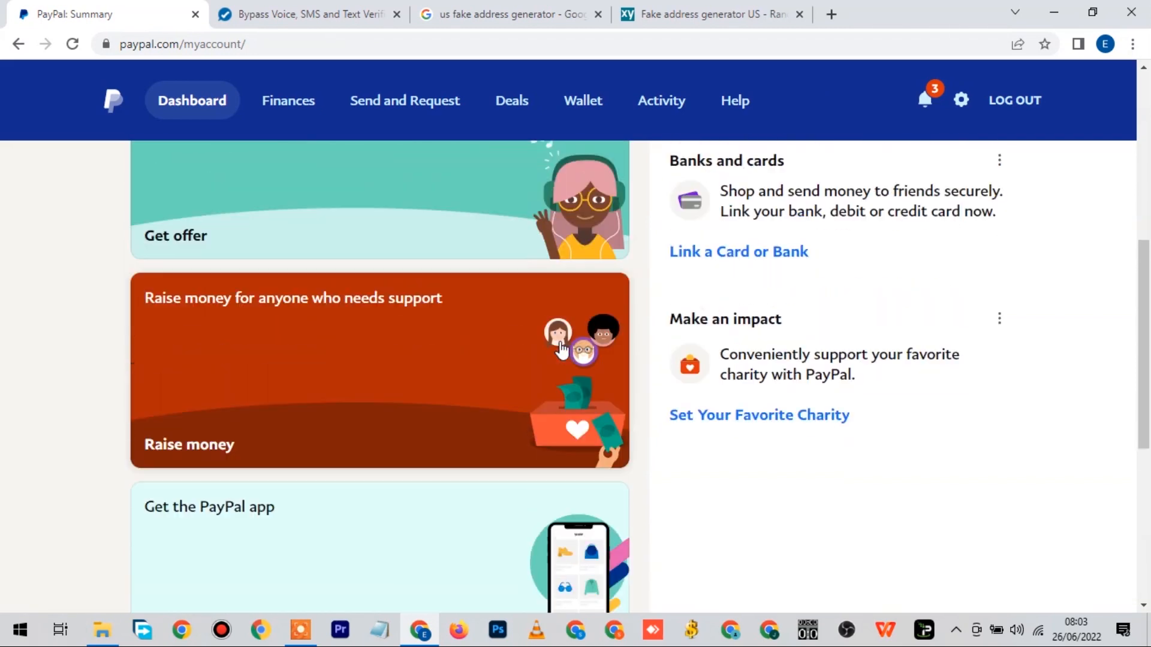
scroll(up, 3)
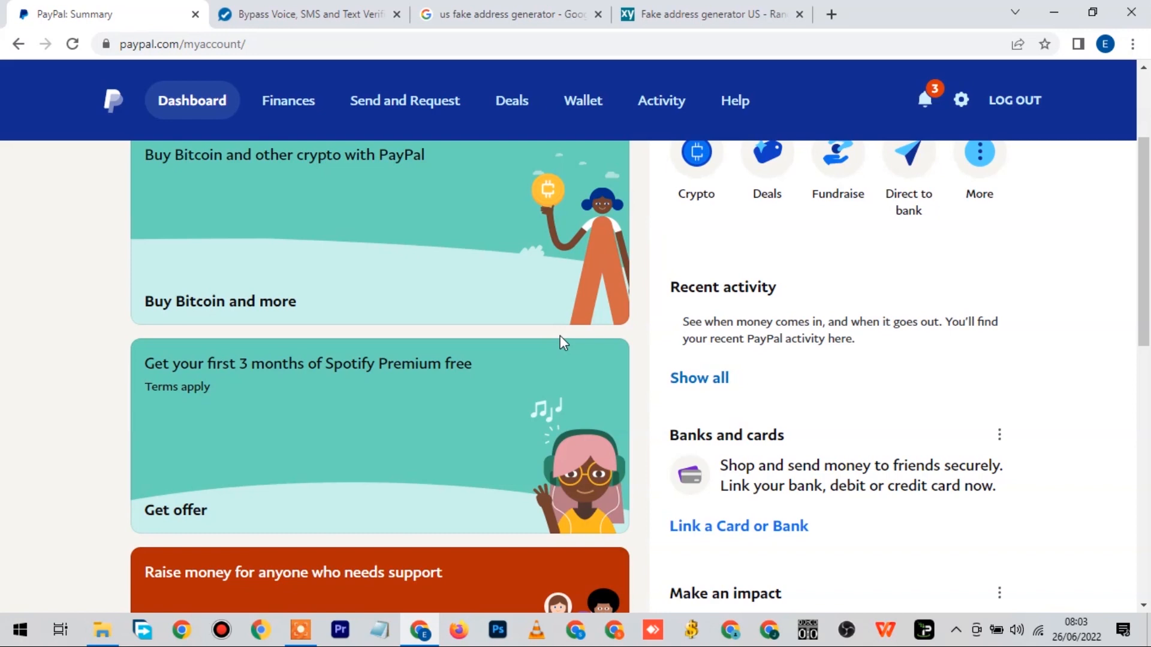
mouse_move(615, 217)
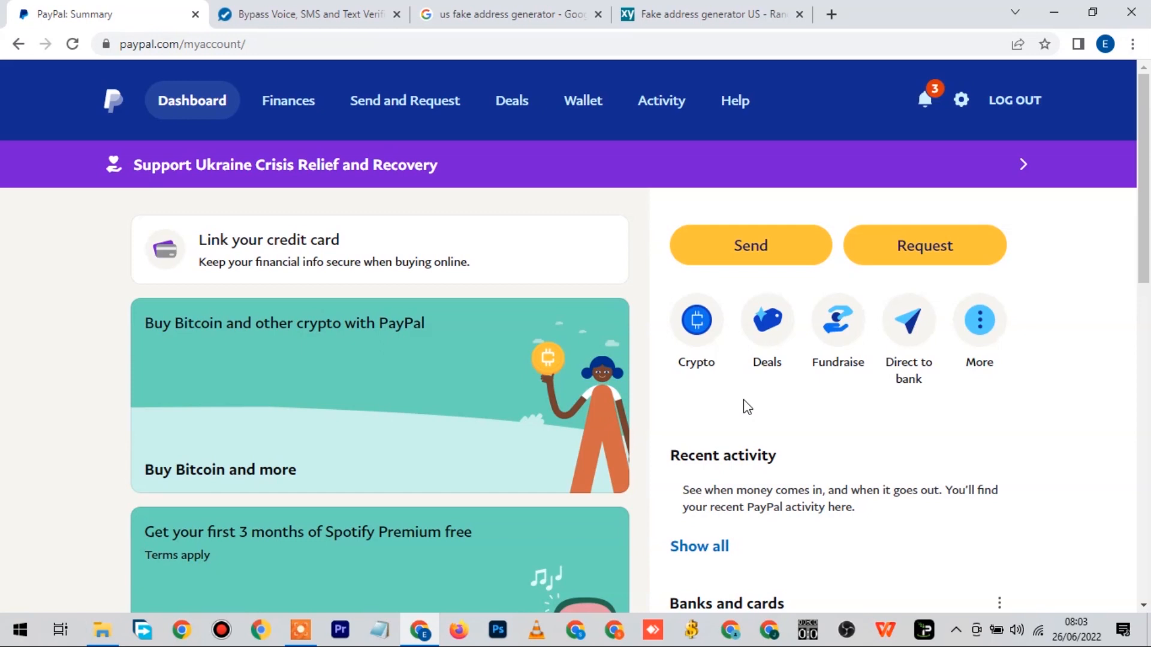
mouse_move(845, 443)
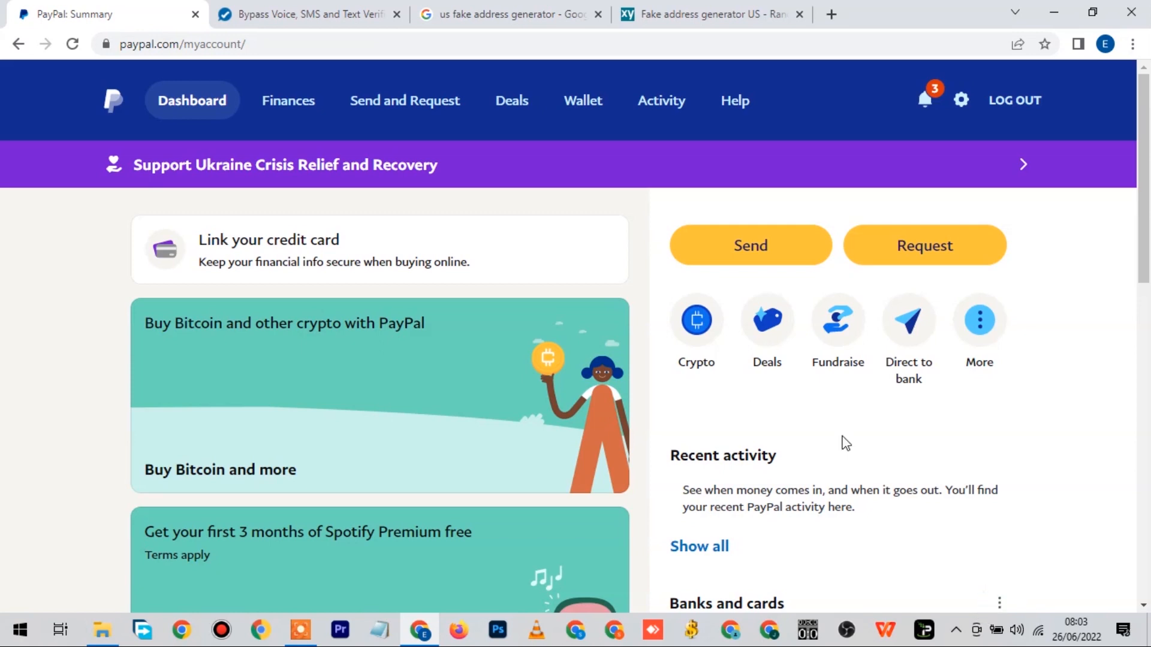
mouse_move(755, 410)
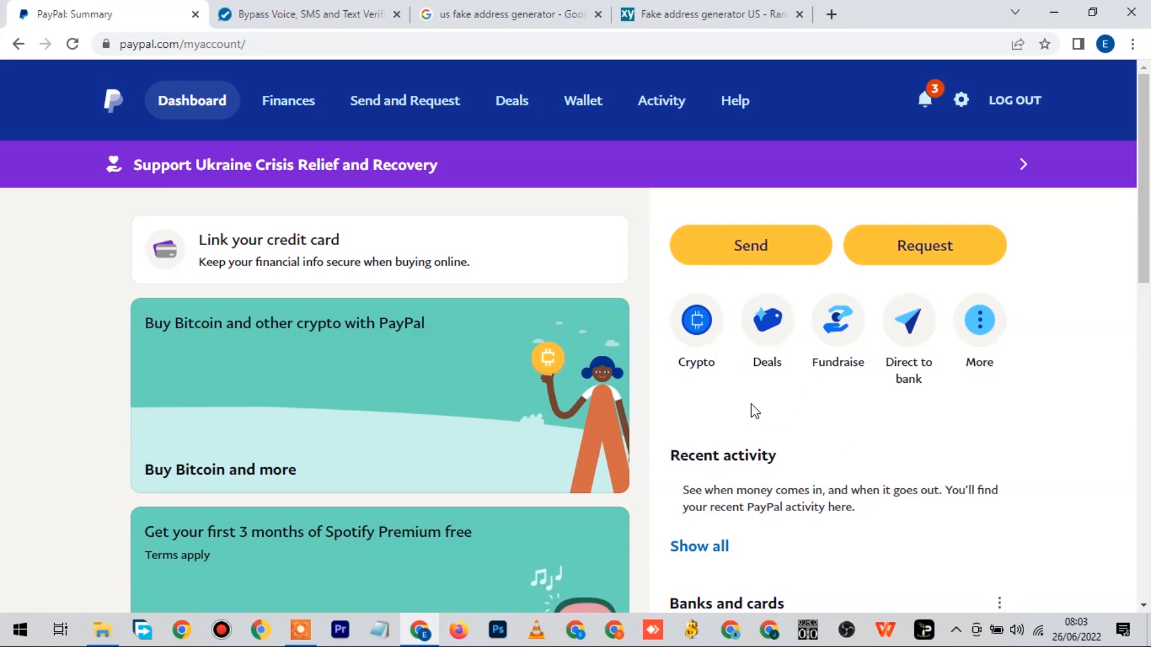